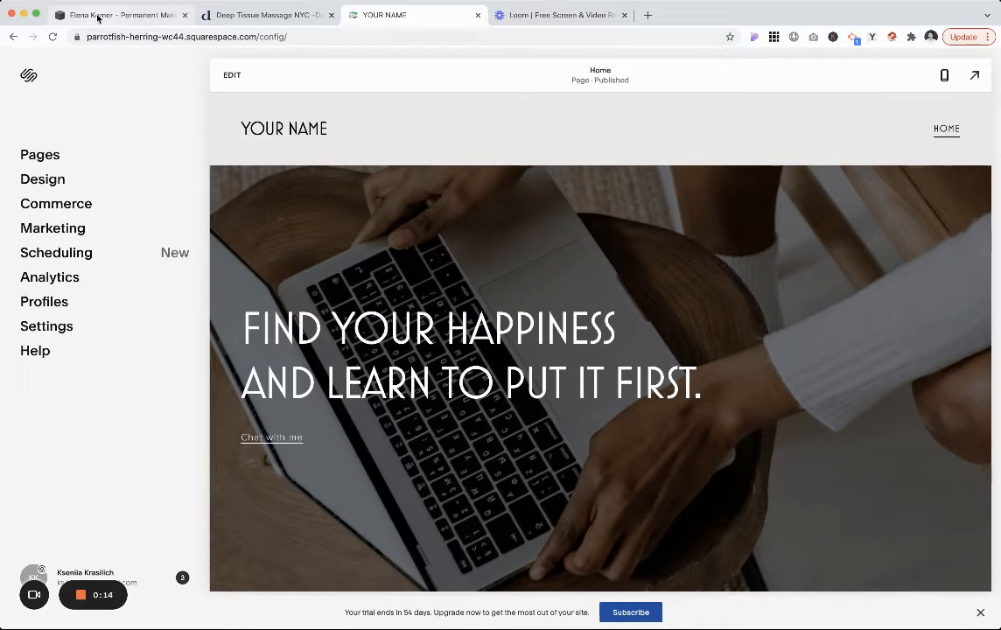
On the Elena Komer example site, use the menu to jump to Pricing, About and Services.
click(114, 14)
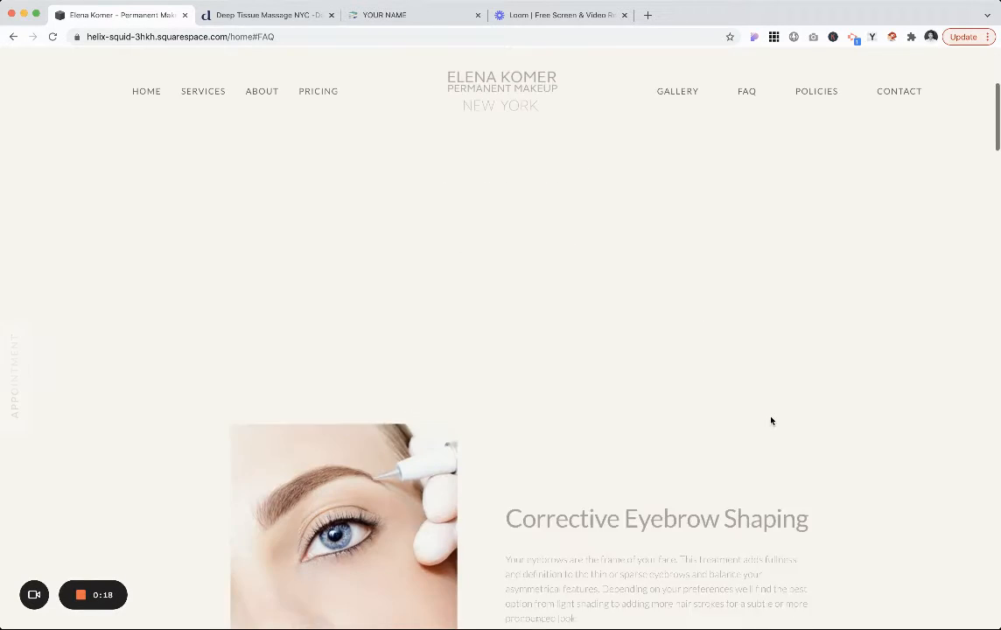
scroll(down, 3)
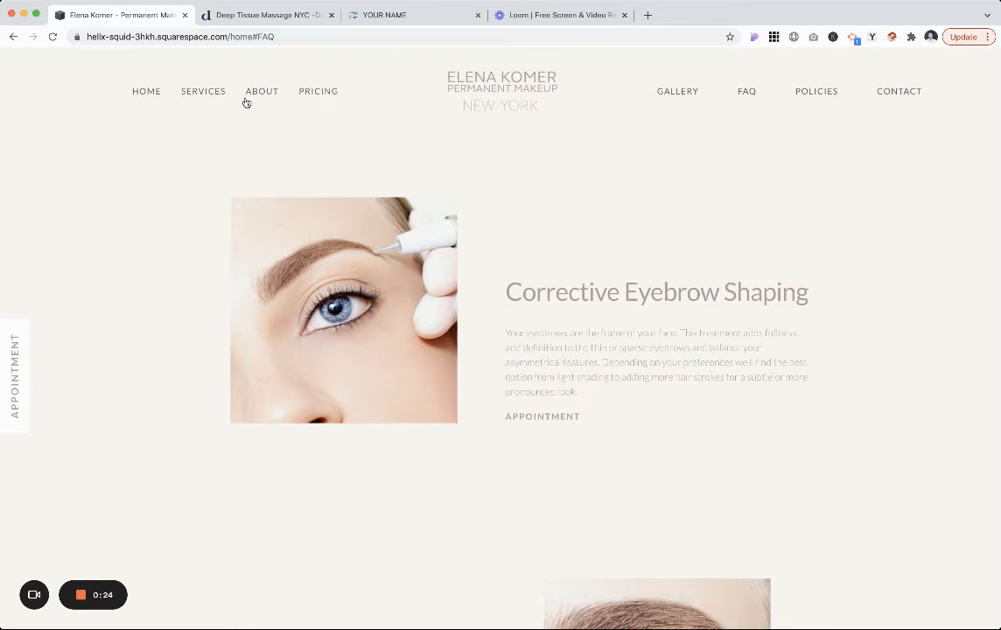
mouse_move(424, 115)
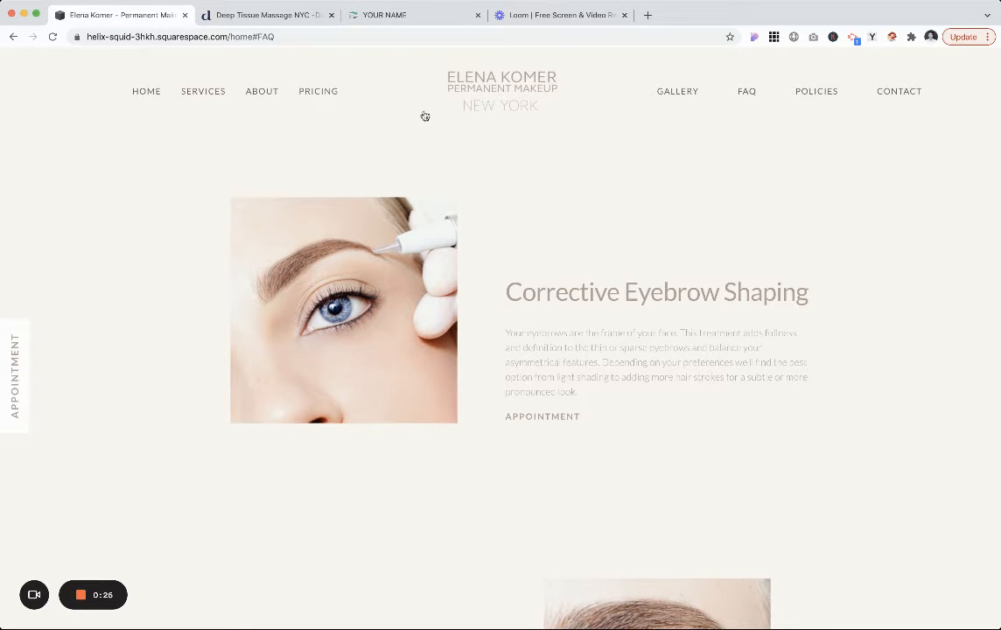
mouse_move(163, 91)
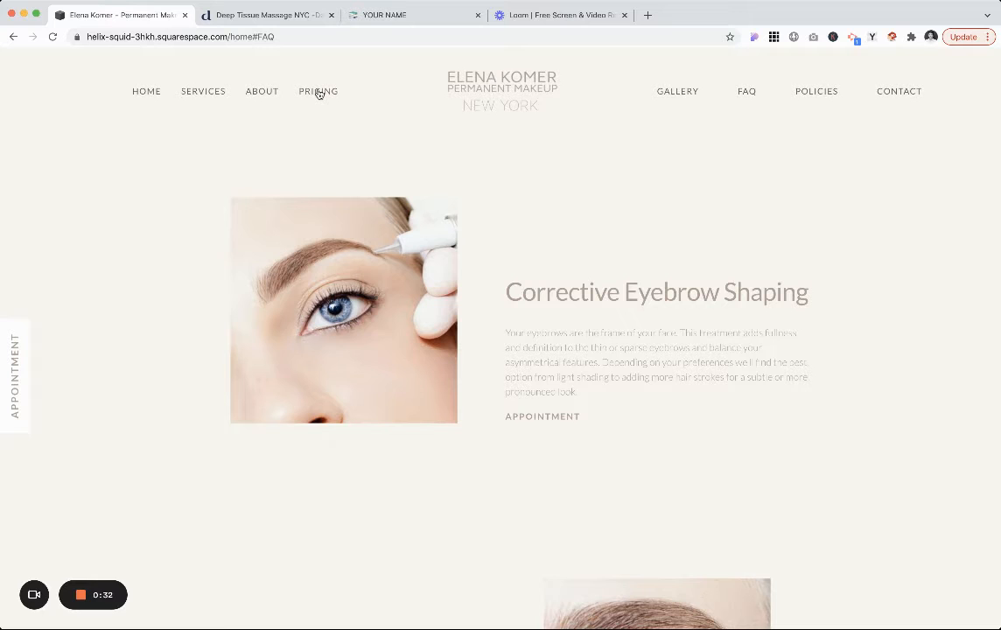
mouse_move(249, 175)
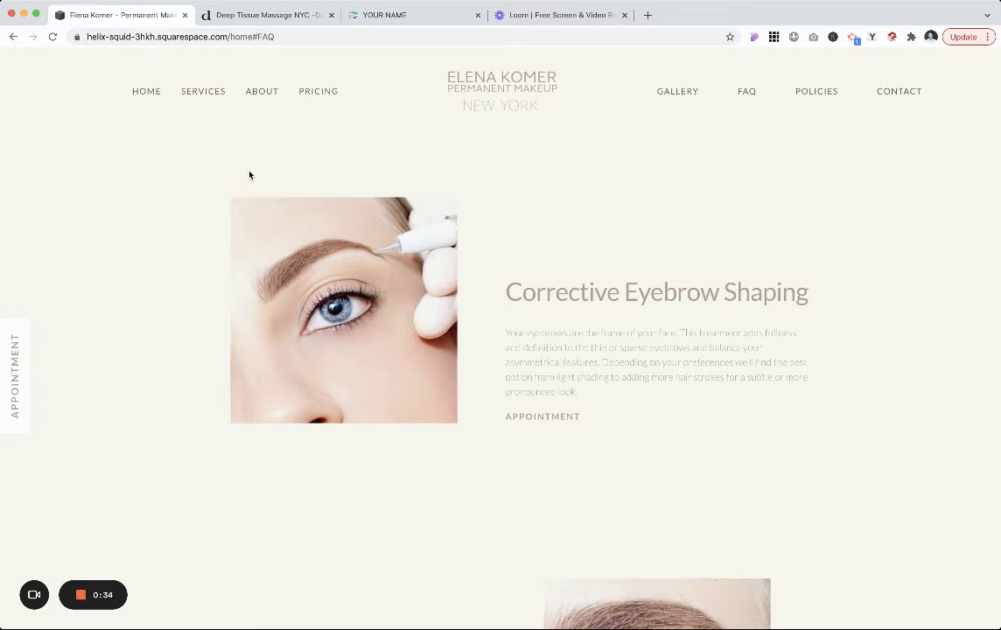
mouse_move(297, 91)
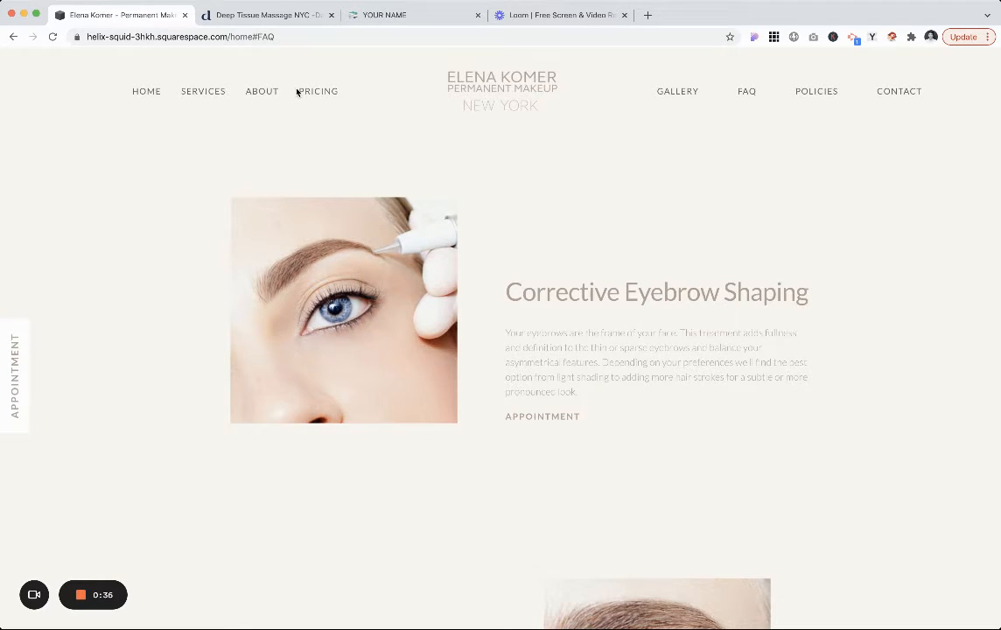
click(318, 91)
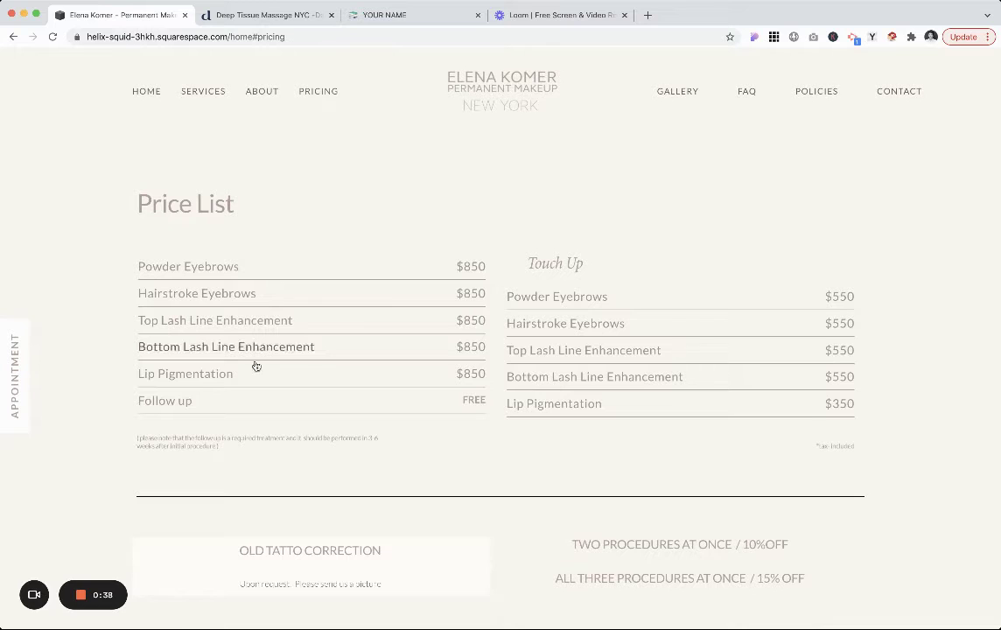
mouse_move(262, 91)
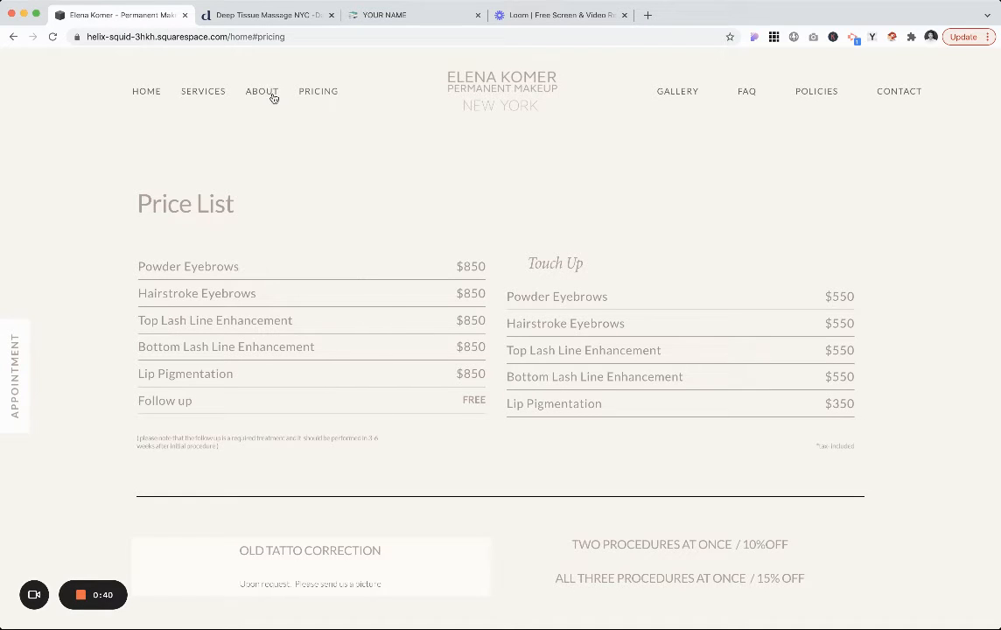
click(262, 91)
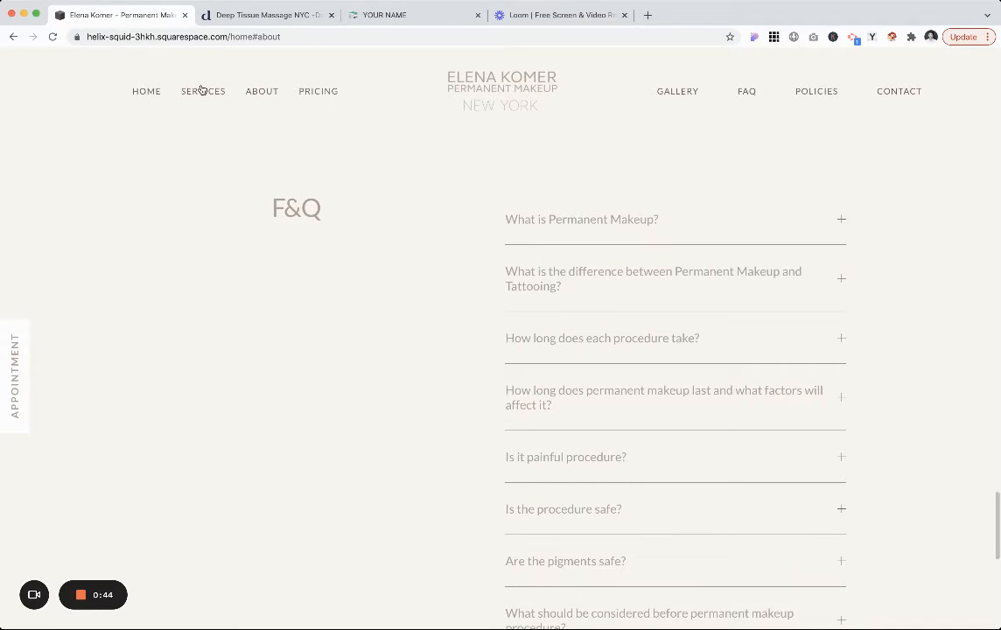
click(203, 91)
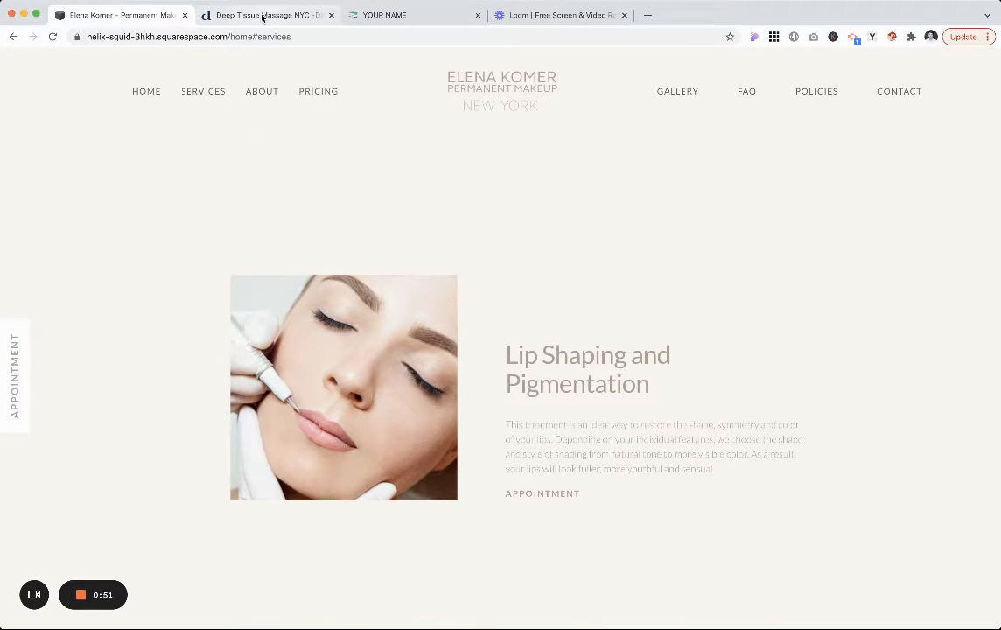
On the Daria Massage Therapy site, jump to the Process and About sections, then move to the blank template.
click(266, 14)
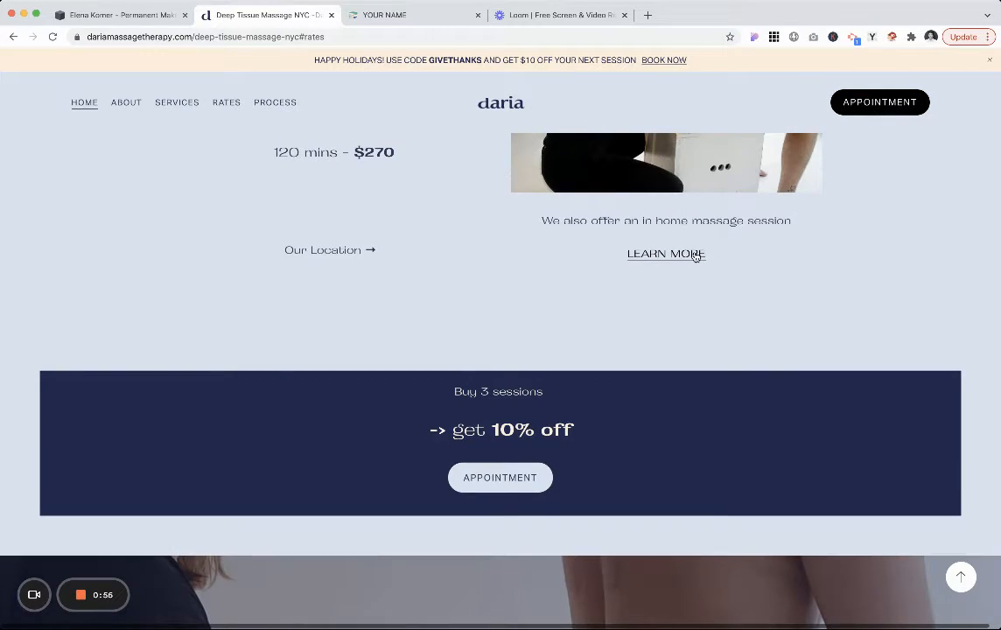
scroll(up, 3)
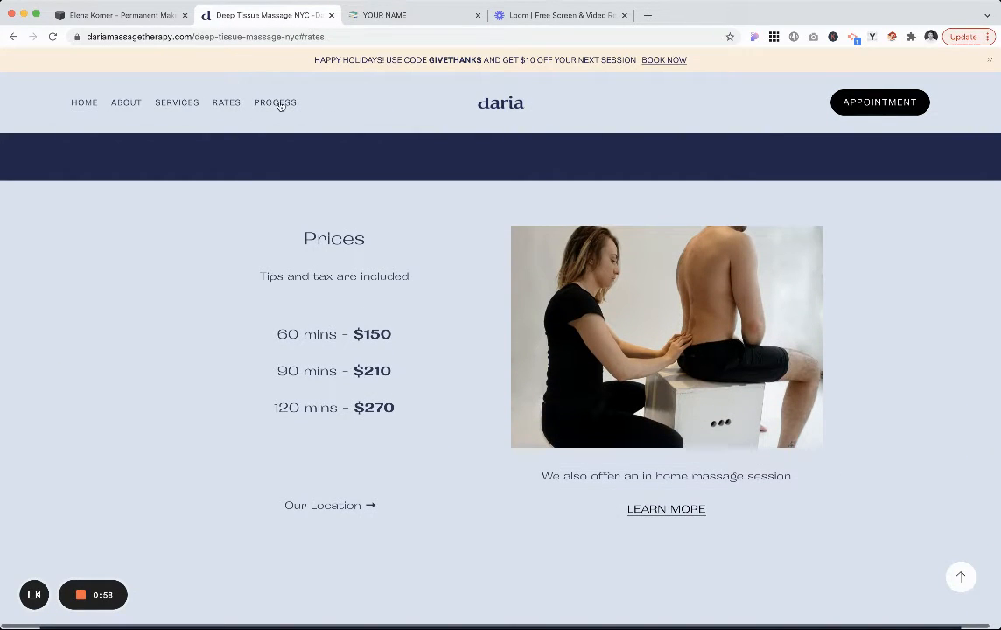
click(274, 101)
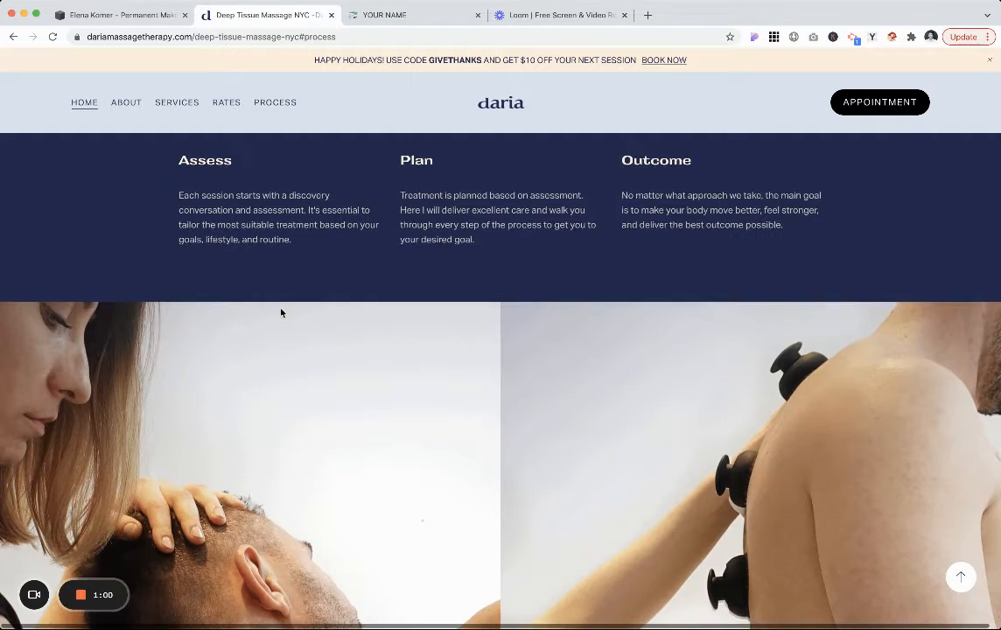
click(126, 102)
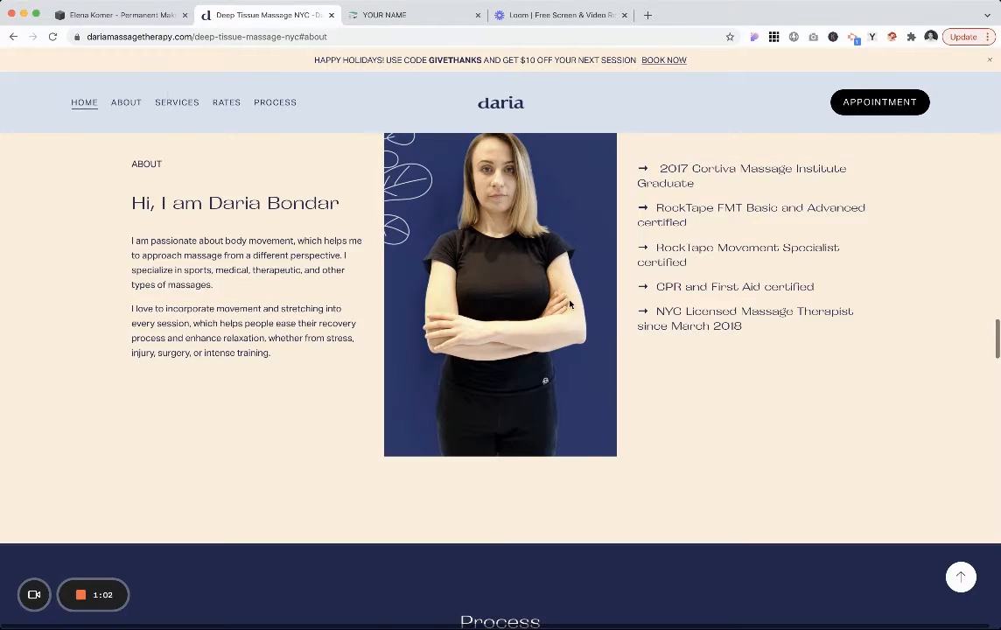
scroll(up, 3)
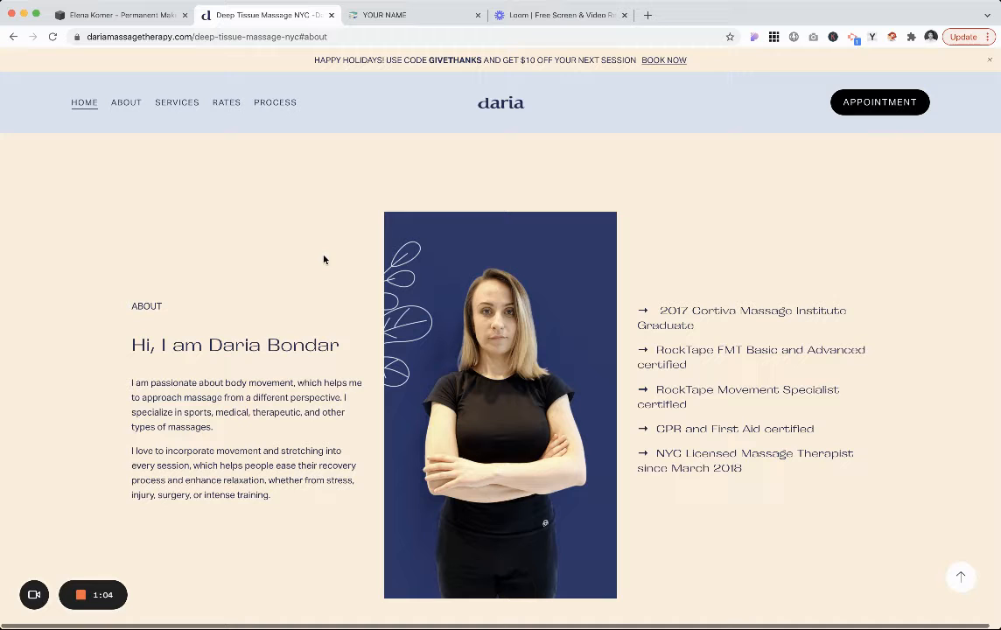
scroll(down, 3)
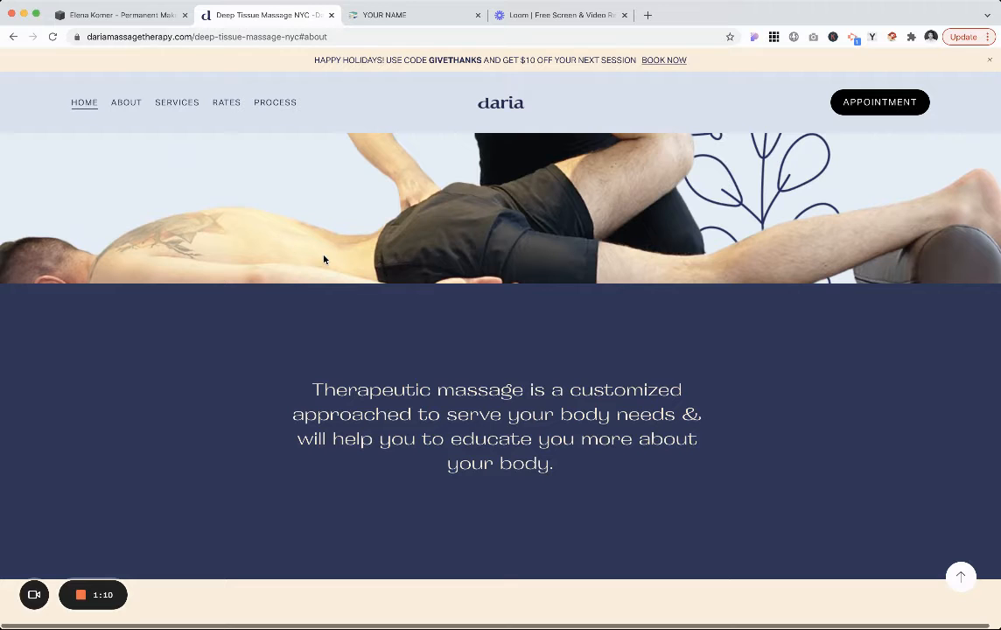
mouse_move(882, 129)
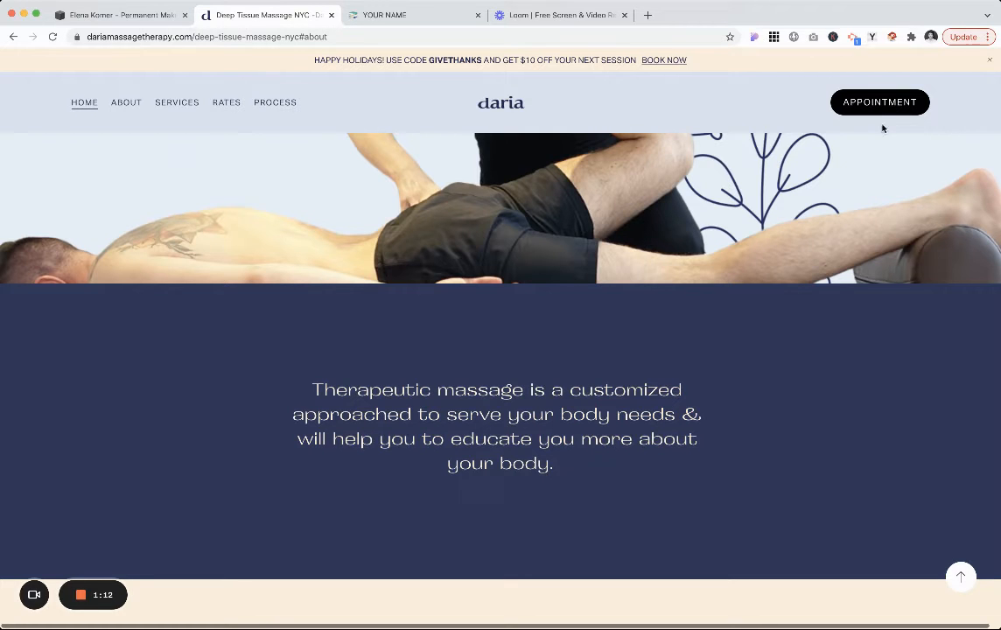
click(385, 14)
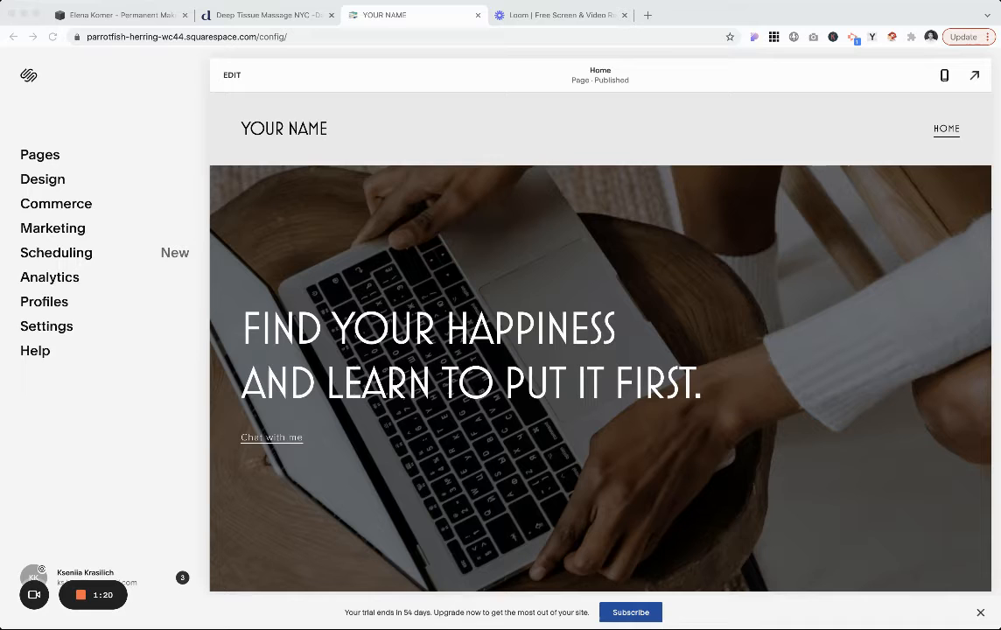
mouse_move(369, 217)
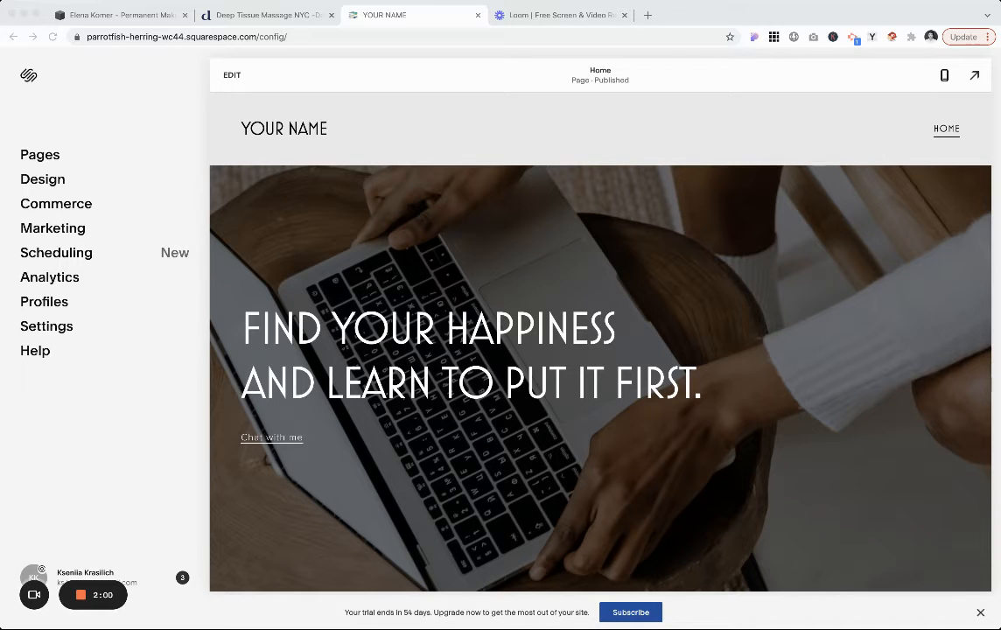
mouse_move(368, 231)
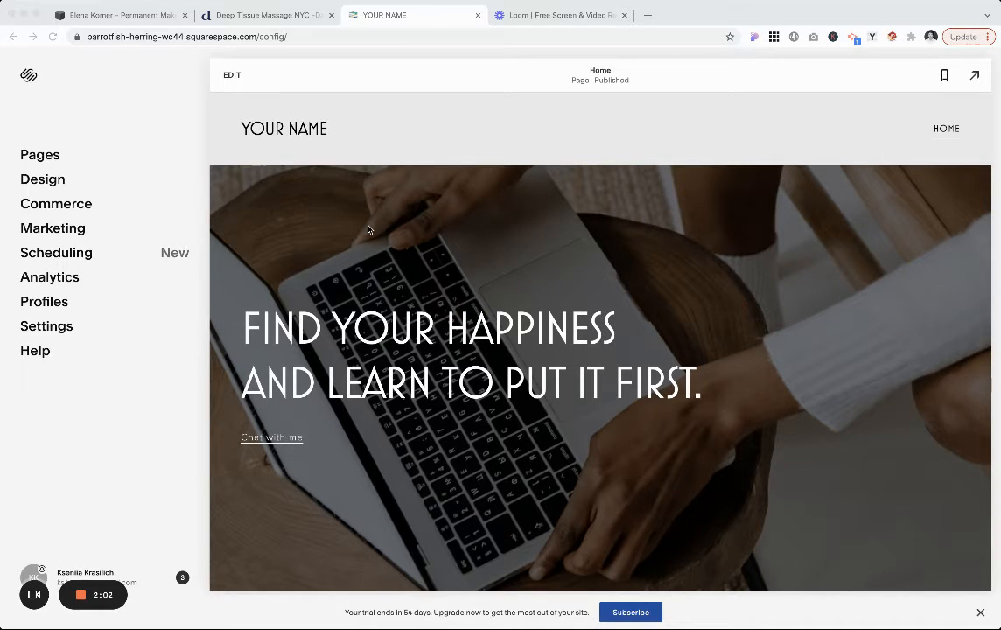
mouse_move(689, 360)
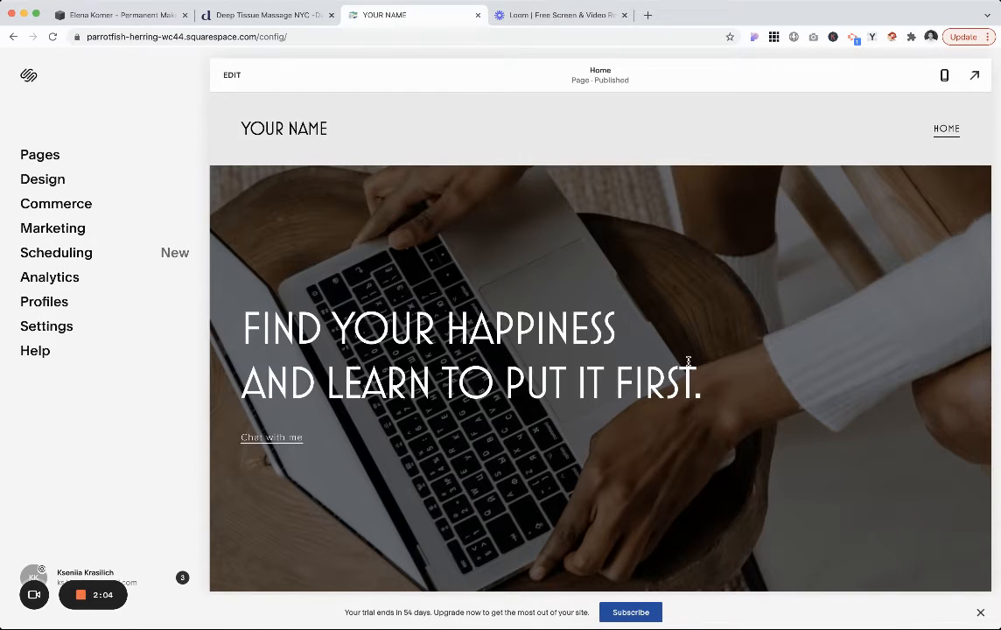
mouse_move(866, 14)
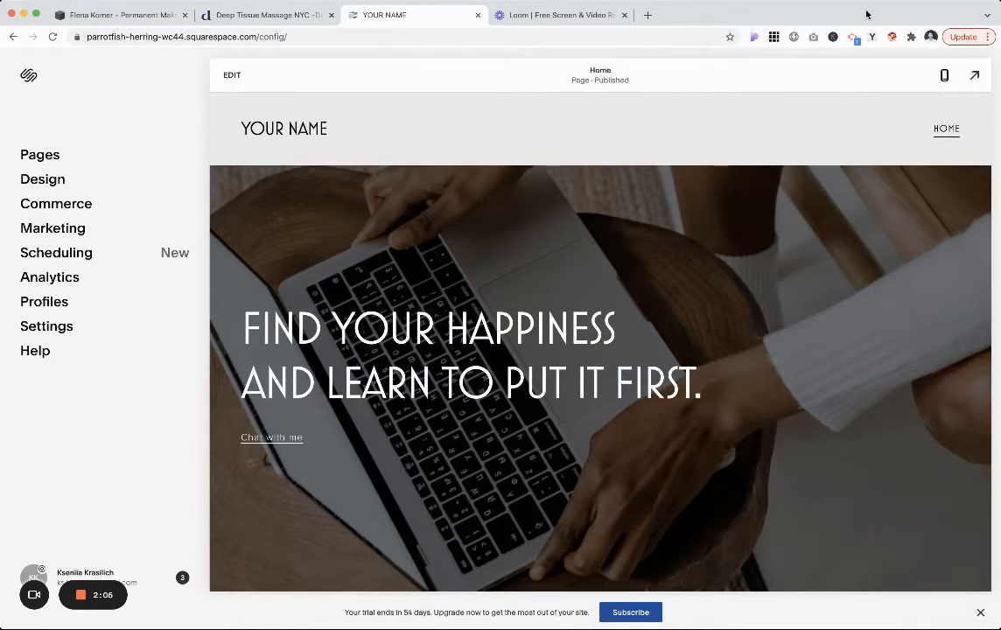
mouse_move(787, 295)
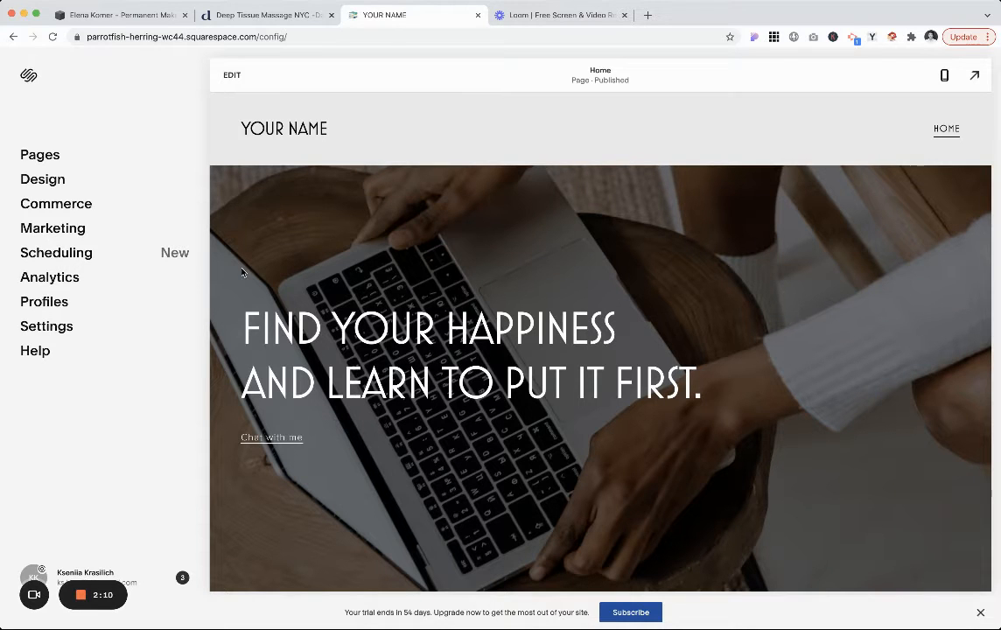
Scroll the template Home page down through Services, testimonial, carousel and FAQ, then back up.
scroll(down, 3)
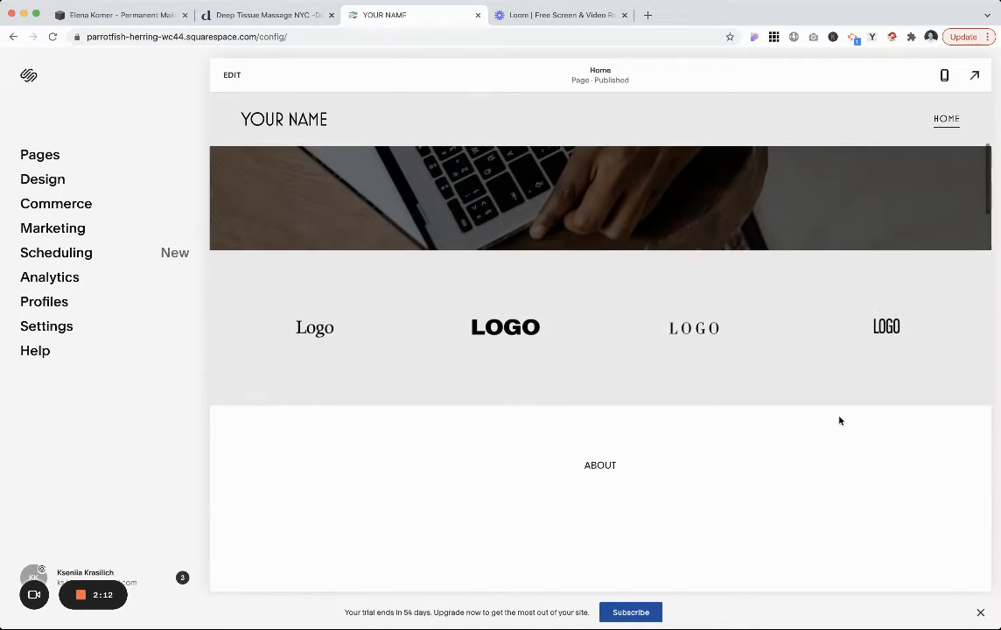
scroll(down, 3)
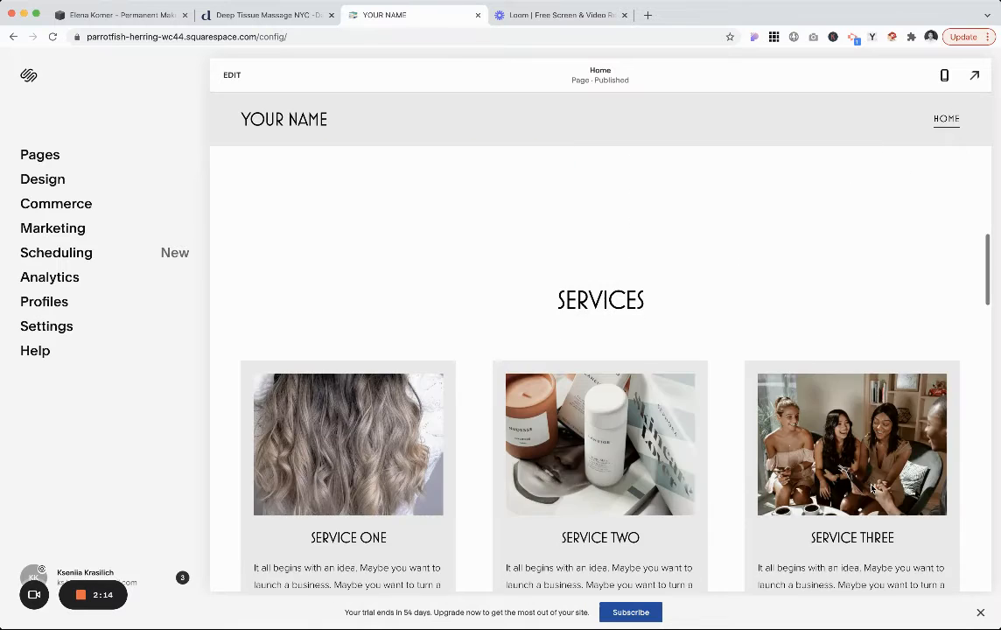
scroll(down, 3)
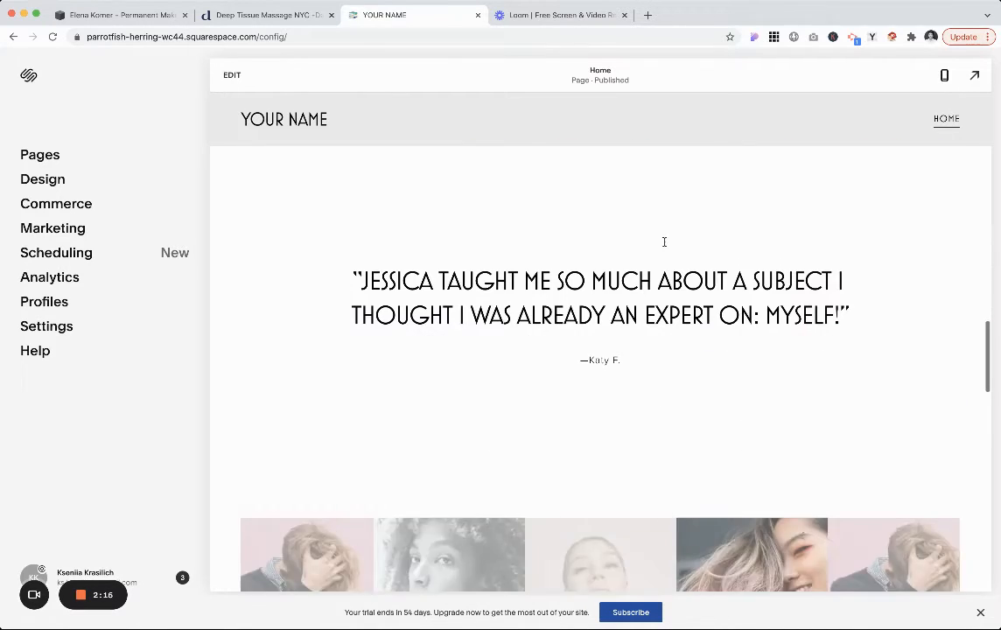
scroll(down, 3)
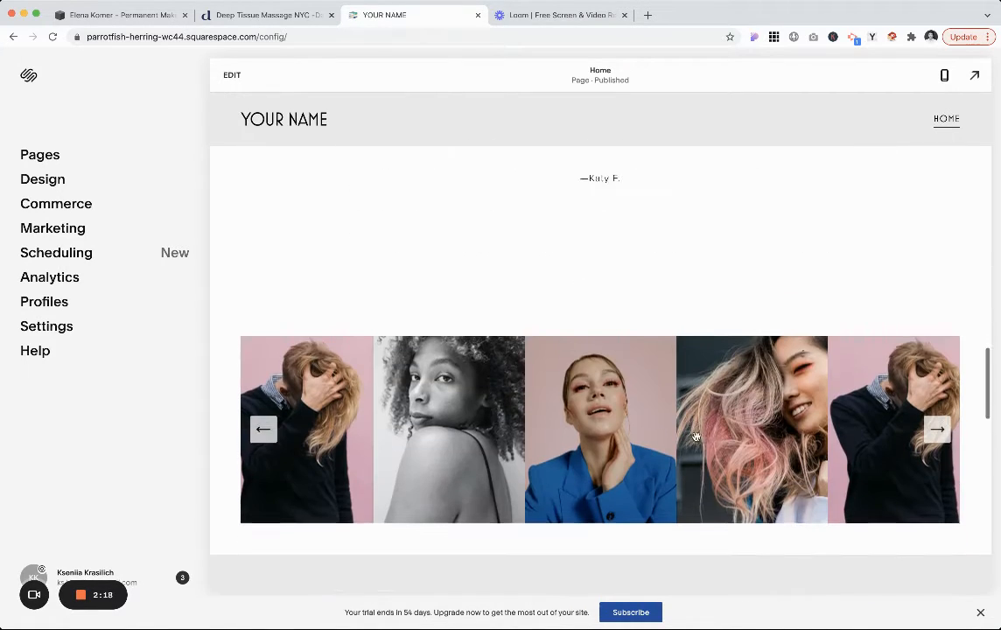
scroll(down, 3)
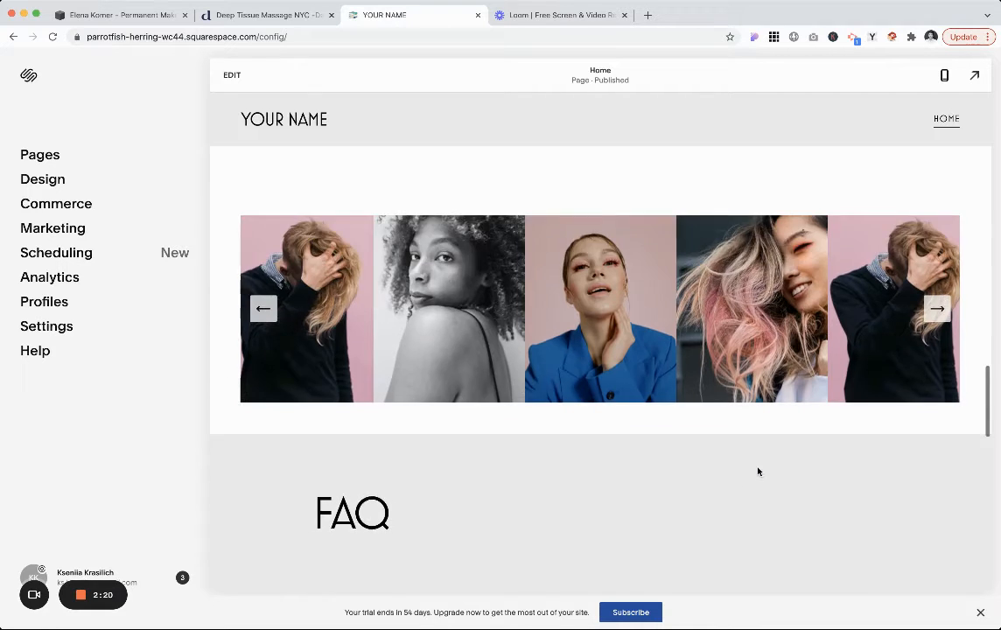
scroll(down, 3)
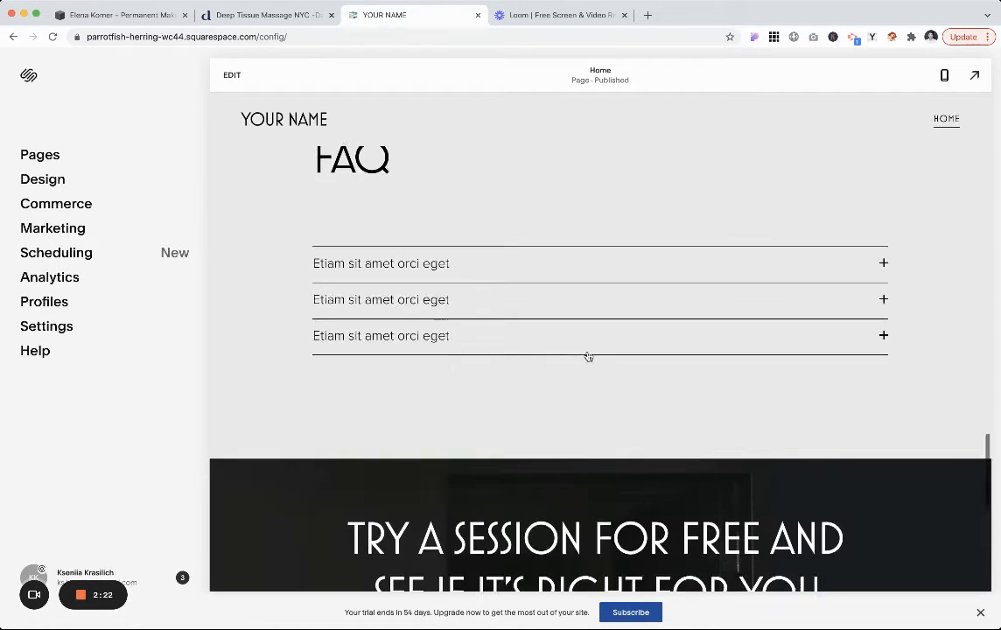
scroll(up, 3)
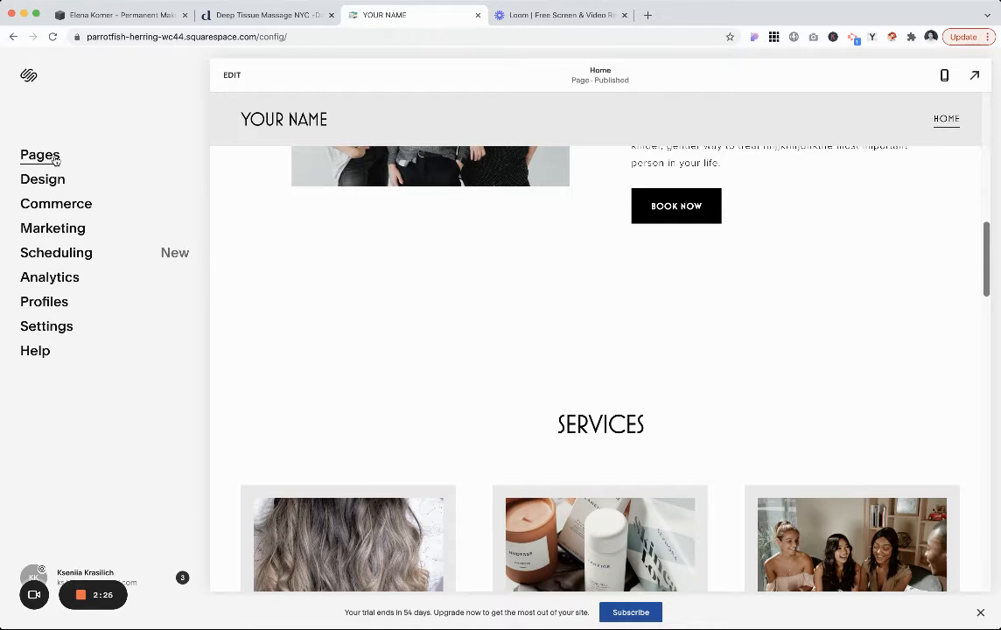
Show the Pages panel with Home listed under Main Navigation.
click(38, 154)
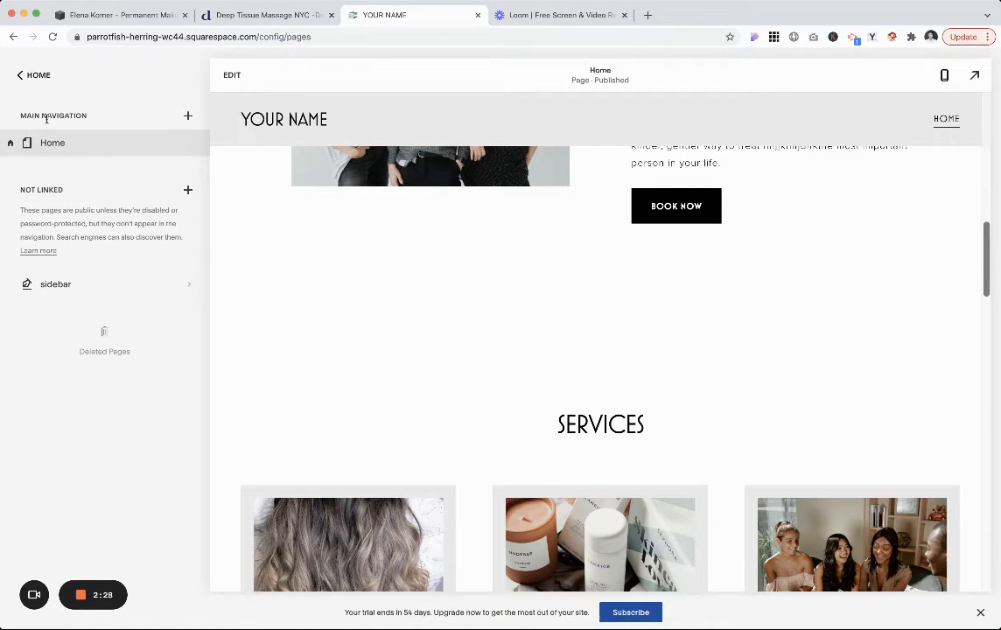
mouse_move(952, 123)
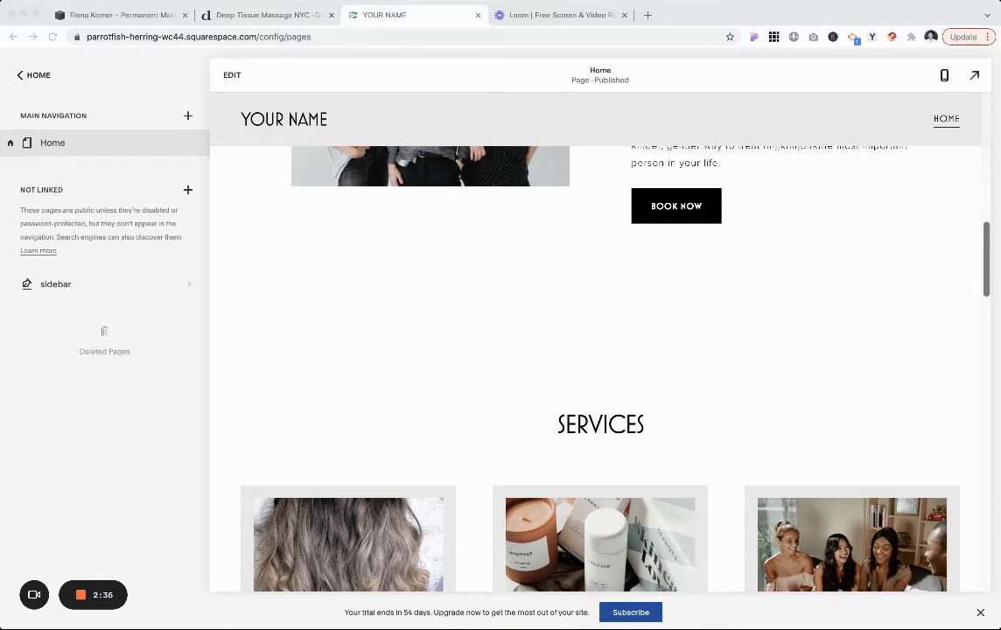
mouse_move(173, 93)
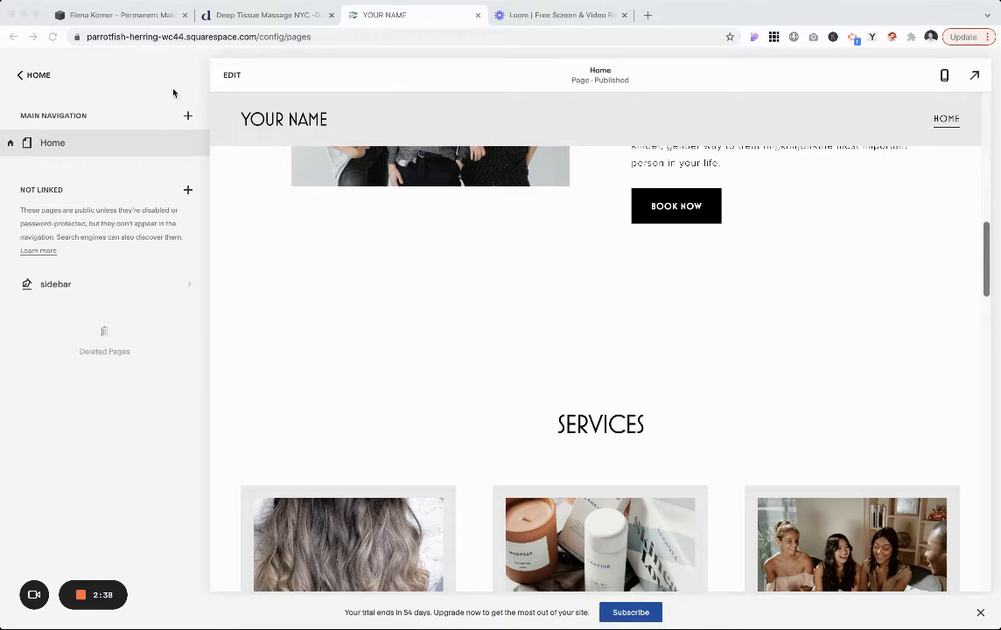
Start creating a Link under Main Navigation, then dismiss the Create a Link dialog.
click(187, 116)
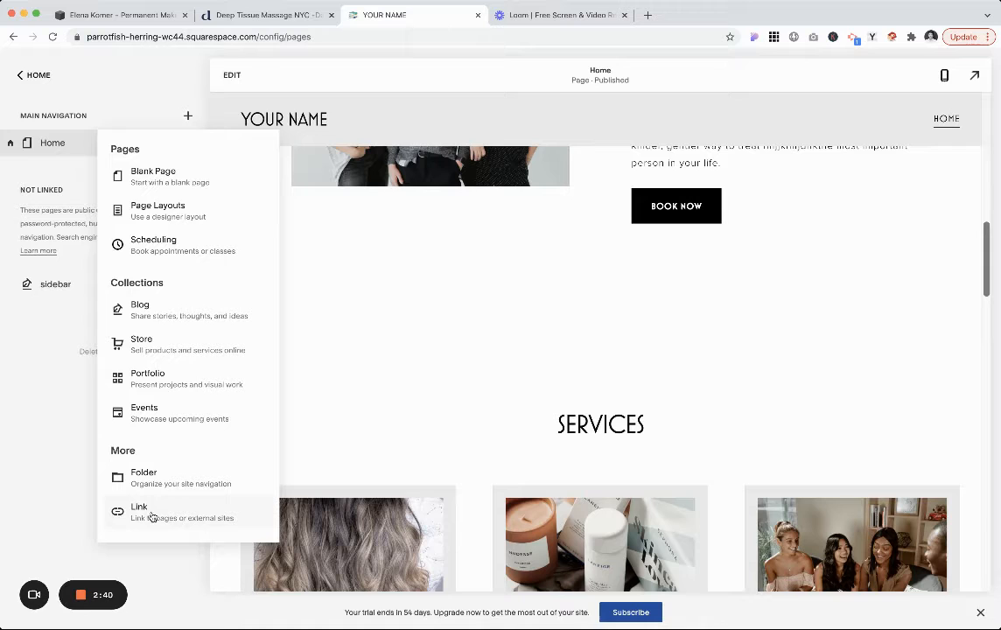
click(140, 511)
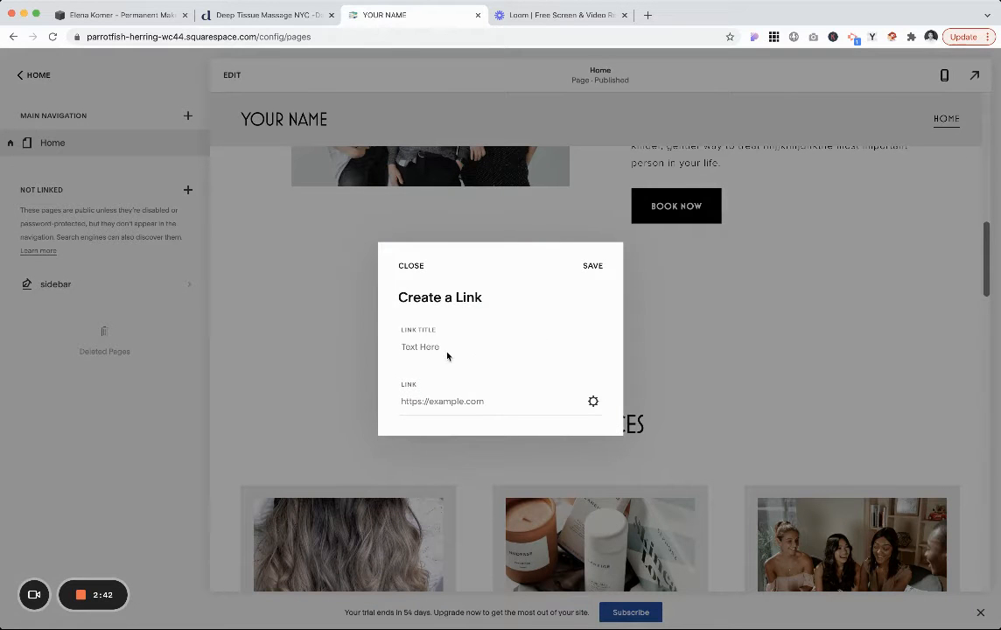
click(410, 266)
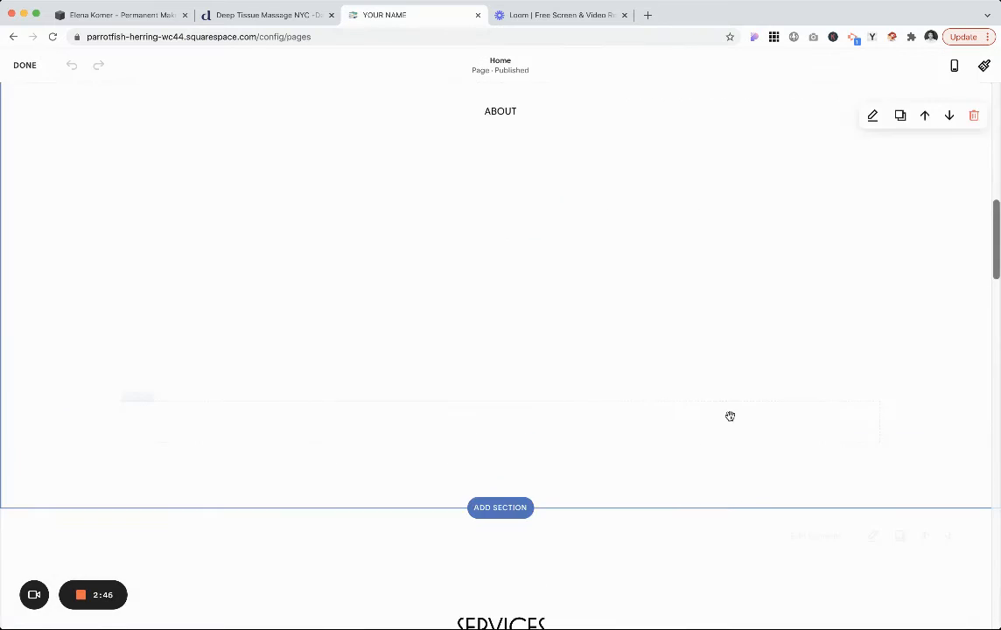
scroll(up, 3)
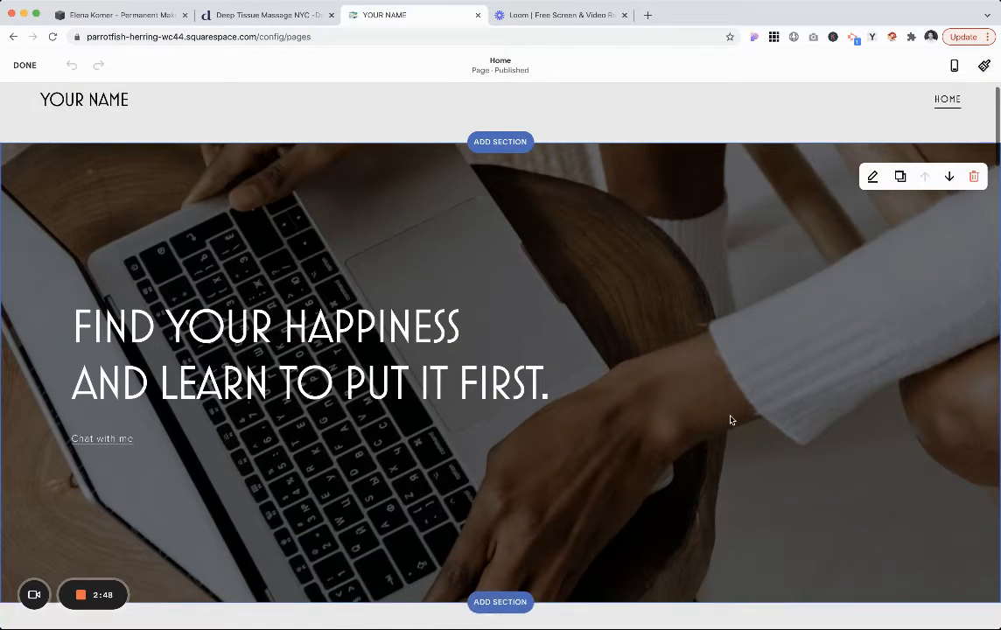
click(25, 64)
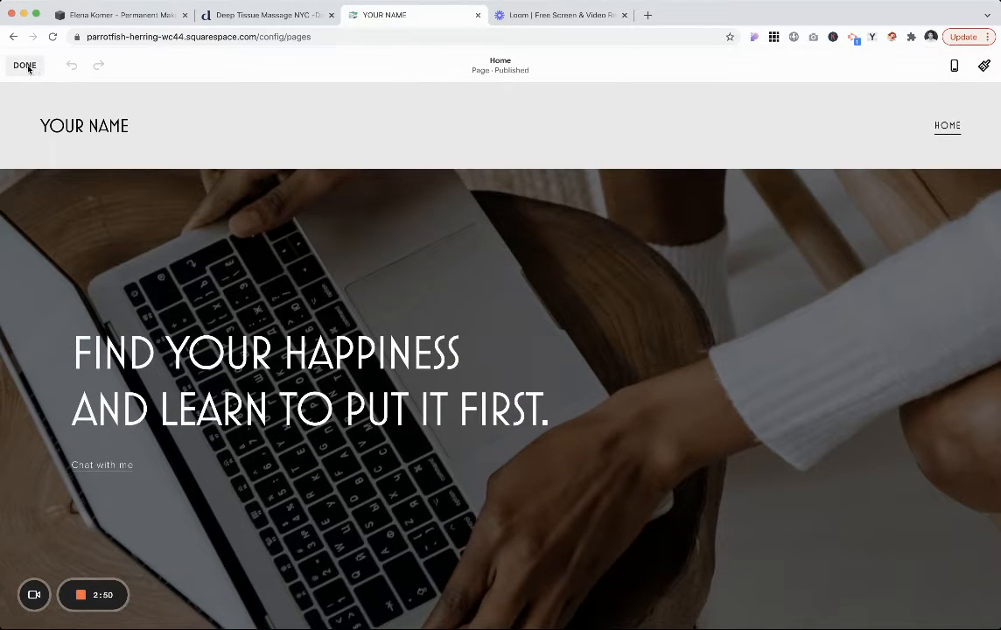
scroll(down, 3)
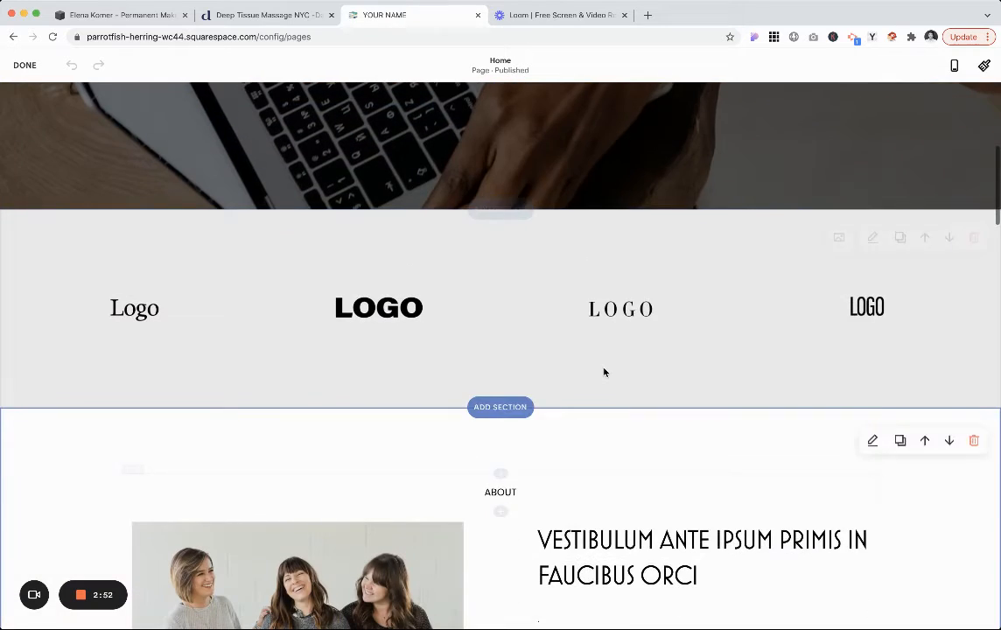
scroll(down, 3)
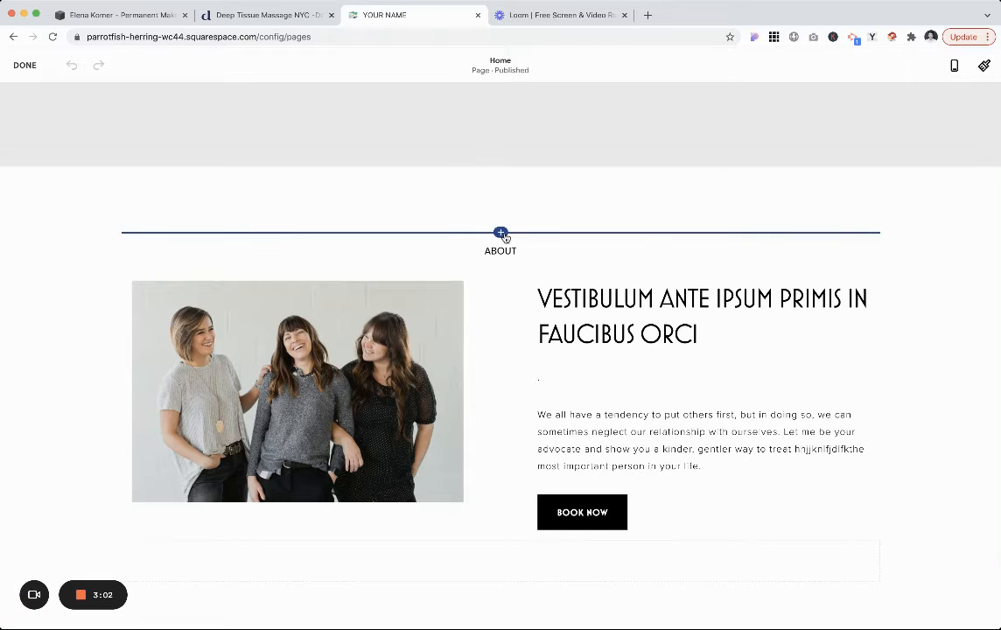
Insert a Code block above the About heading containing <a name="about"></a>.
click(500, 235)
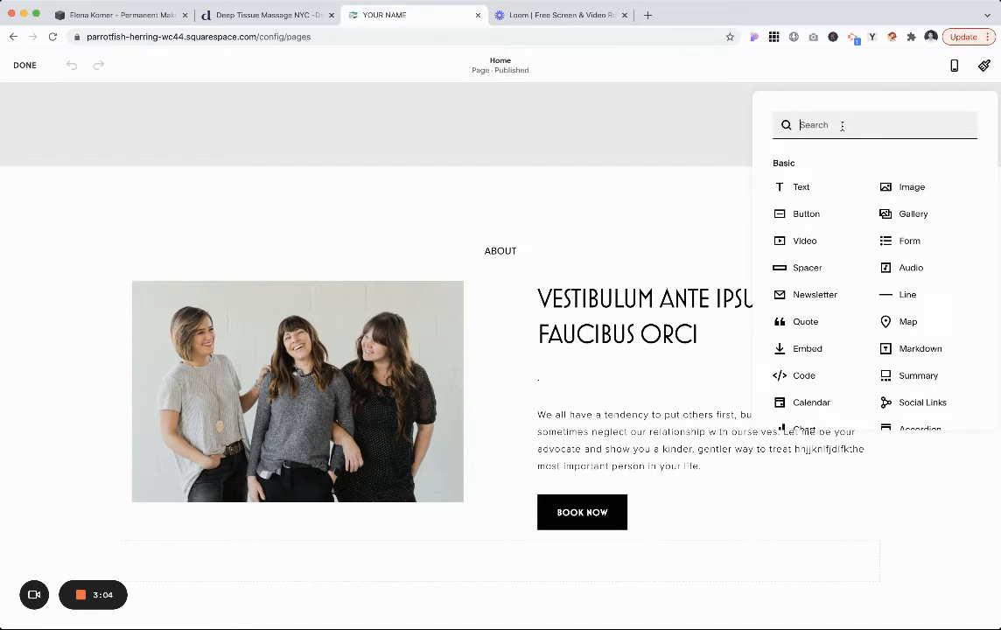
text(cod)
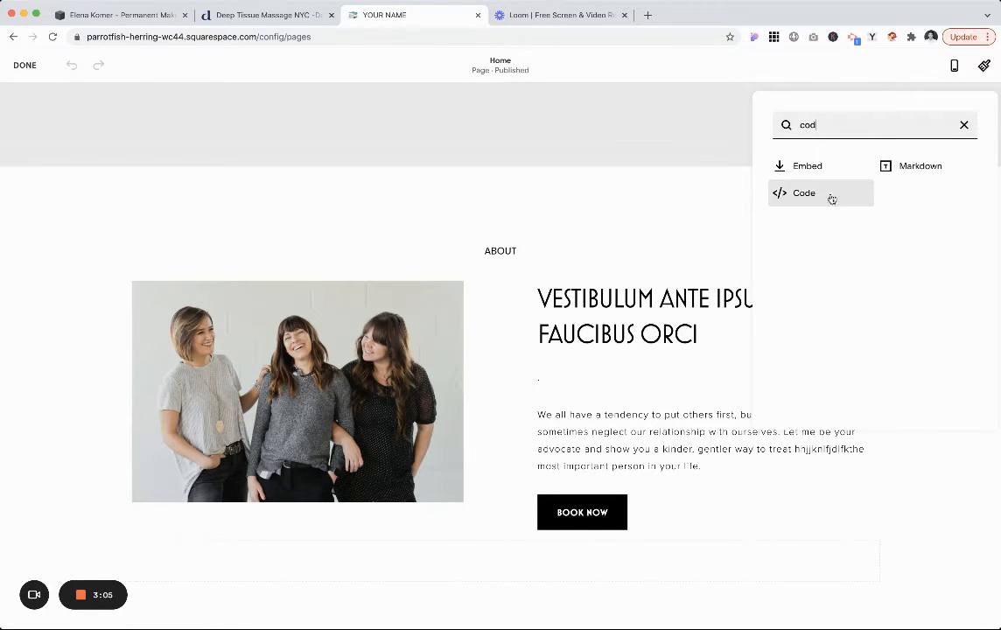
click(803, 193)
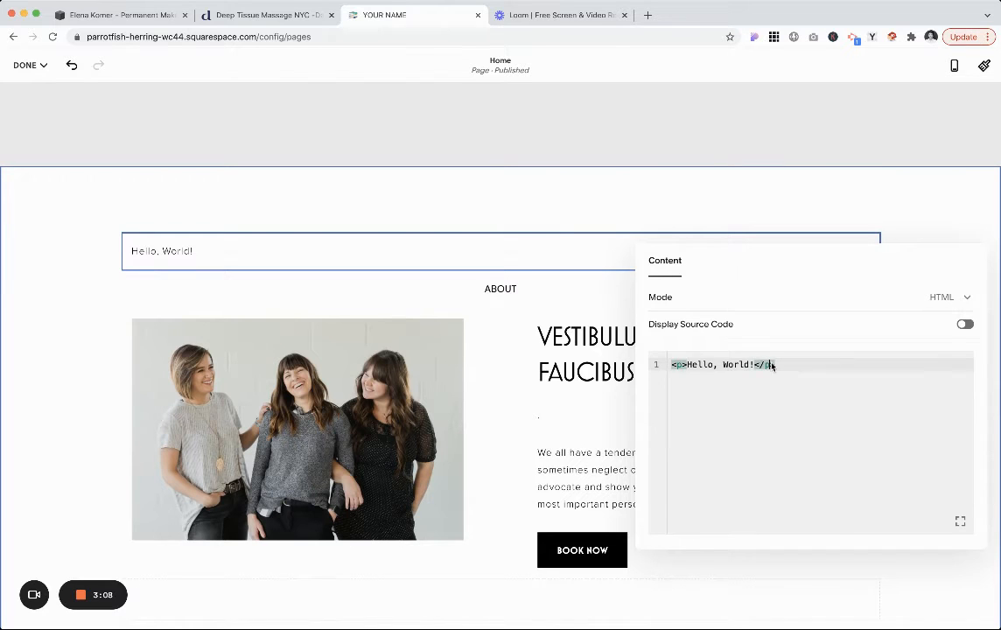
text(Services)
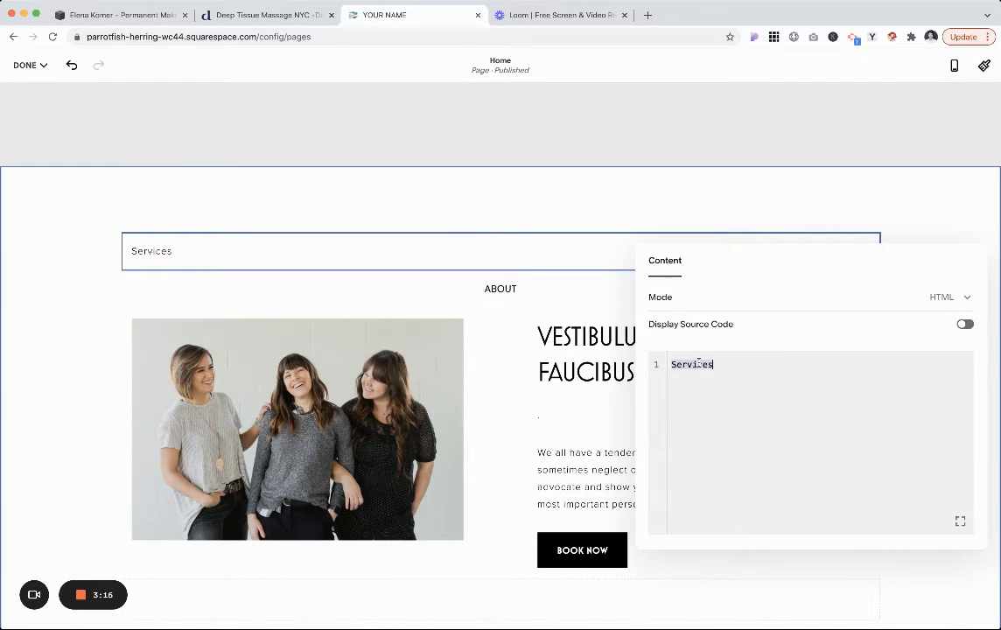
text(<a name ="services"></a>)
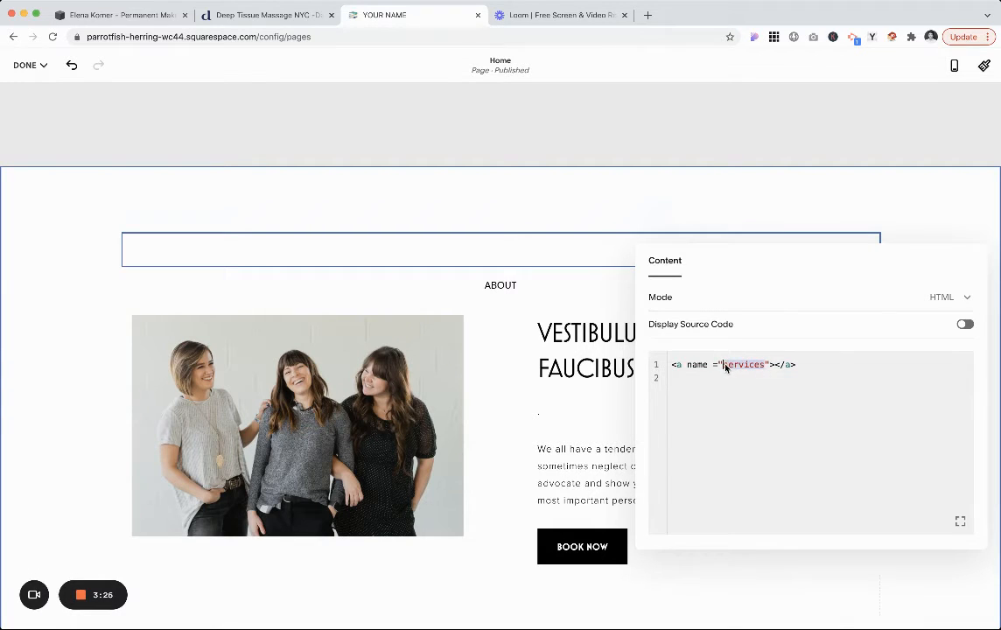
text(about)
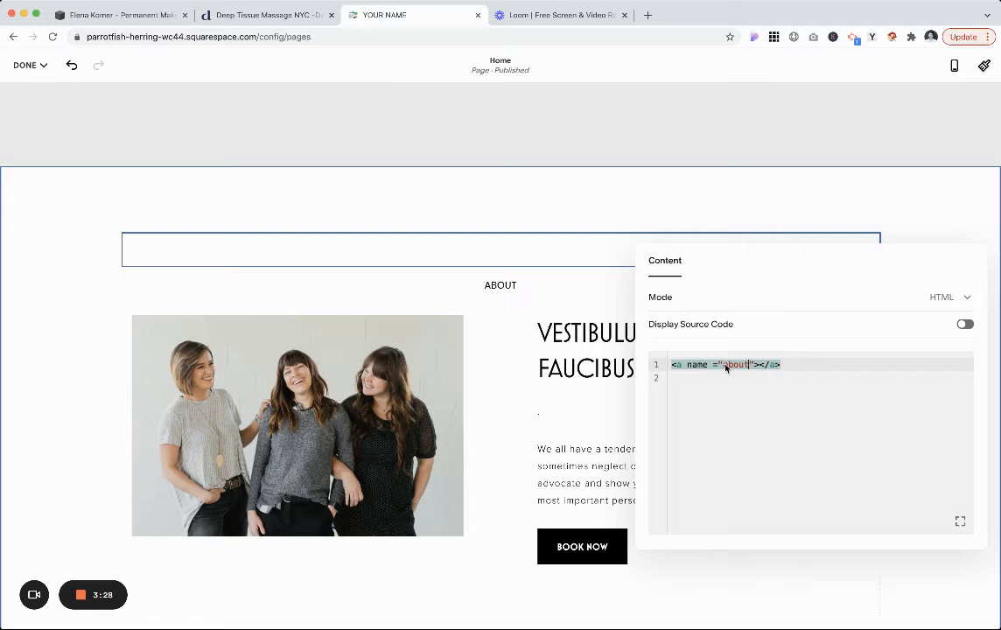
click(686, 217)
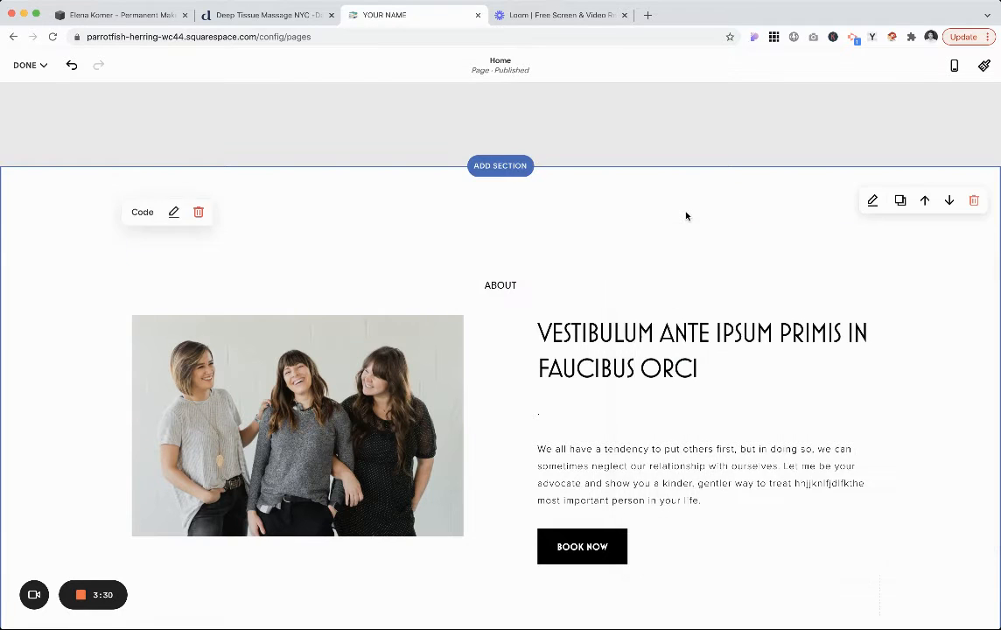
scroll(down, 3)
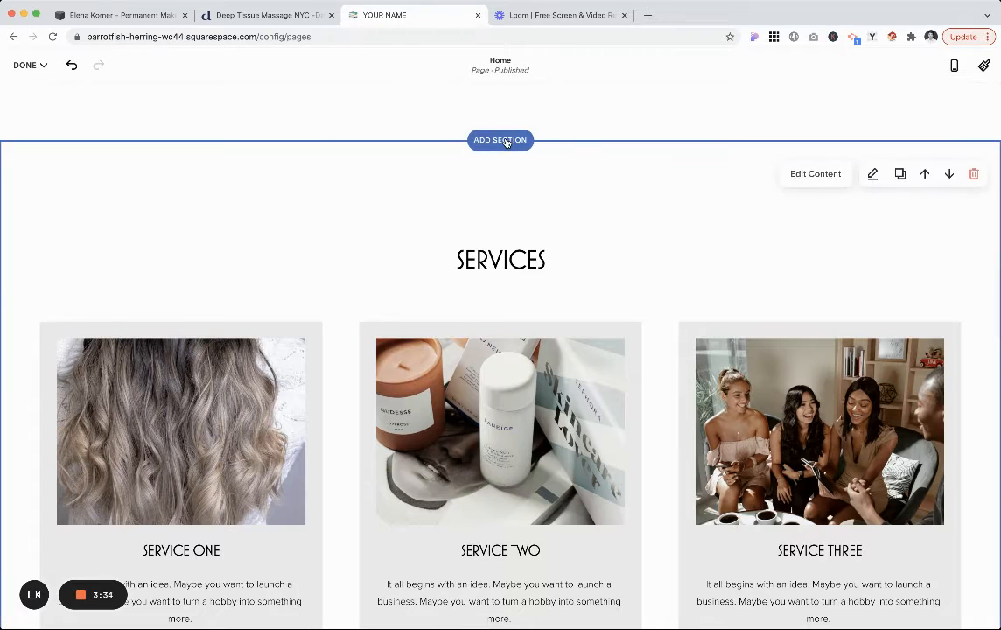
Add a blank section above Services and insert a Code block into it.
scroll(down, 3)
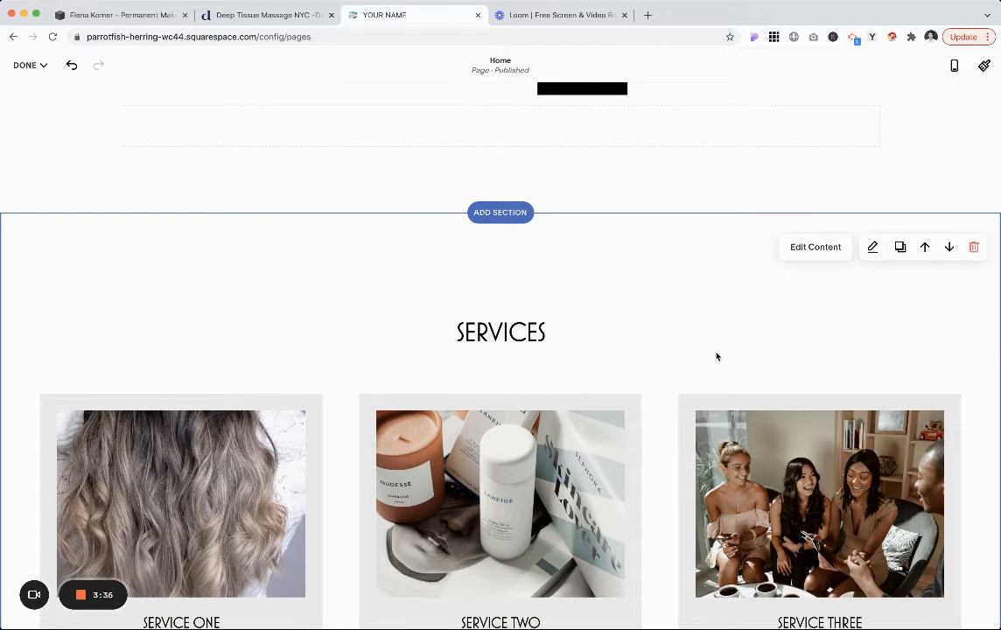
scroll(down, 3)
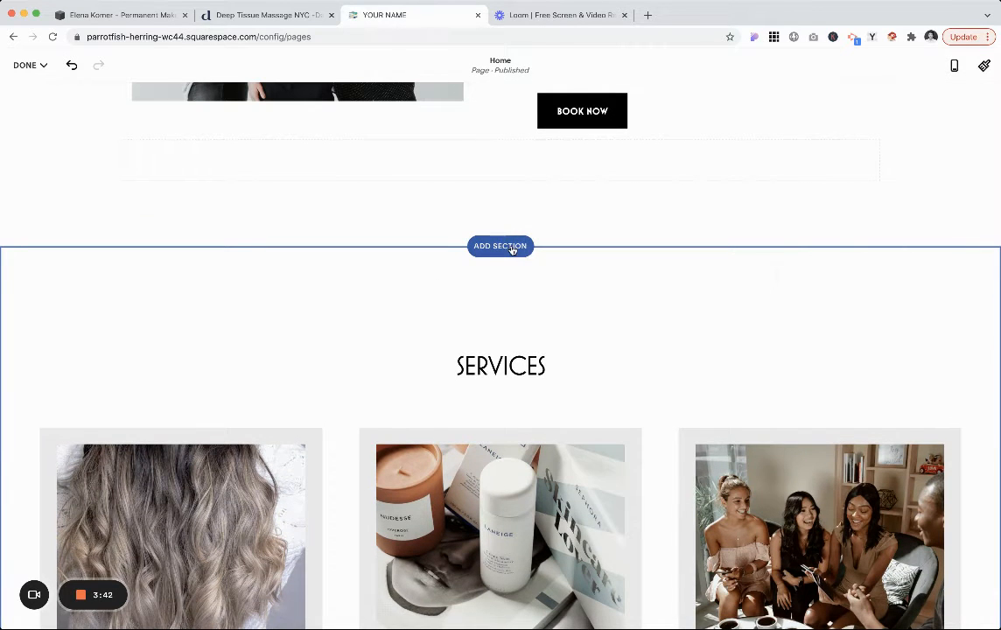
scroll(up, 3)
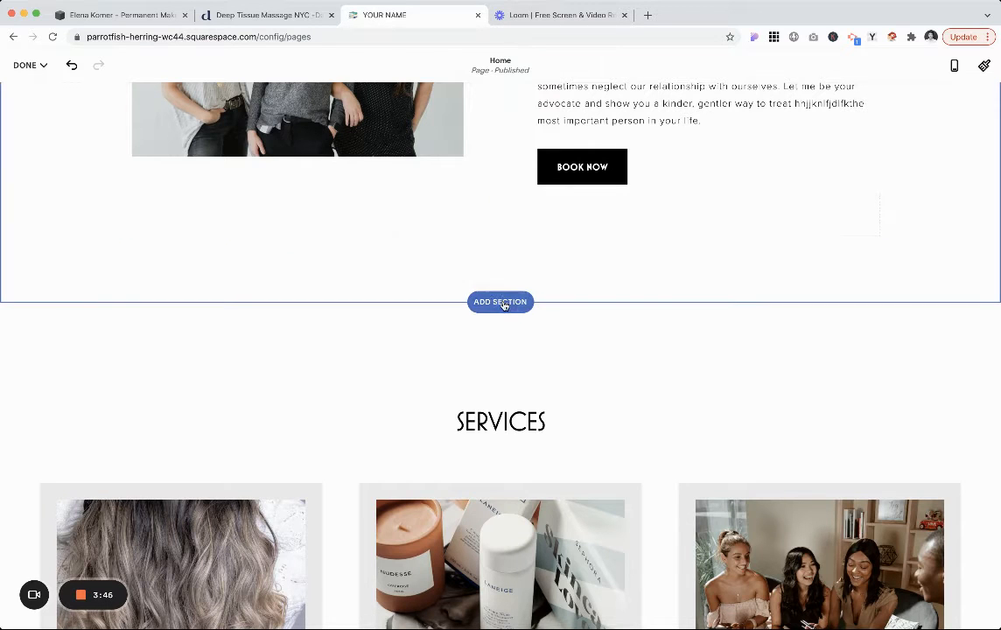
click(500, 301)
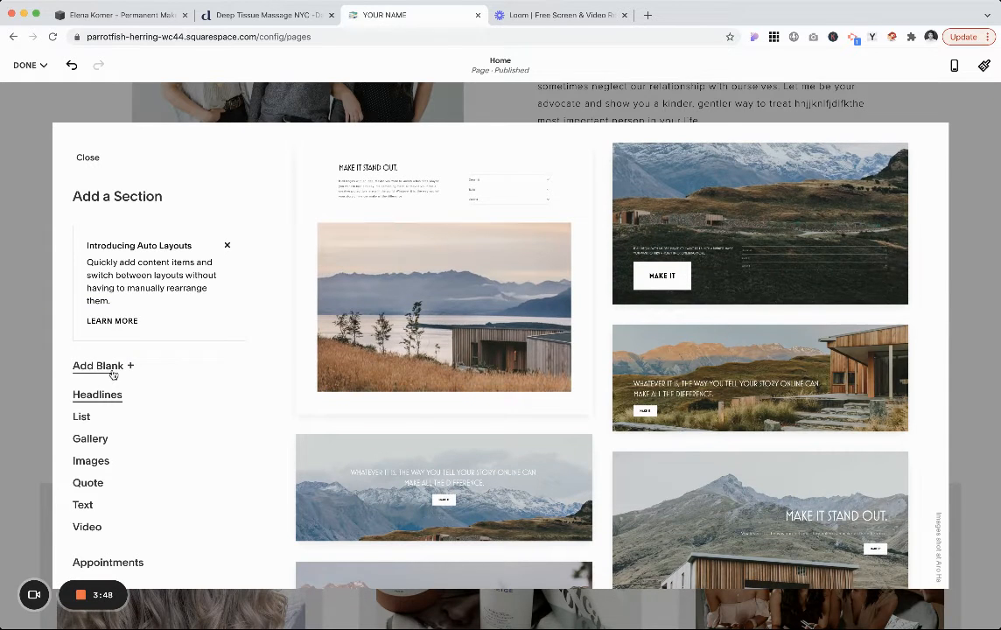
click(98, 365)
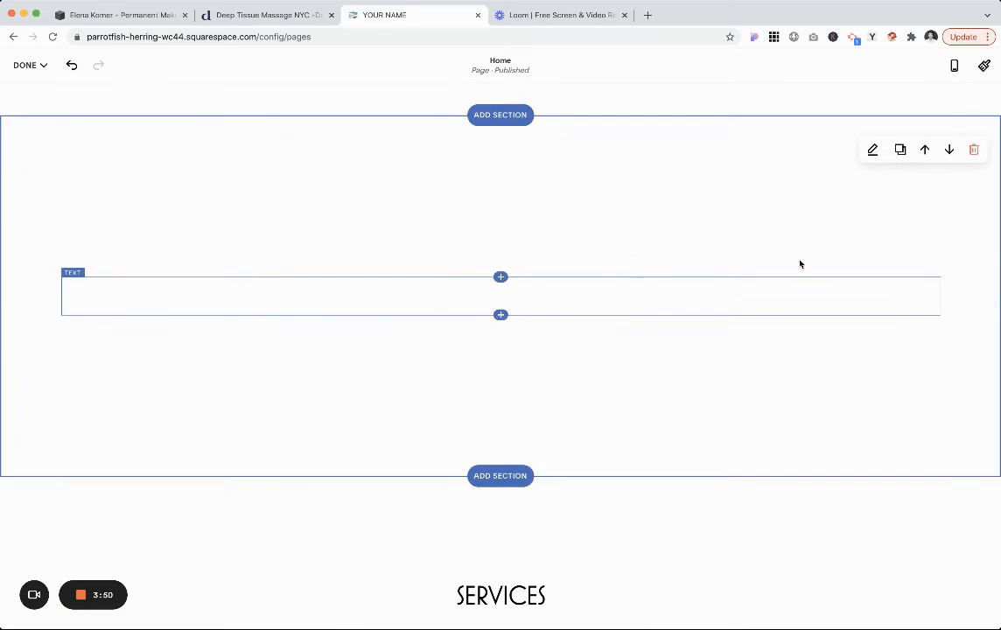
click(871, 150)
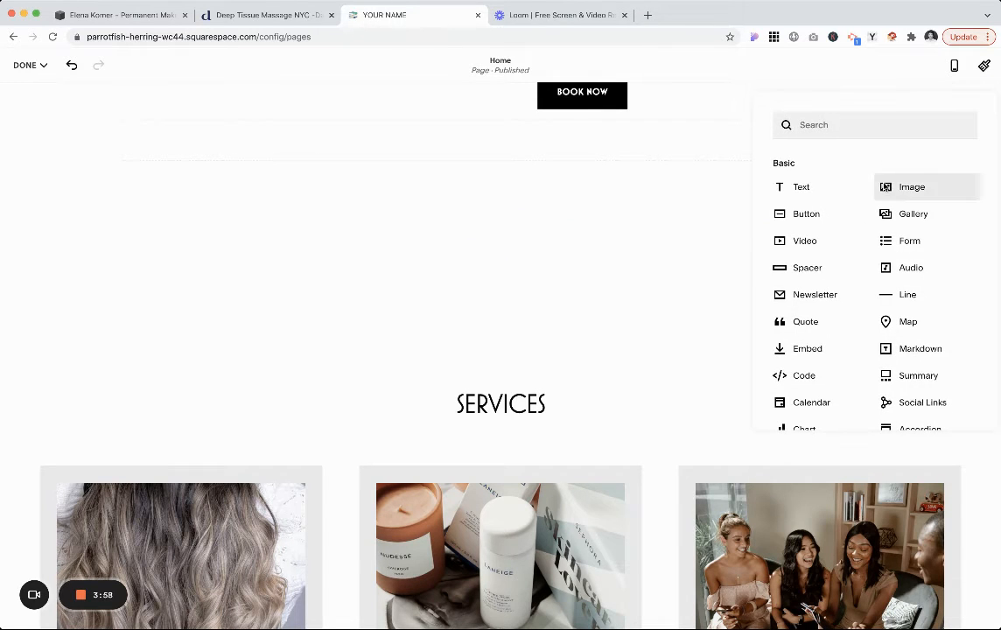
text(cod)
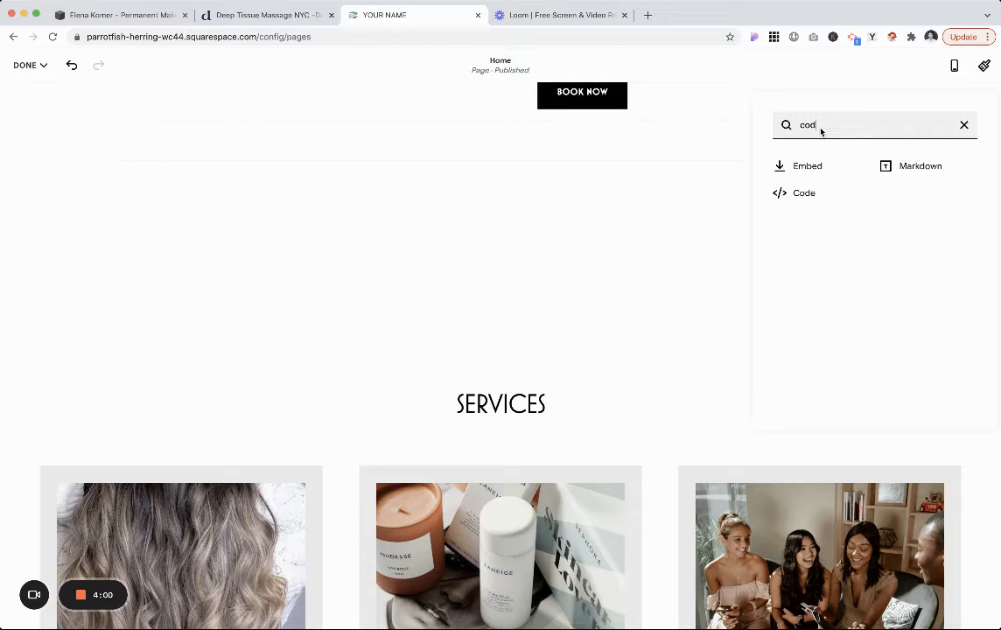
click(803, 193)
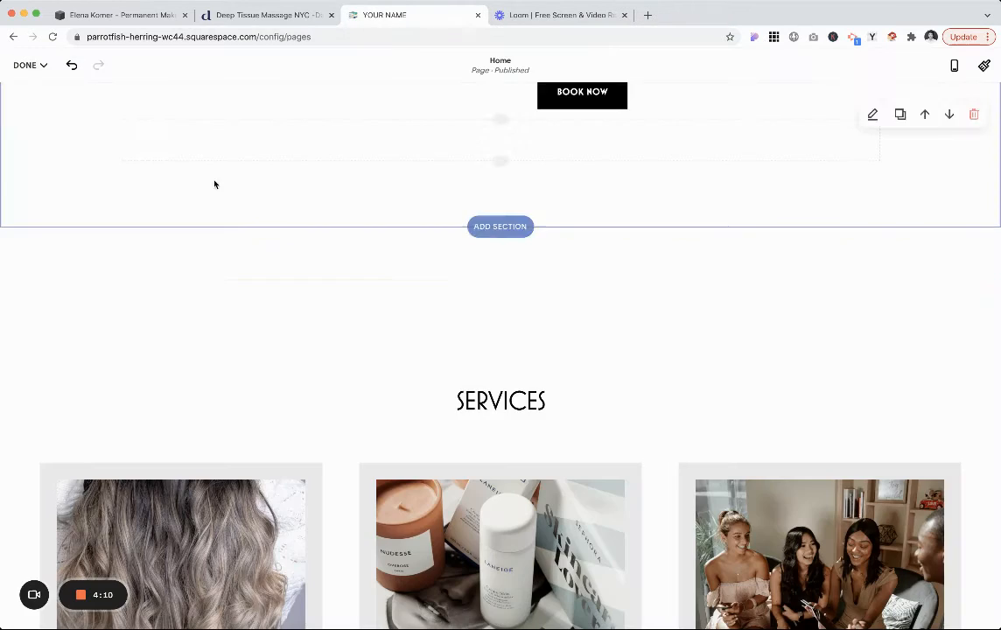
Make the code block above the testimonial quote read <a name="testimonials"></a>.
scroll(down, 3)
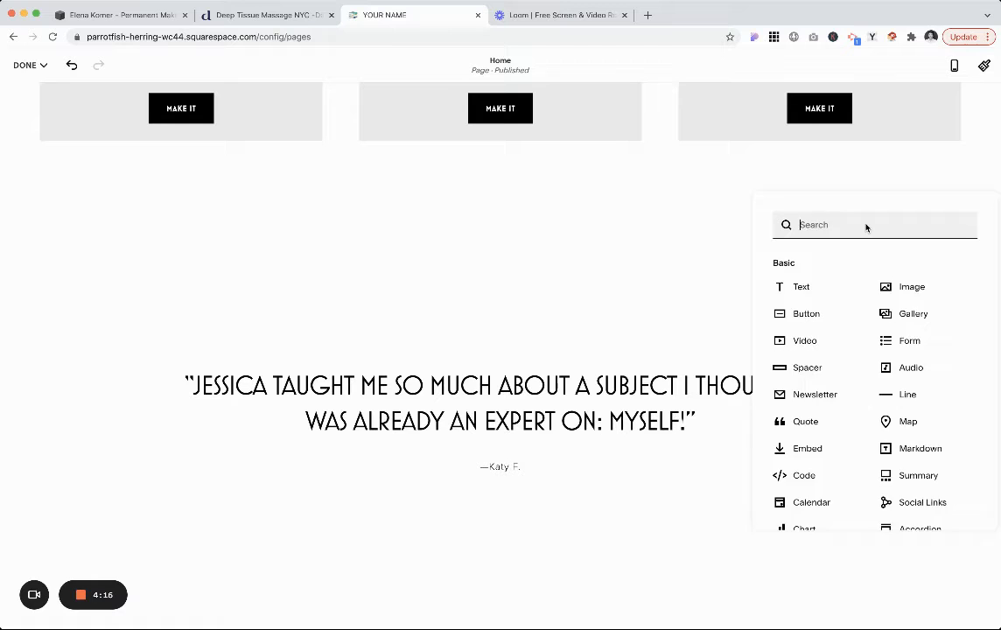
click(803, 476)
text(<a name ="services"></a>)
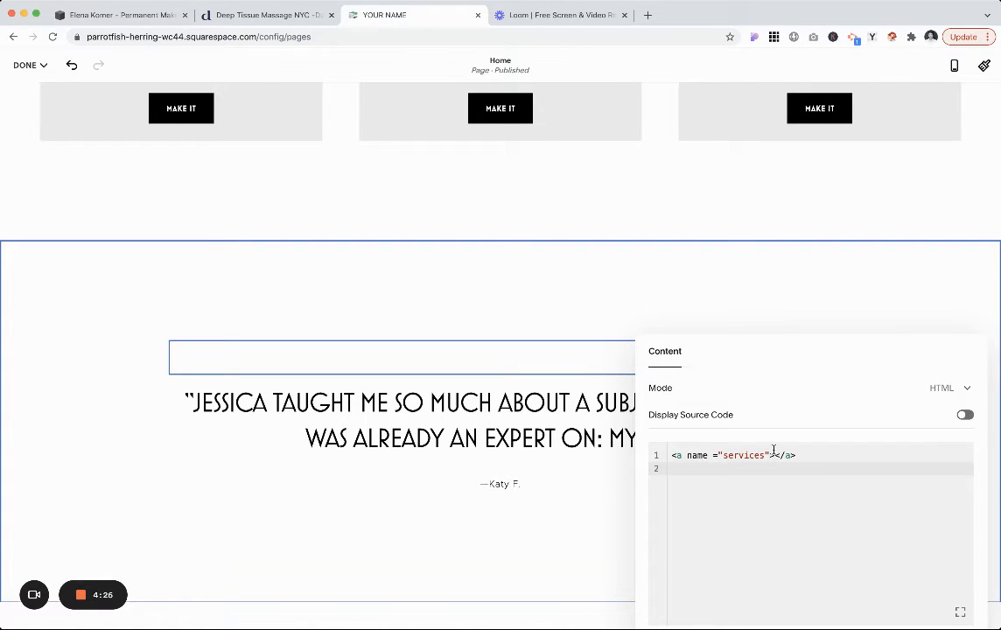
double_click(742, 455)
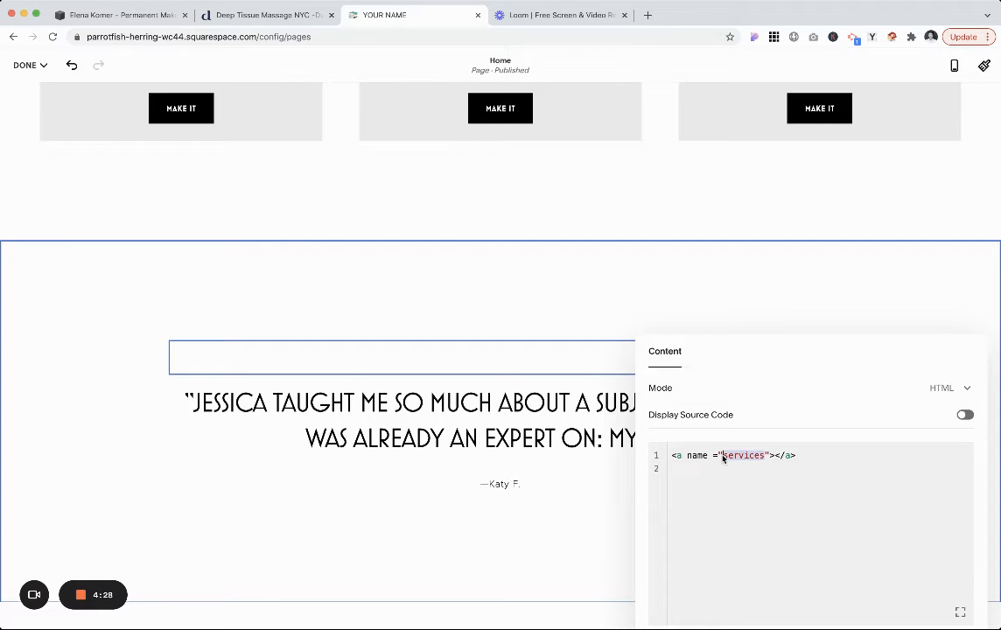
text(testimonia)
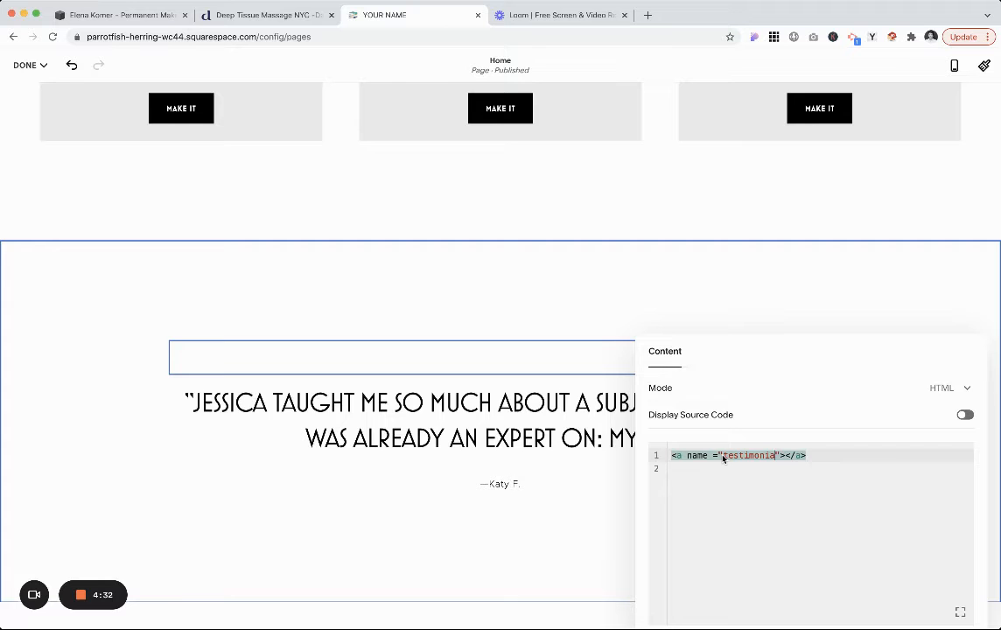
text(ls)
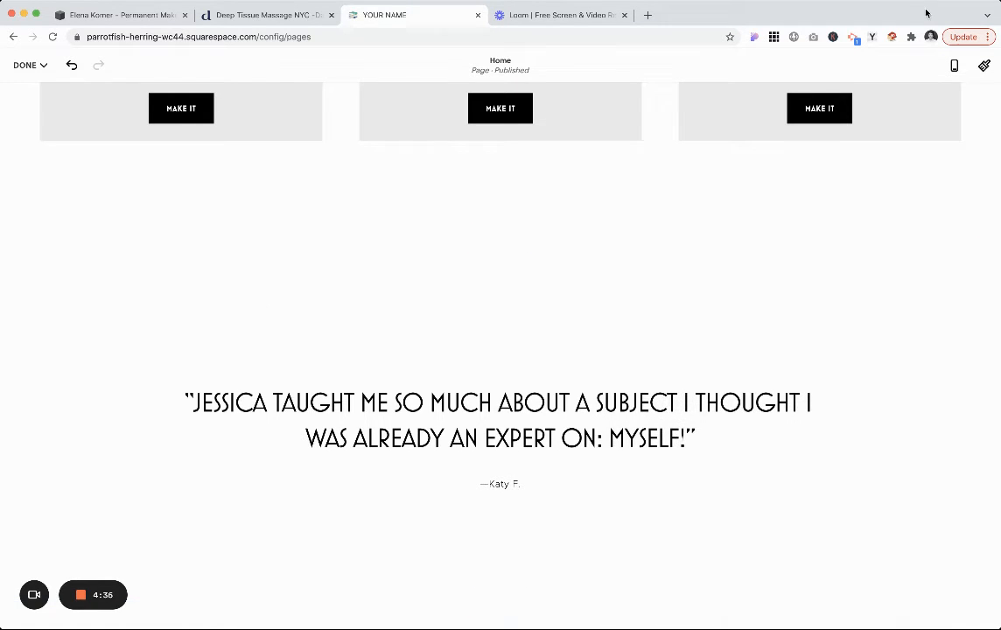
Add a short blank section above the gallery holding a Code block <a name="gallery"></a>.
scroll(down, 3)
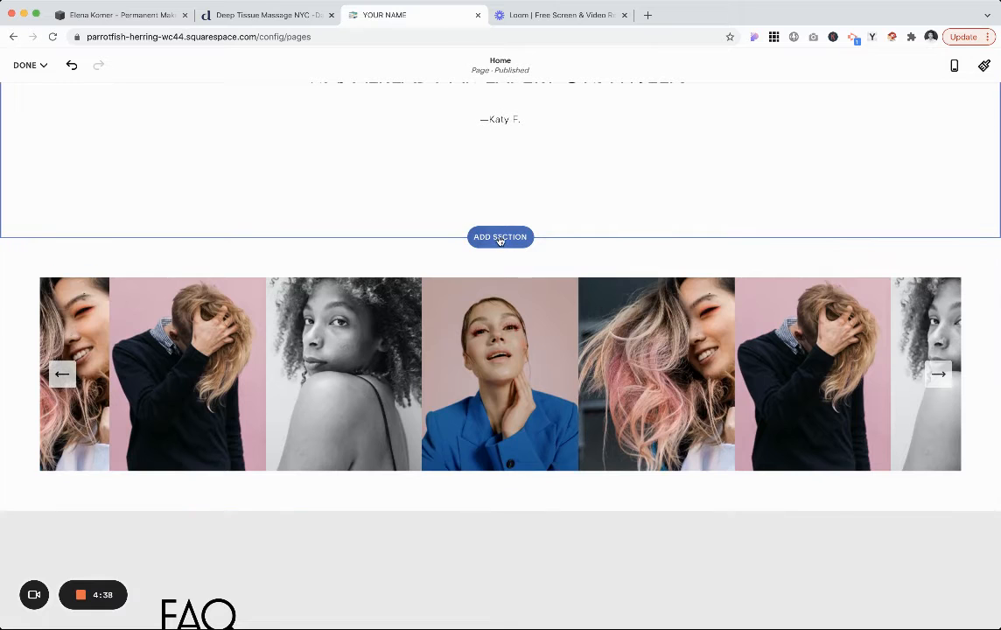
click(500, 236)
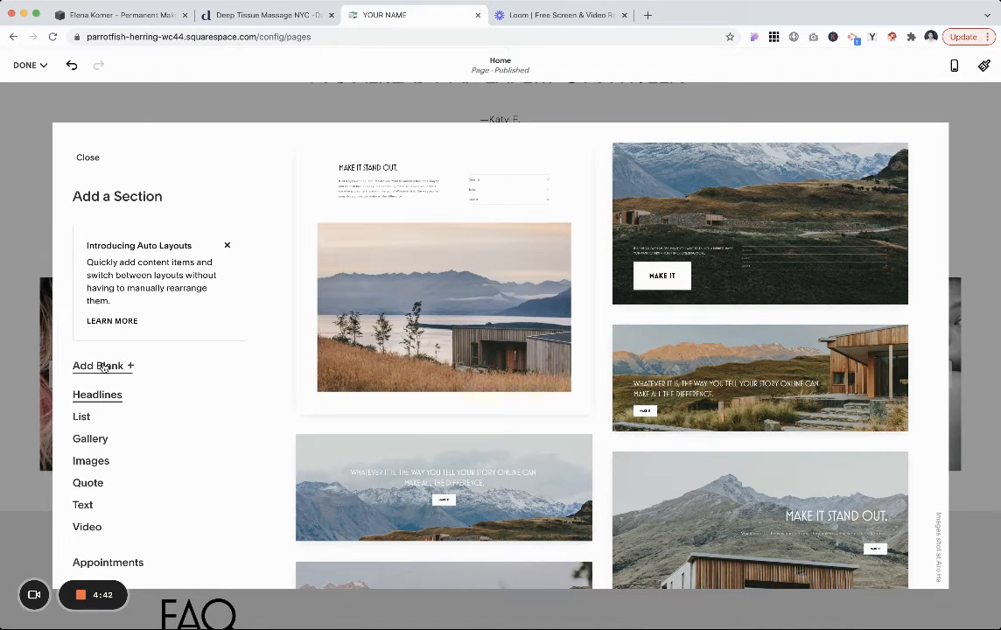
click(98, 365)
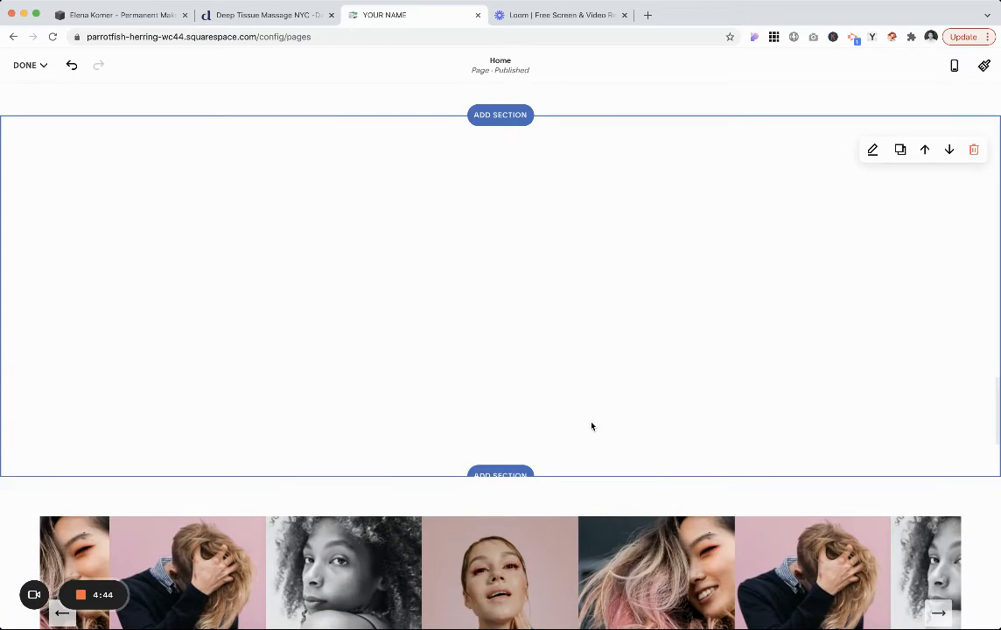
scroll(down, 3)
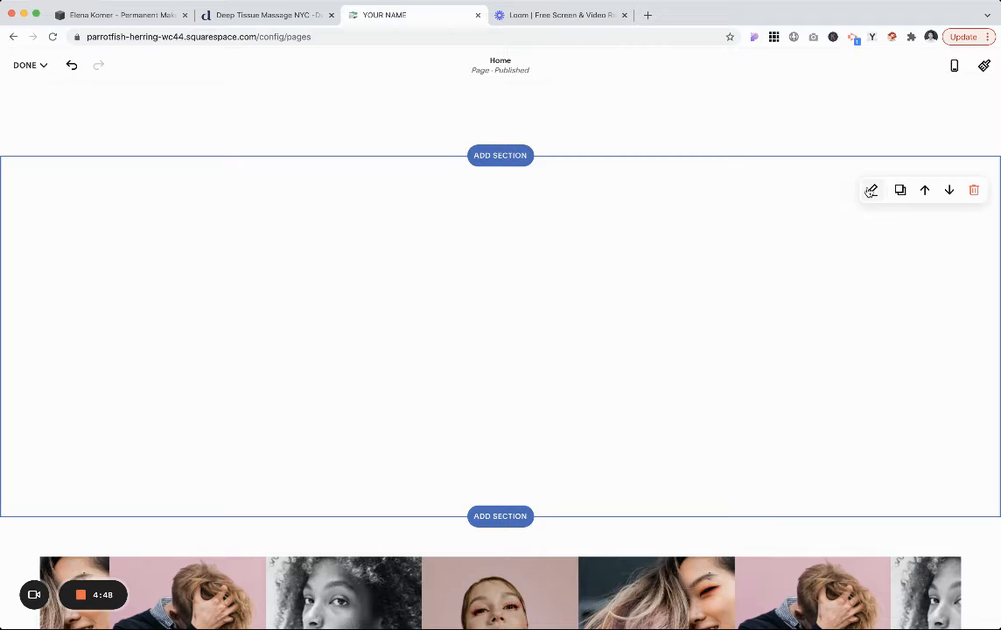
click(871, 189)
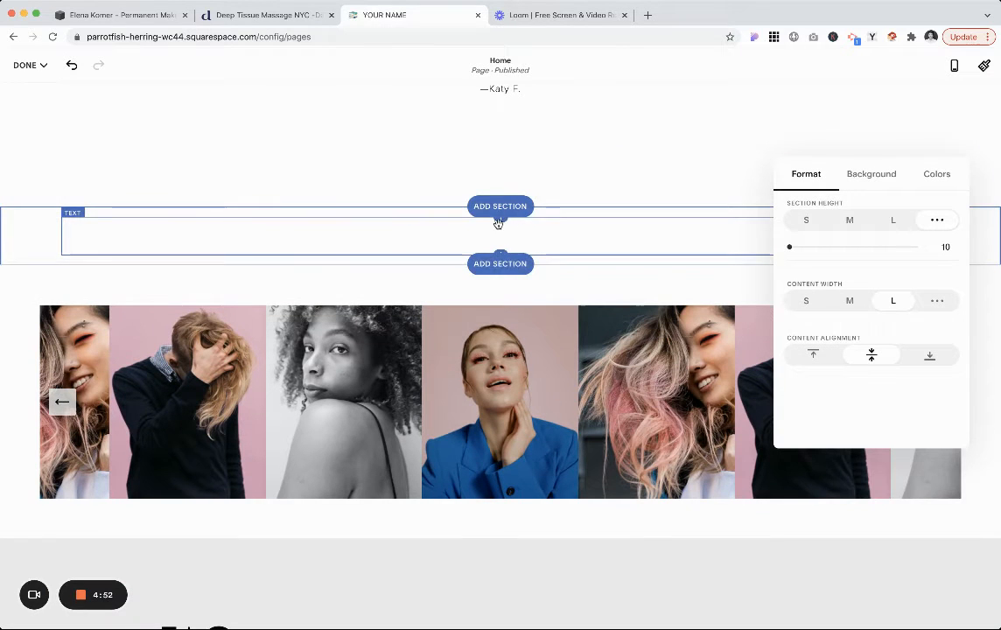
click(500, 206)
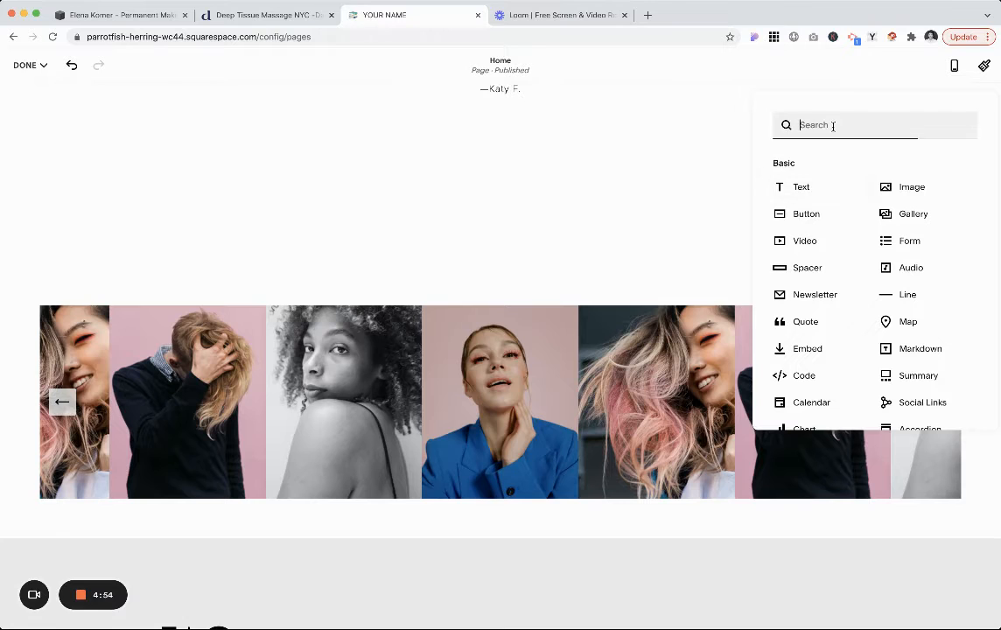
text(co)
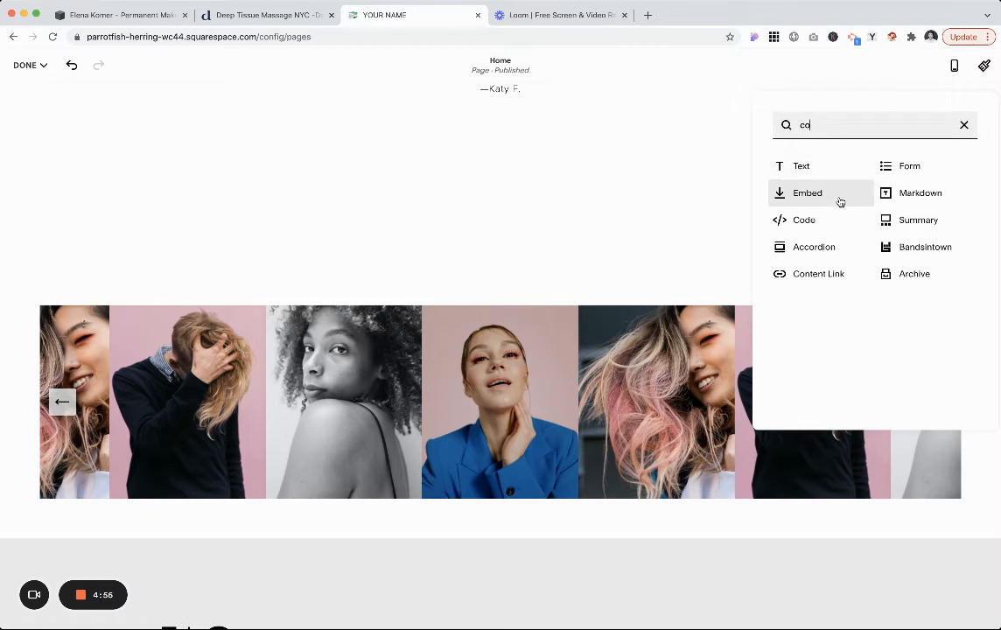
click(803, 220)
text(<a name ="services"></a>)
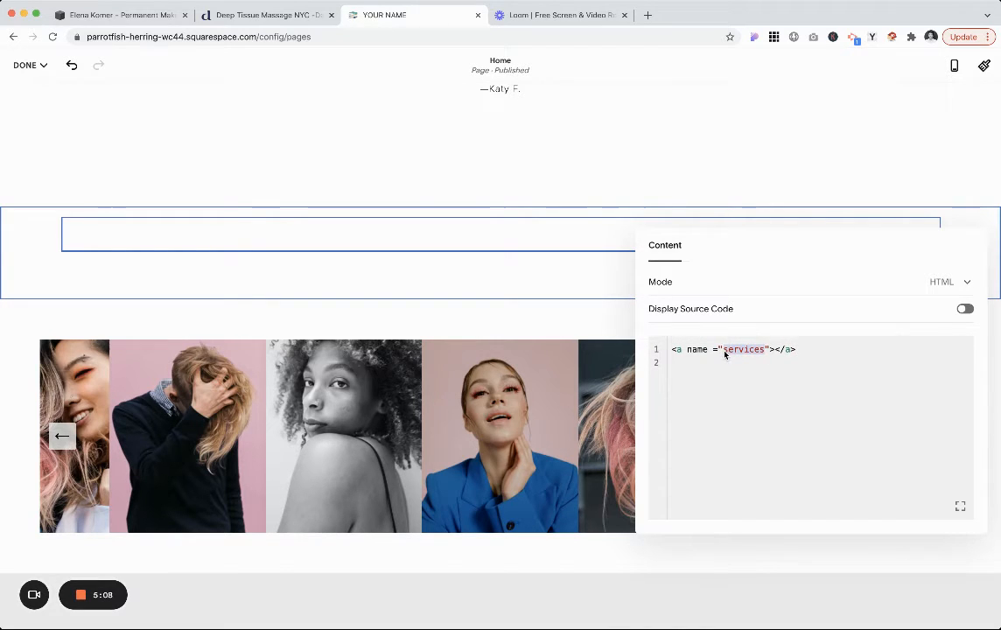
text(gallery)
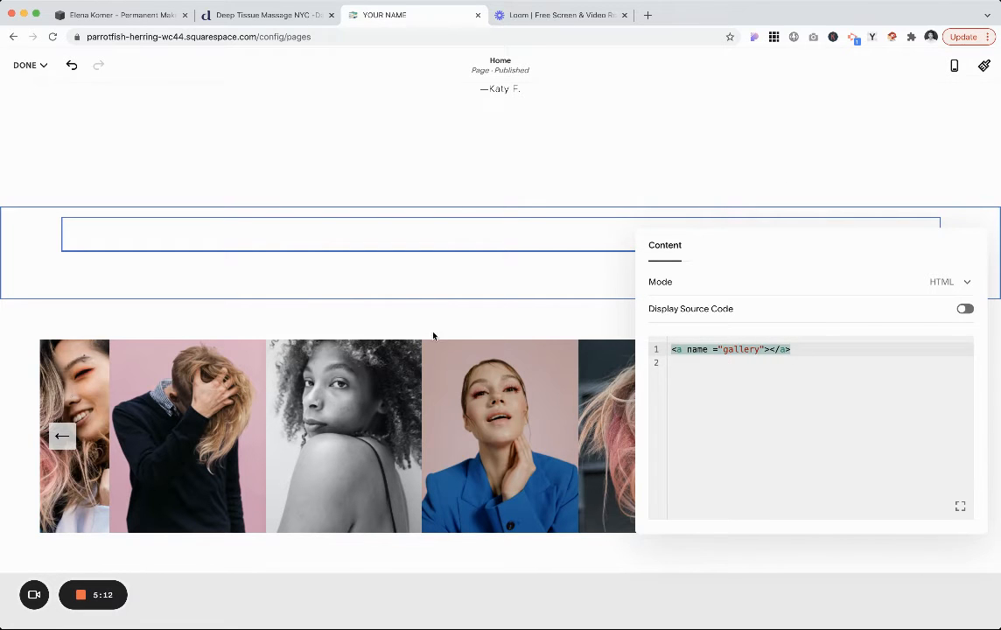
click(133, 231)
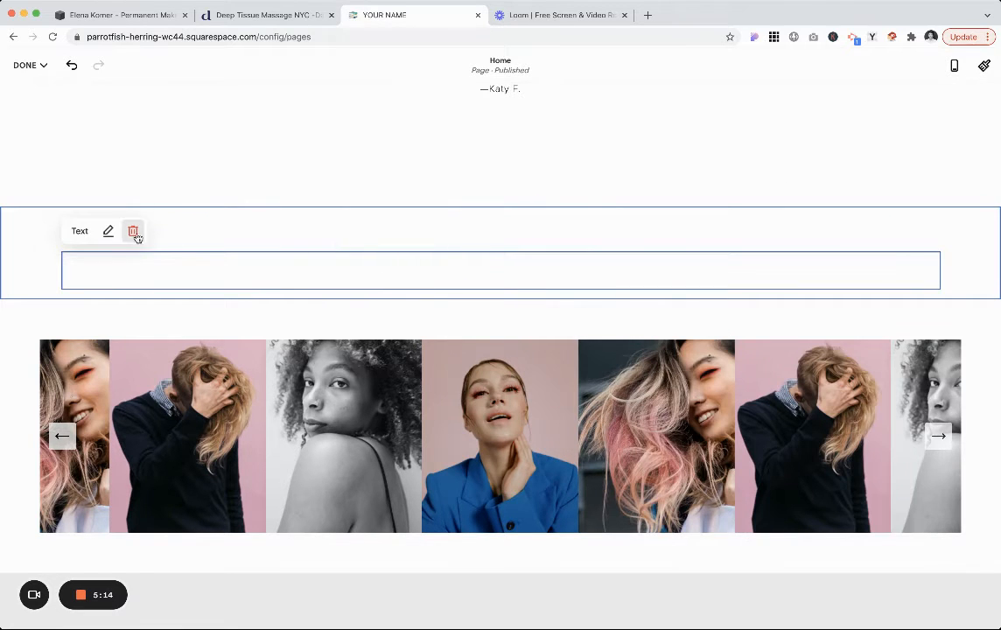
click(133, 231)
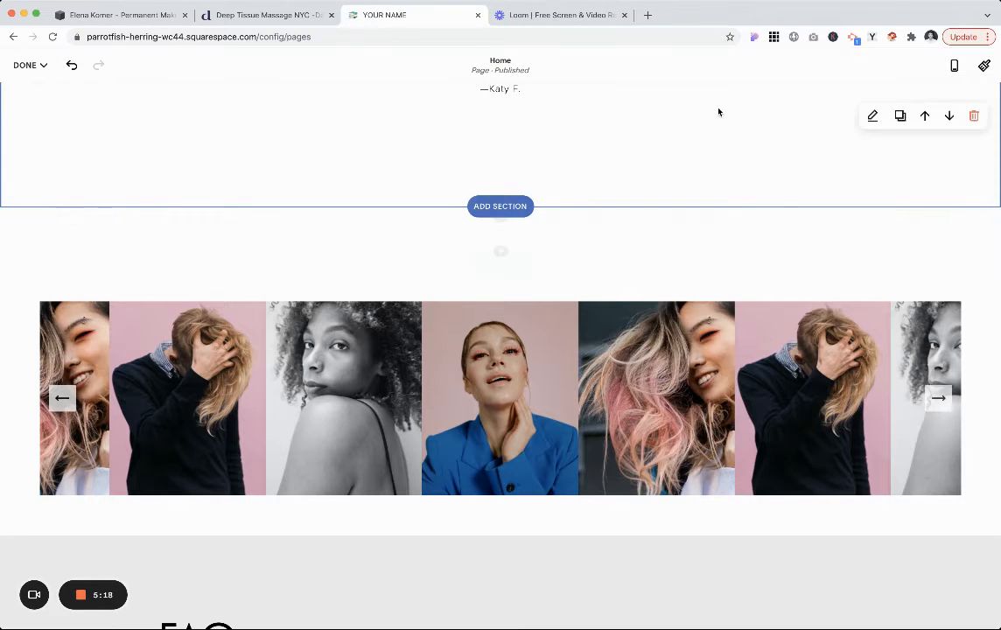
mouse_move(843, 209)
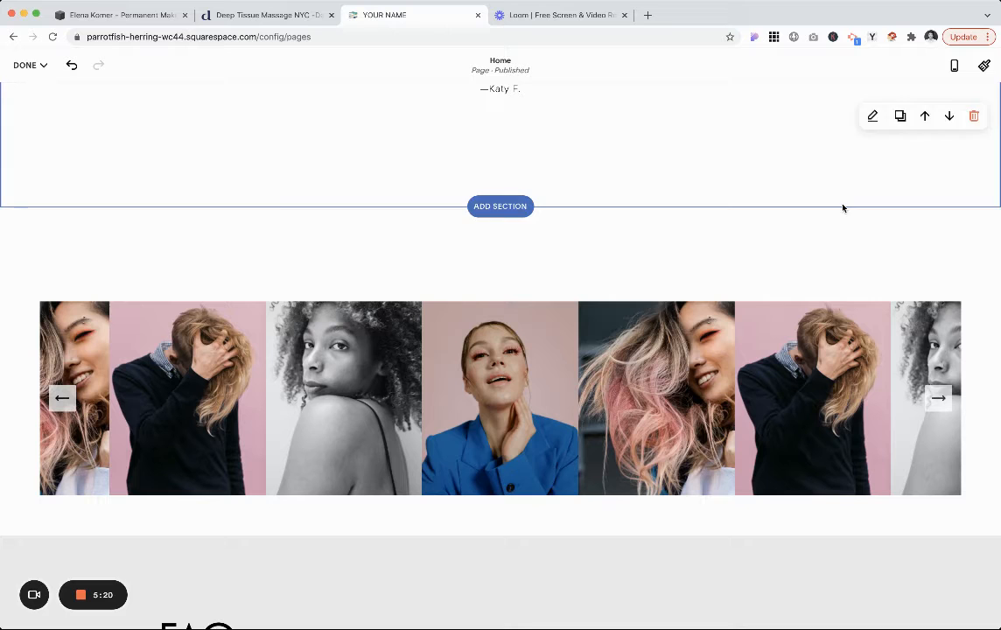
Add a Code block <a name="faq"></a> above the FAQ heading and save the page with Done.
scroll(down, 3)
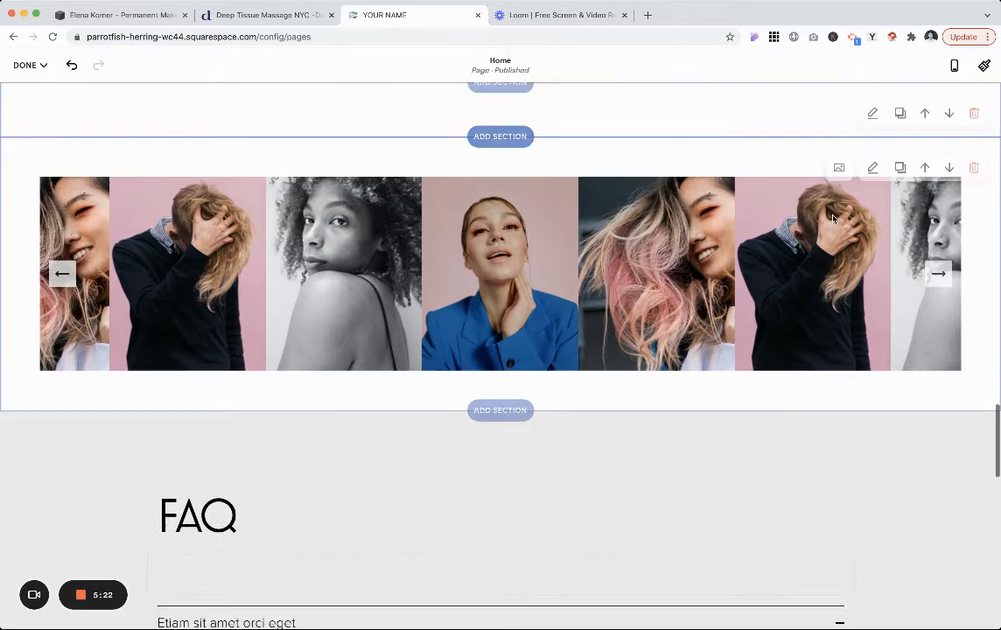
scroll(down, 3)
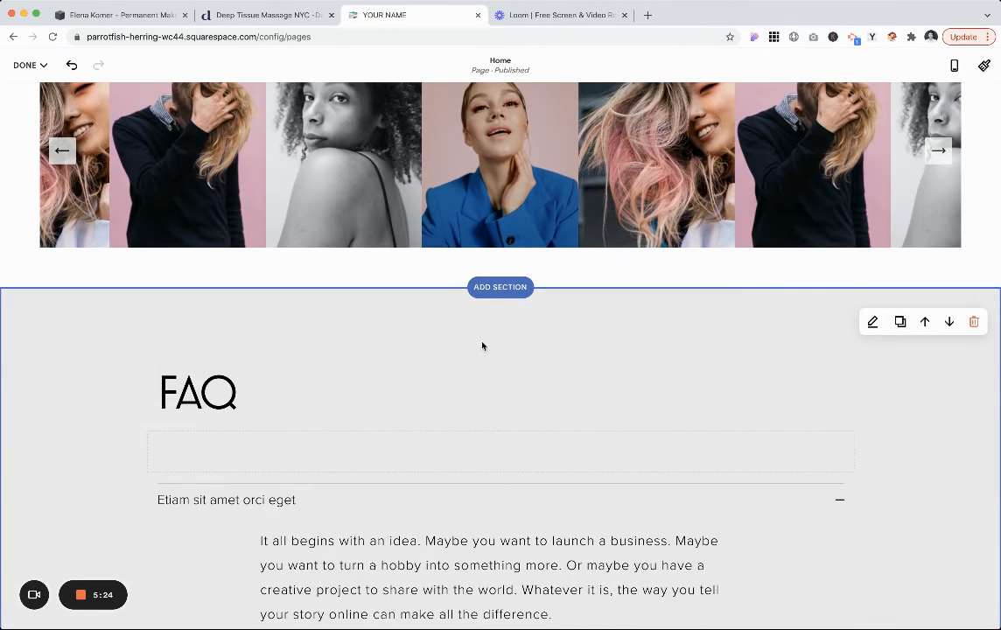
click(500, 353)
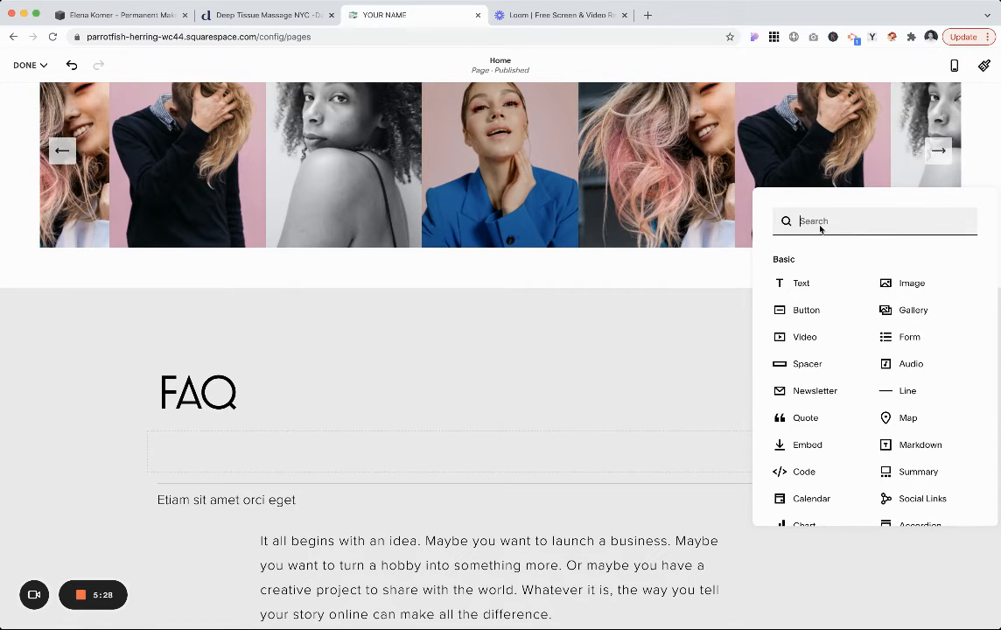
text(co)
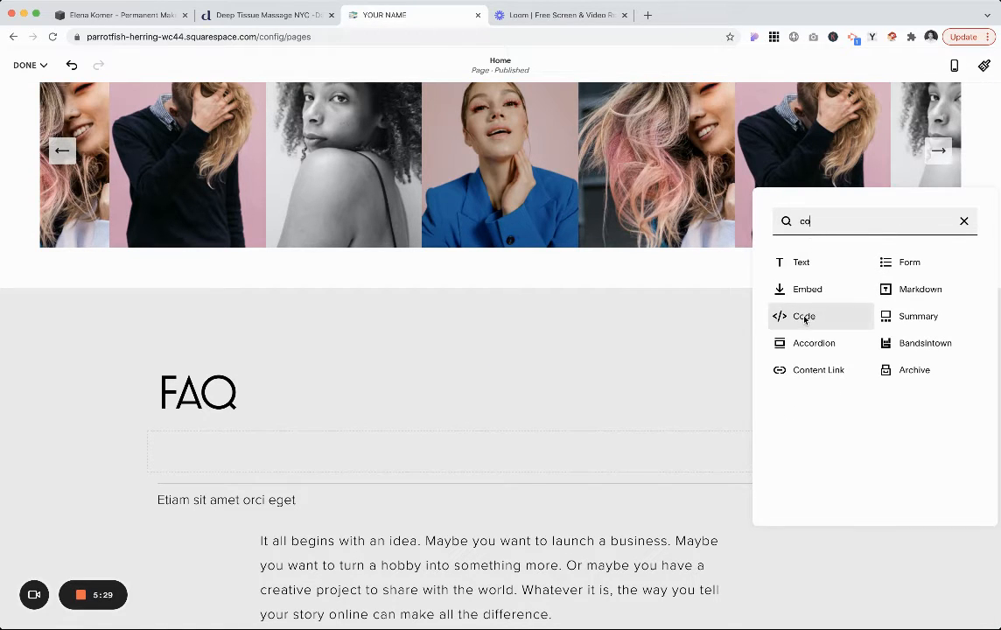
click(803, 315)
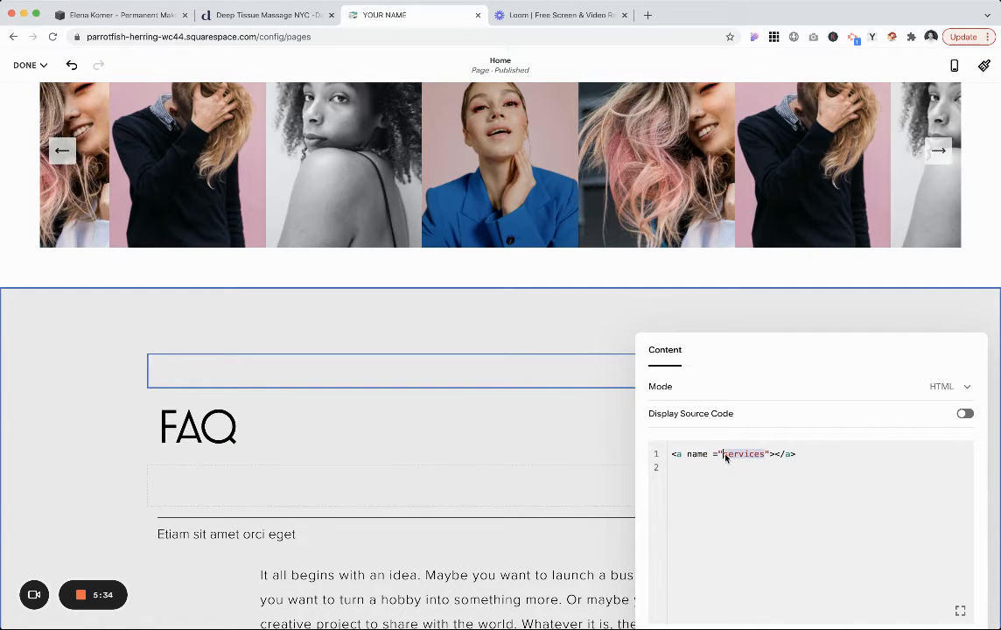
text(faq)
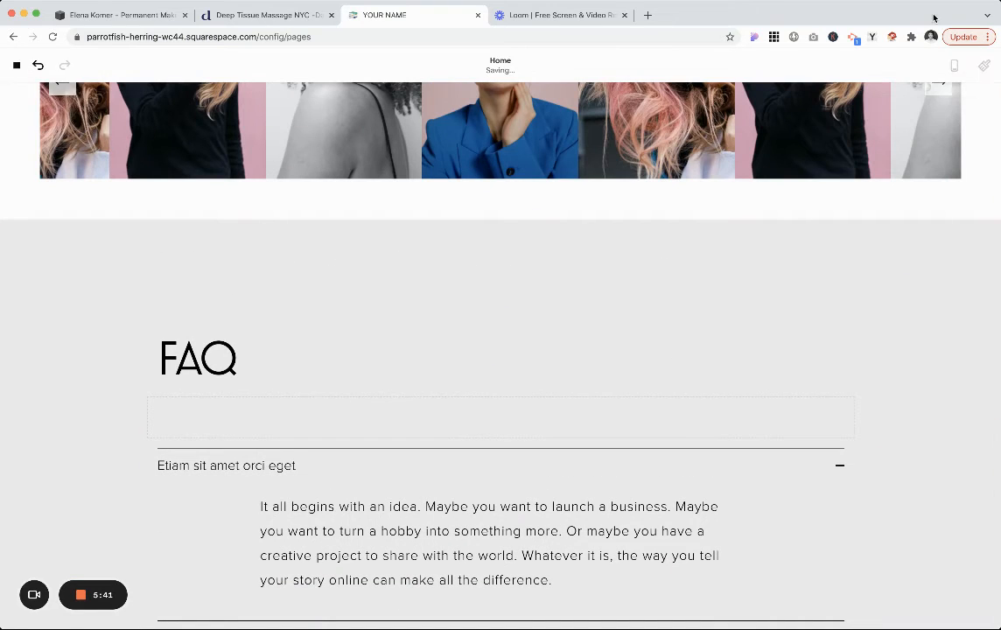
click(32, 74)
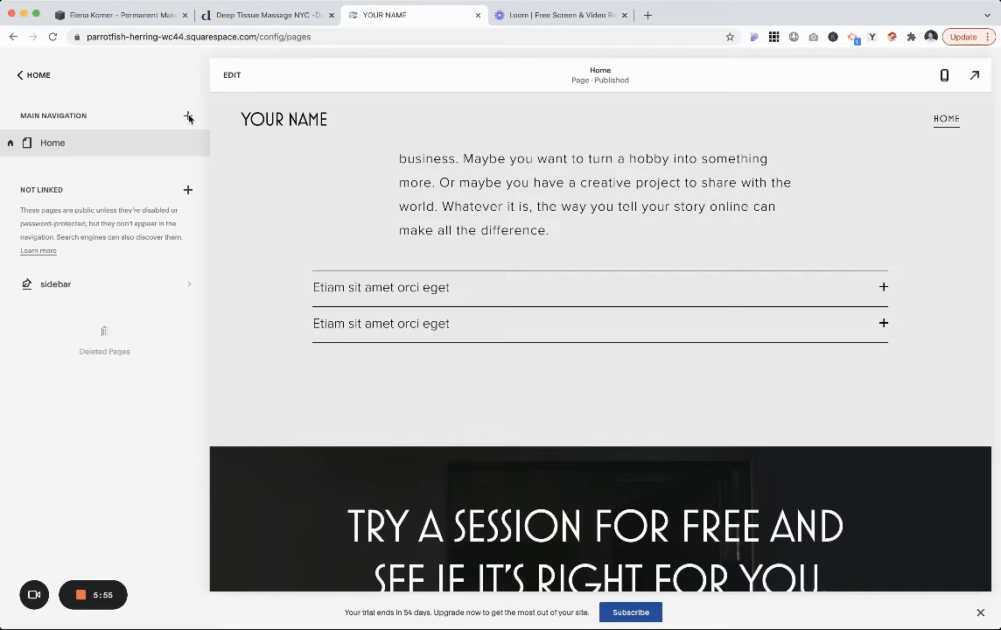
Add a Services link to Main Navigation pointing to /home#services and save it.
click(188, 115)
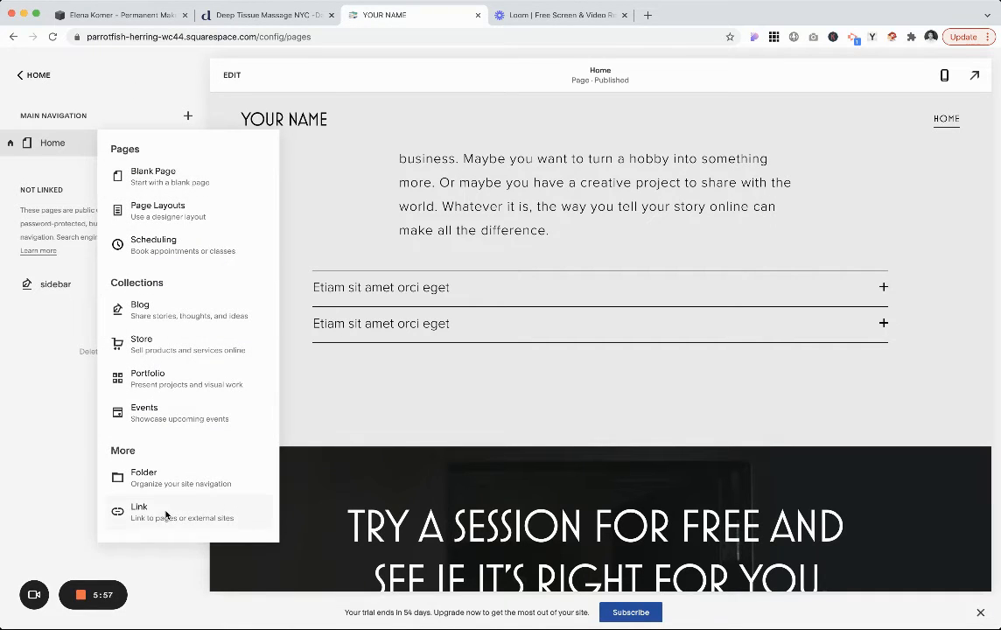
click(140, 511)
text(Services)
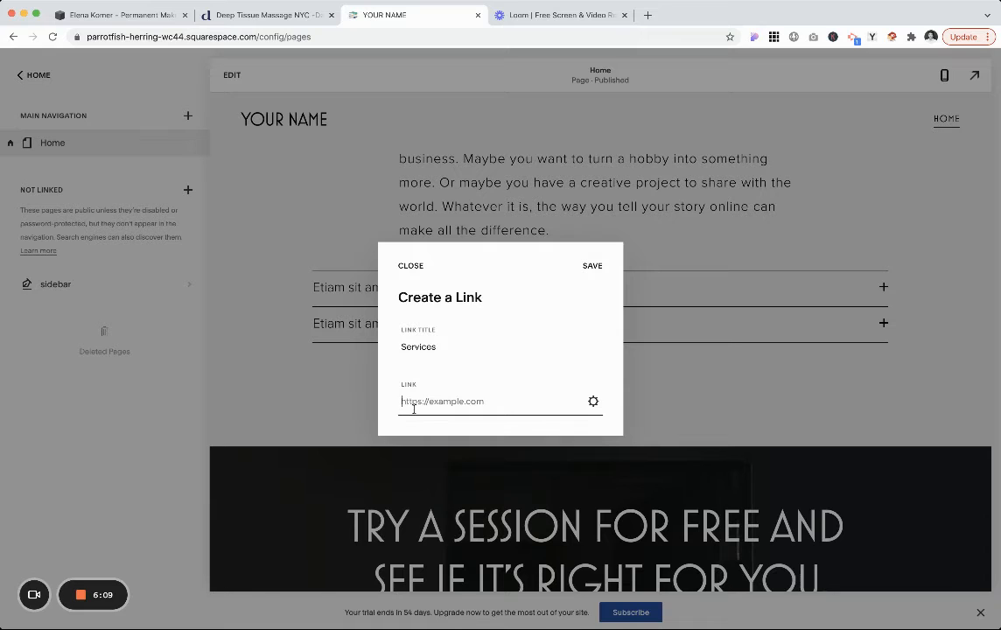
text(/)
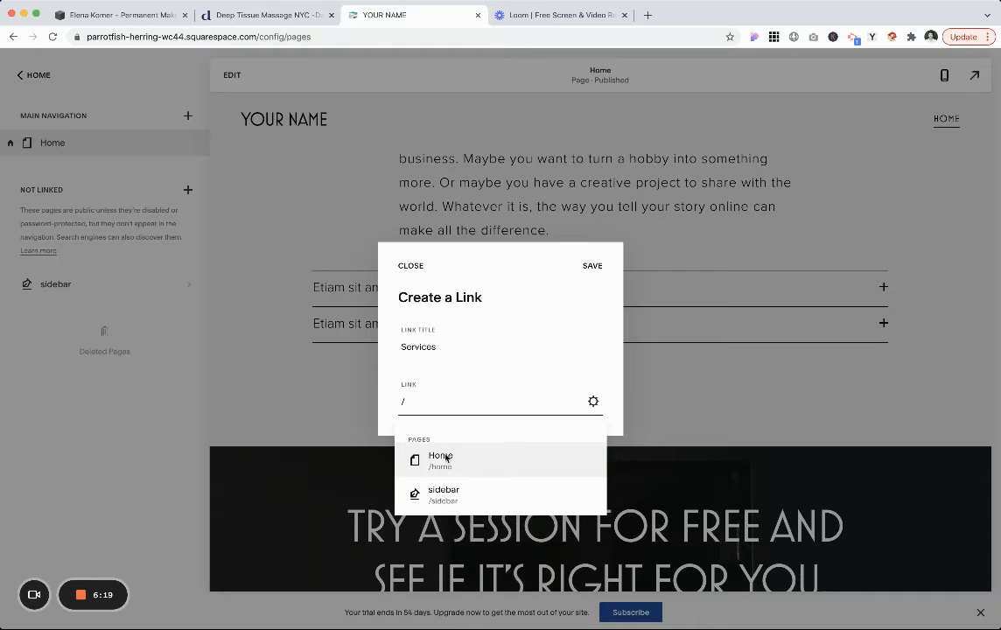
click(441, 458)
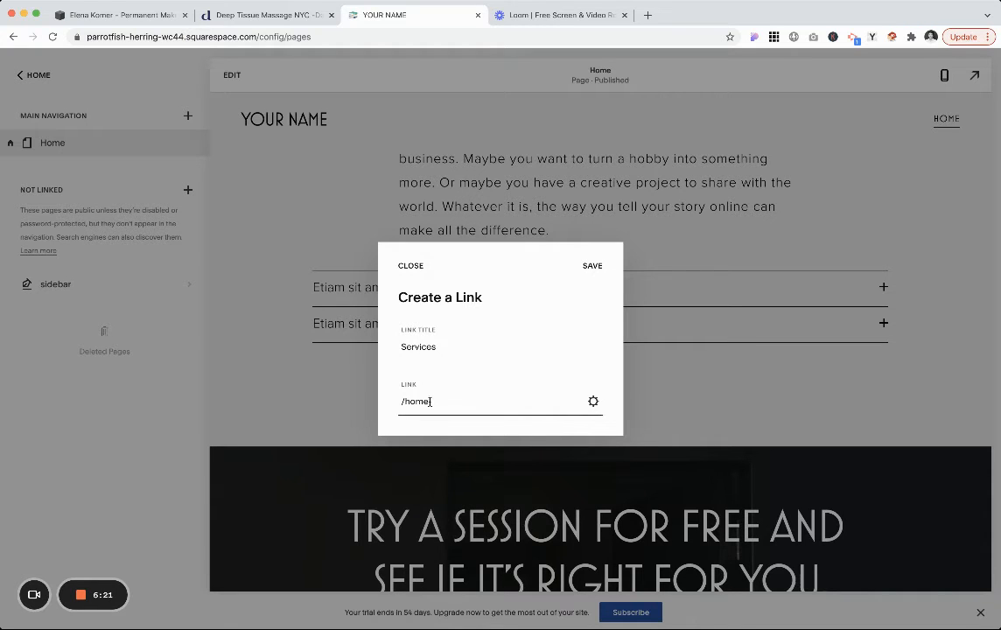
text(#)
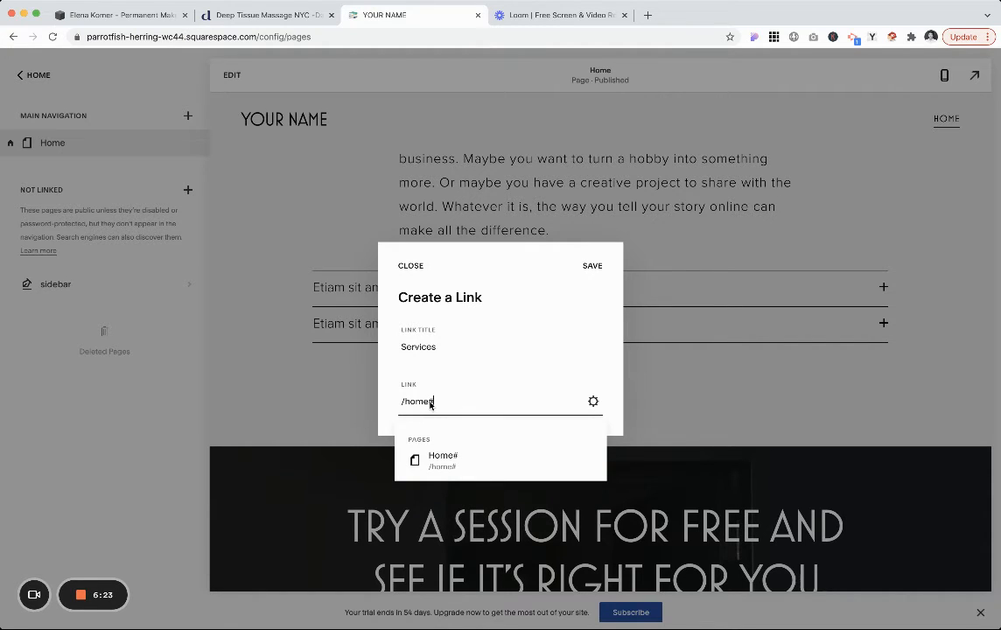
text(Services)
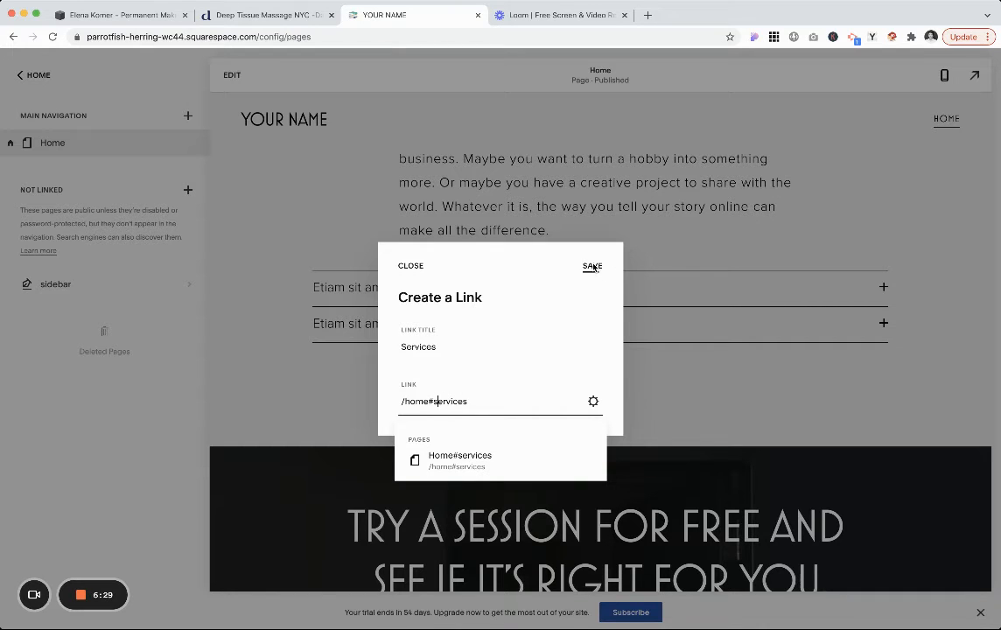
click(591, 266)
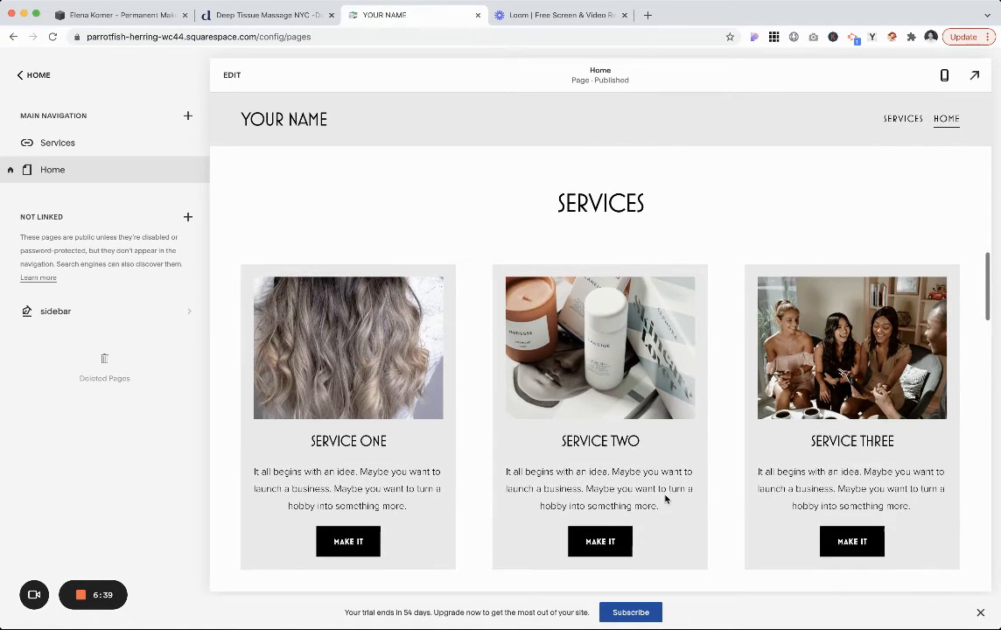
scroll(up, 3)
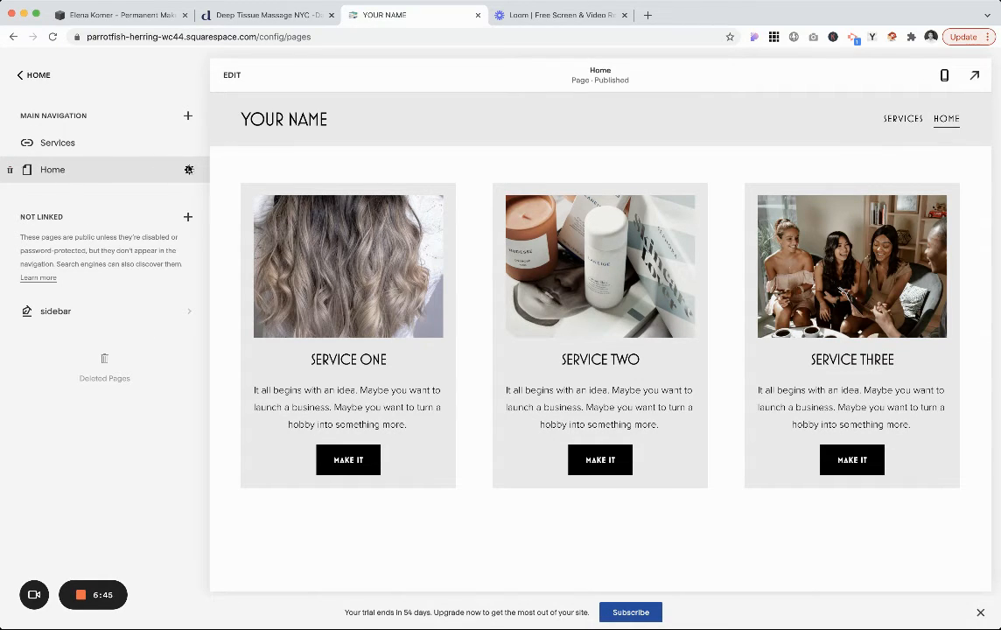
Replace the Home page's URL slug /home with /welcome in Page Settings and save.
click(189, 170)
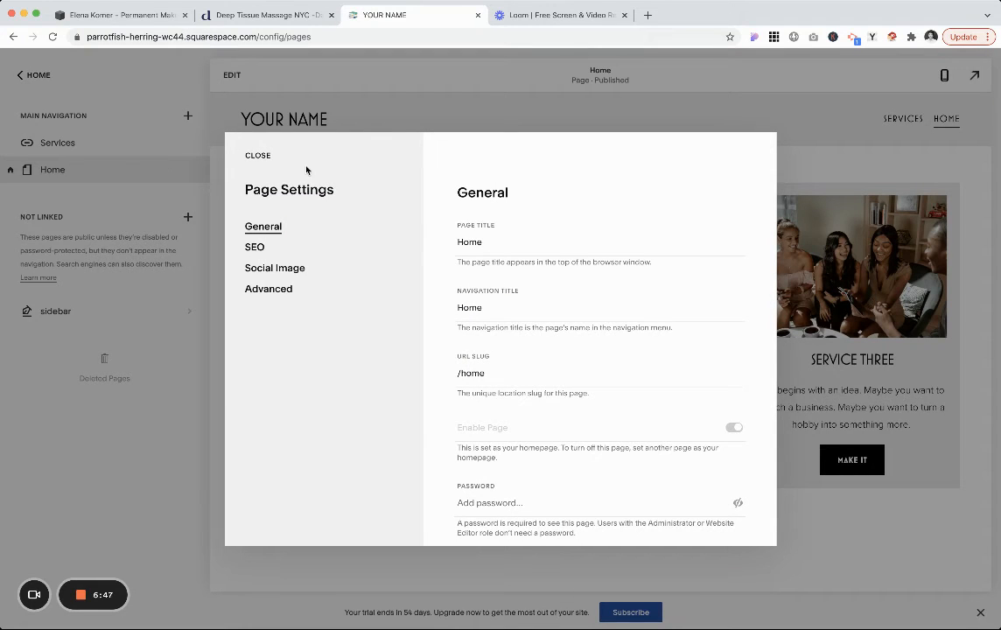
scroll(down, 3)
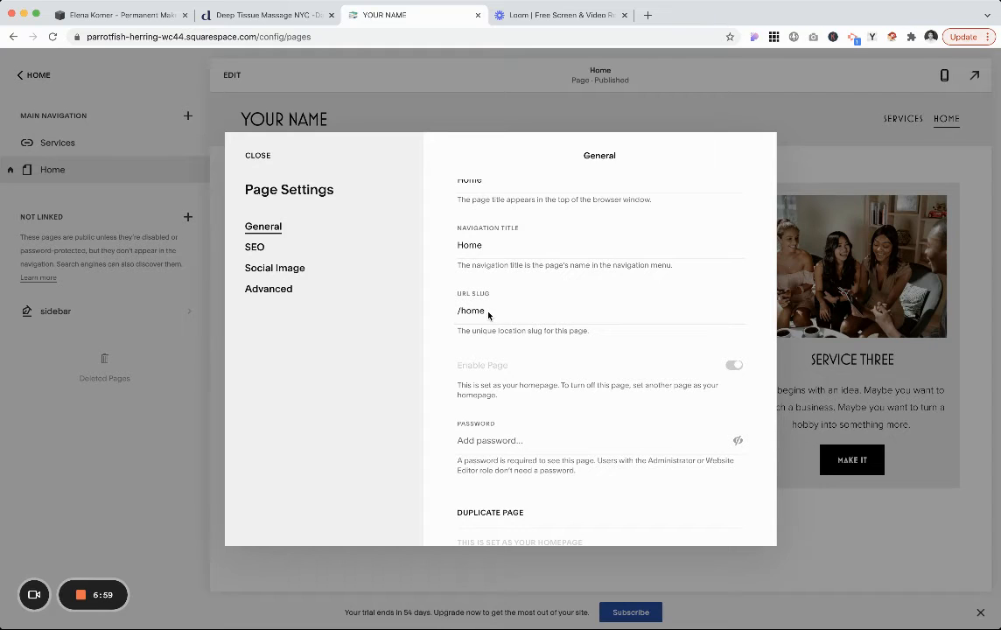
click(473, 311)
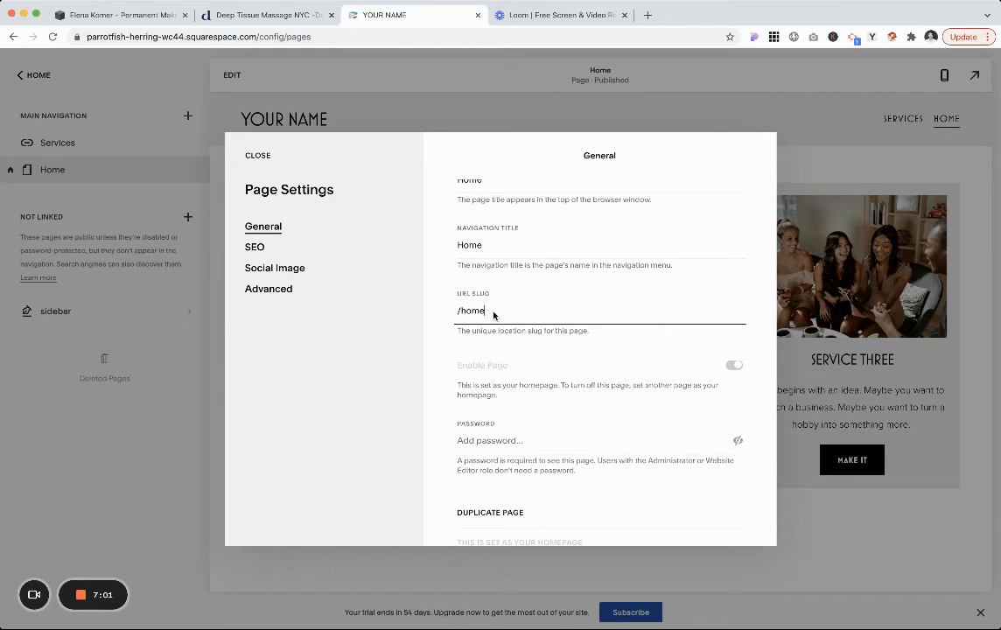
key(Backspace)
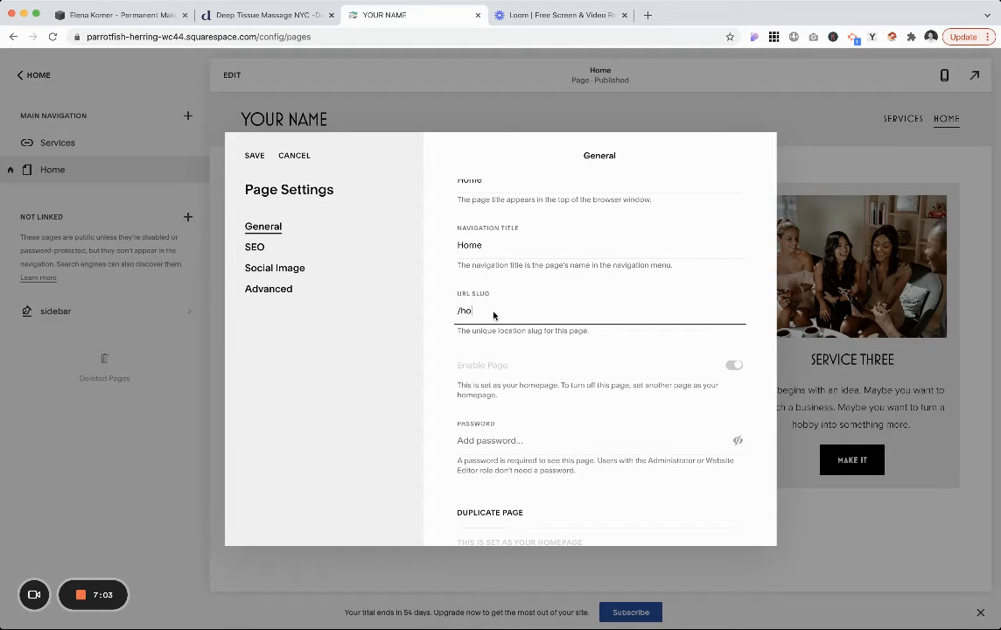
text(well)
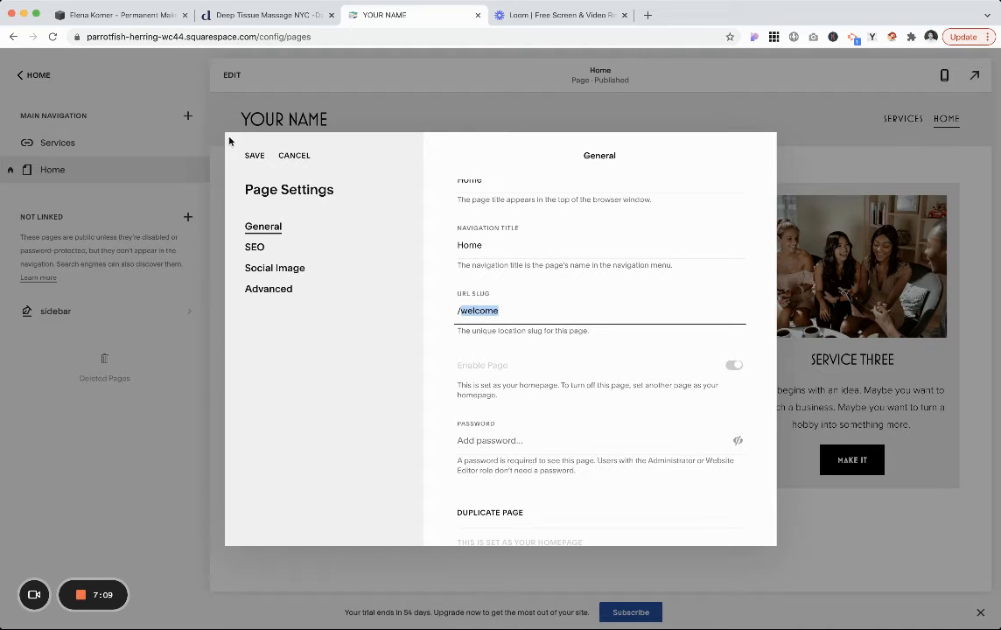
click(256, 154)
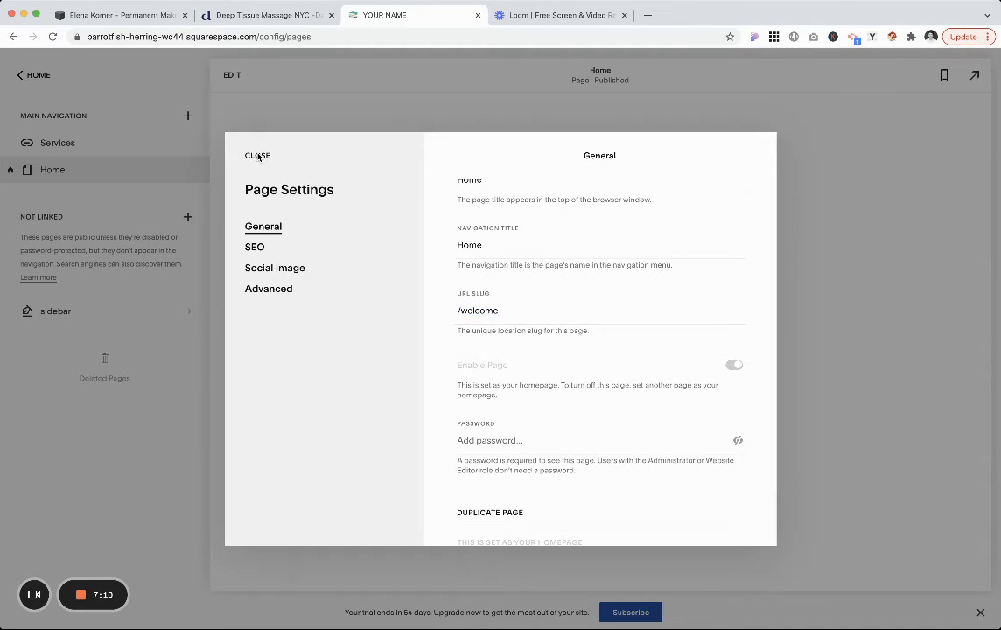
click(257, 155)
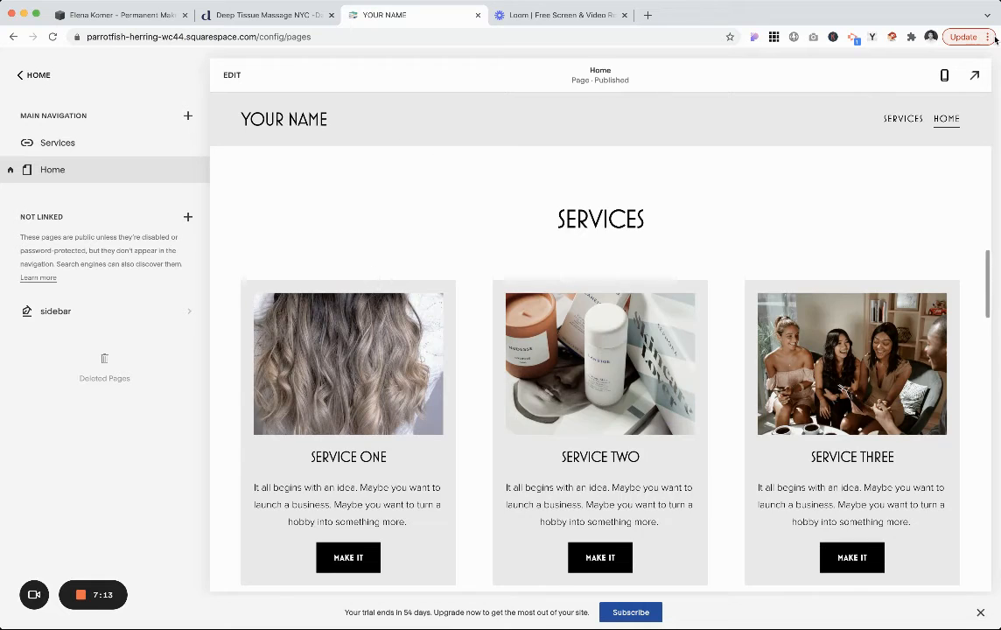
scroll(up, 3)
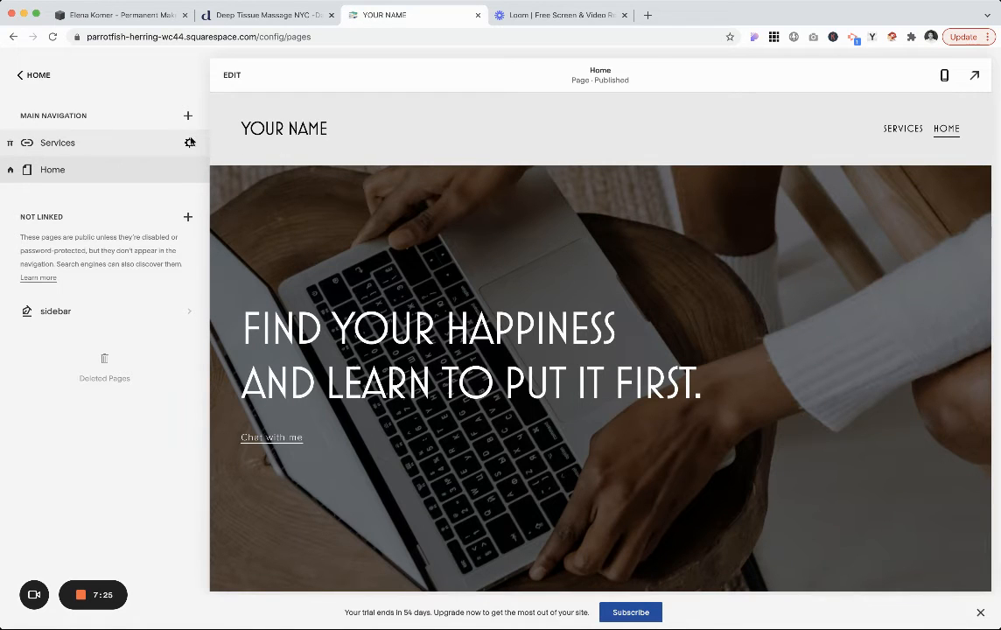
click(189, 143)
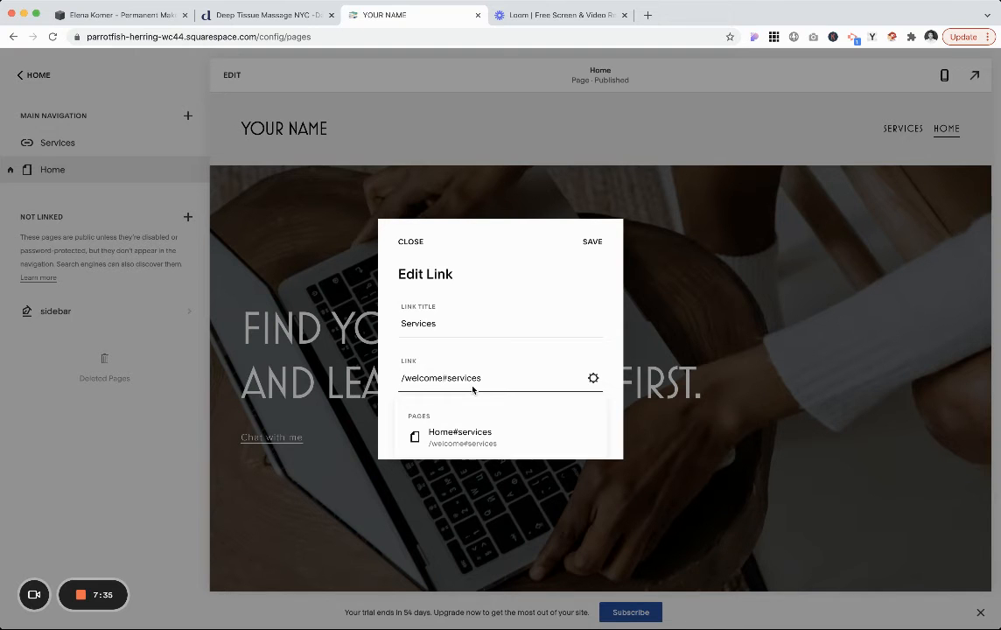
mouse_move(416, 245)
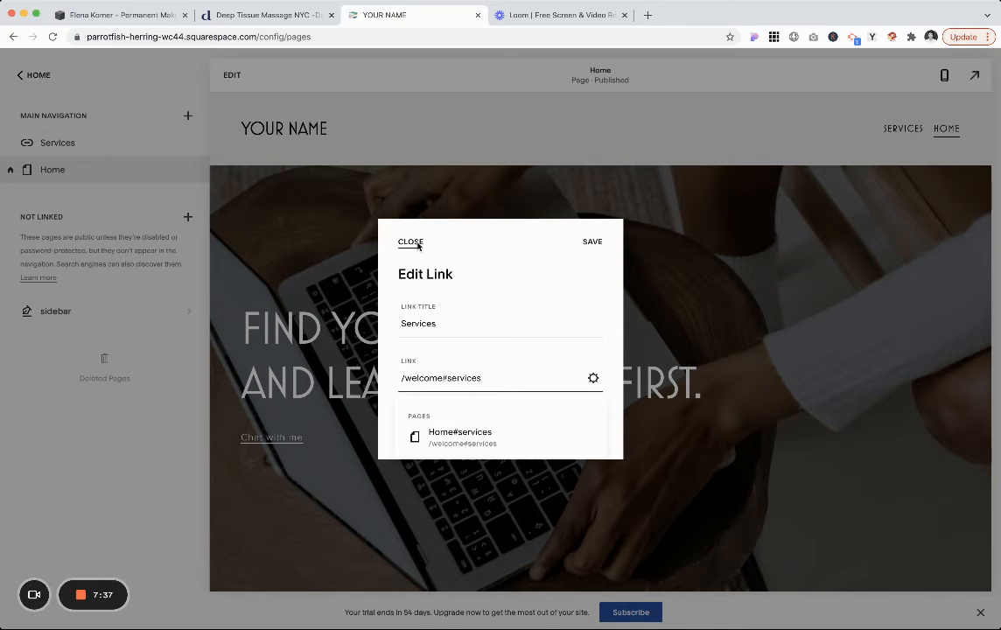
click(409, 241)
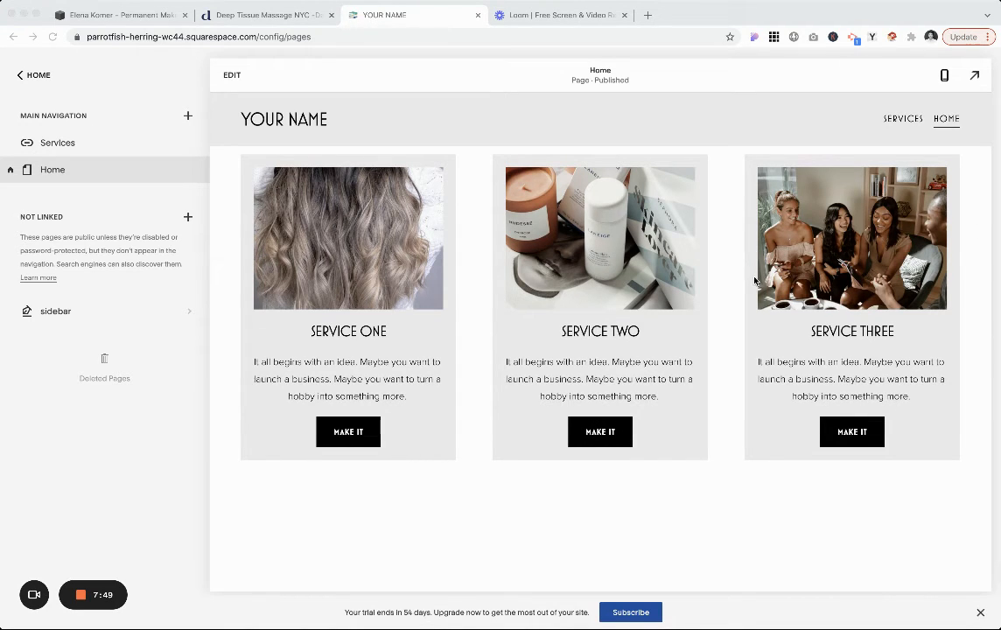
Create a navigation Link titled About pointing to /welcome#About.
click(187, 116)
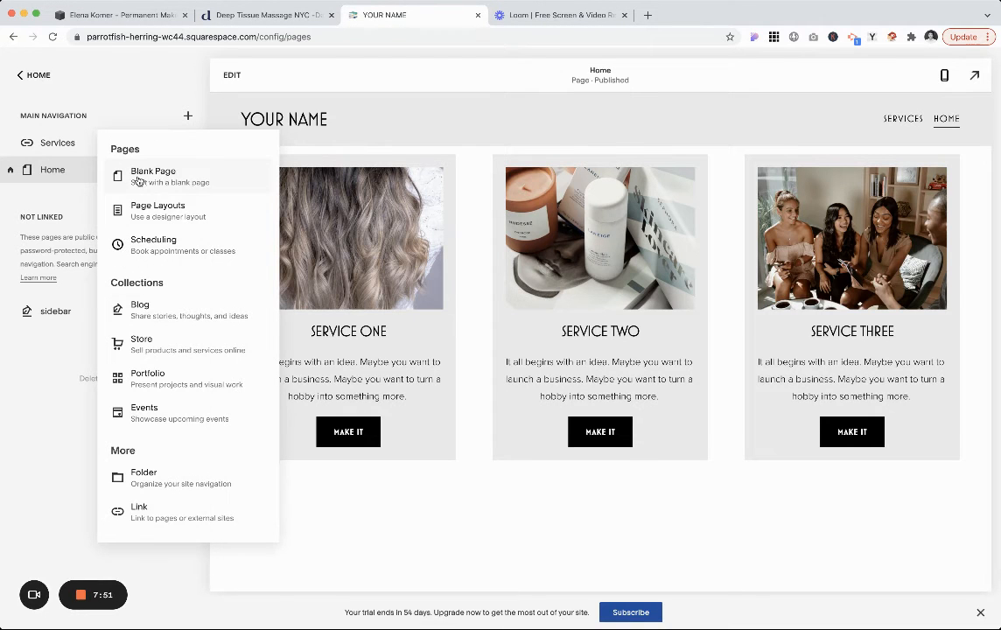
click(140, 511)
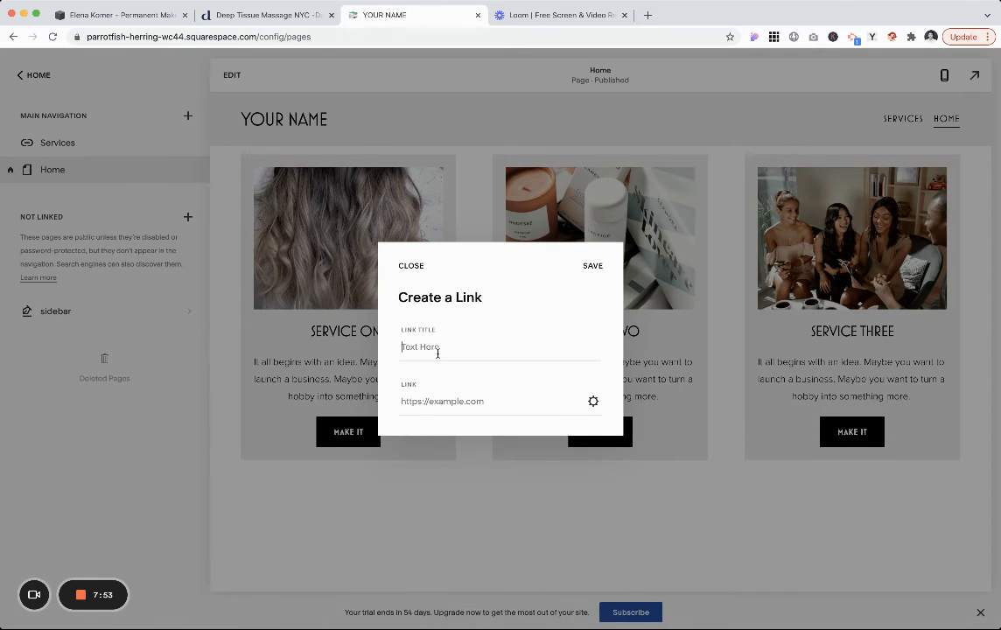
text(About)
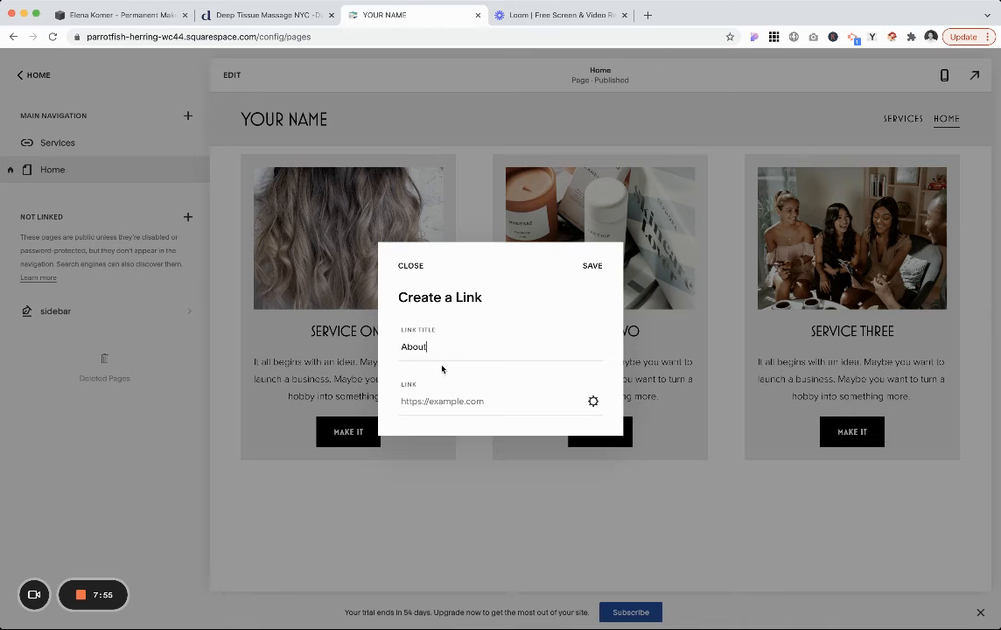
text(/welcome)
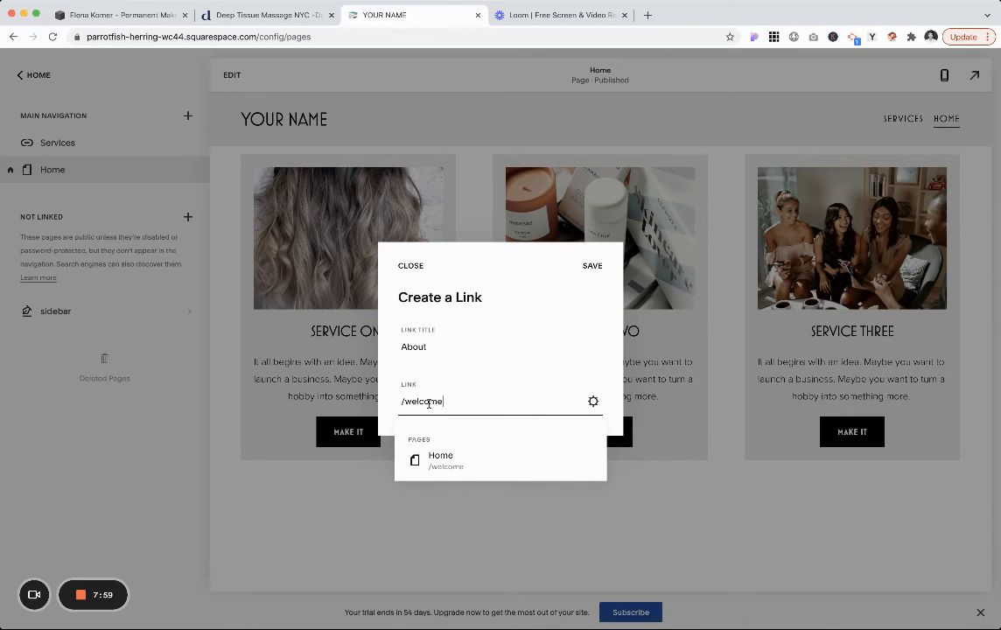
text(#About)
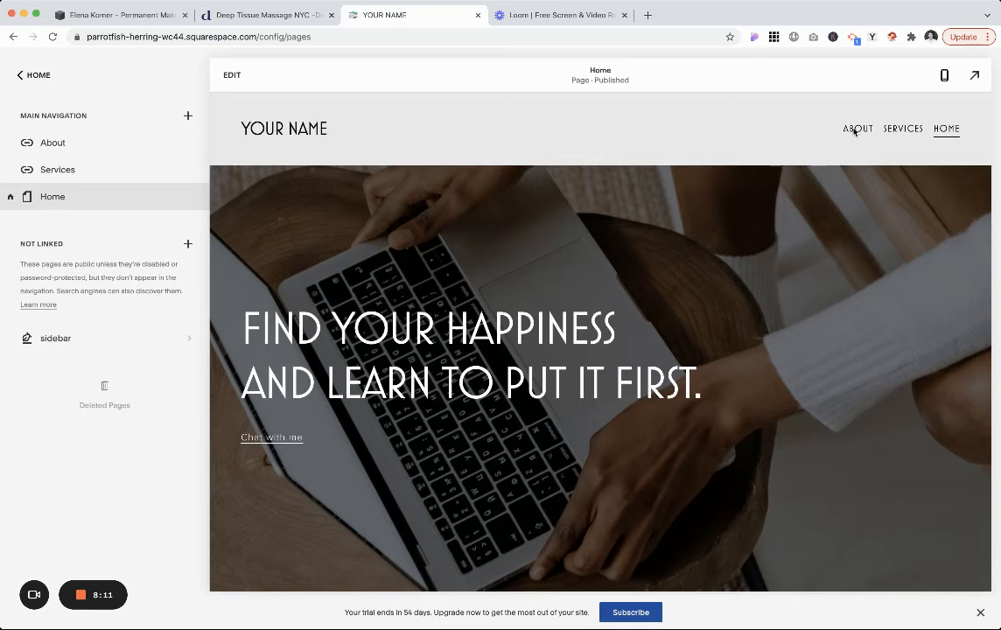
mouse_move(166, 128)
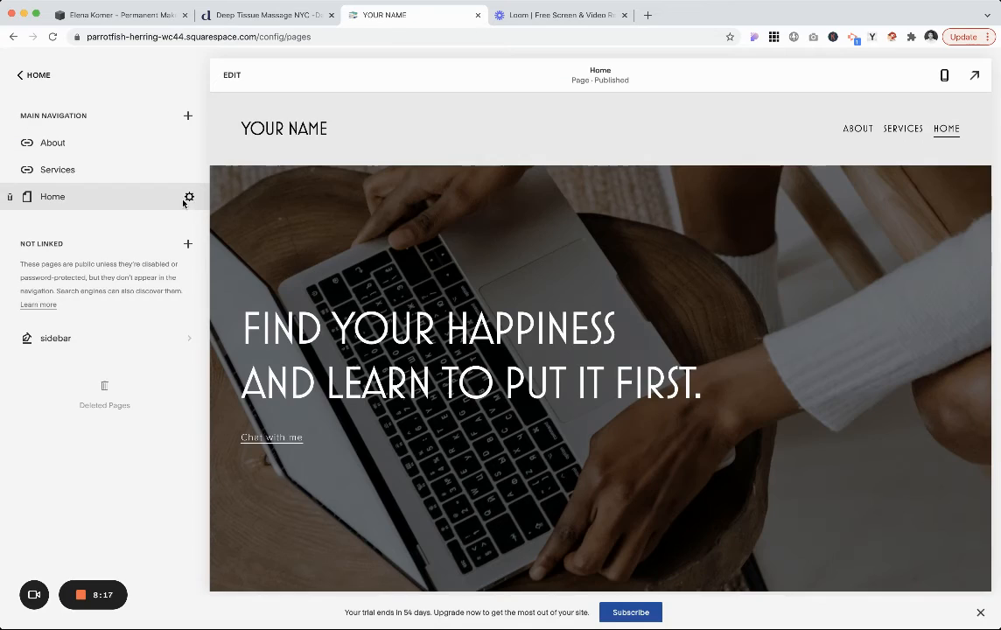
Set the Home page's URL slug back to /home.
click(189, 196)
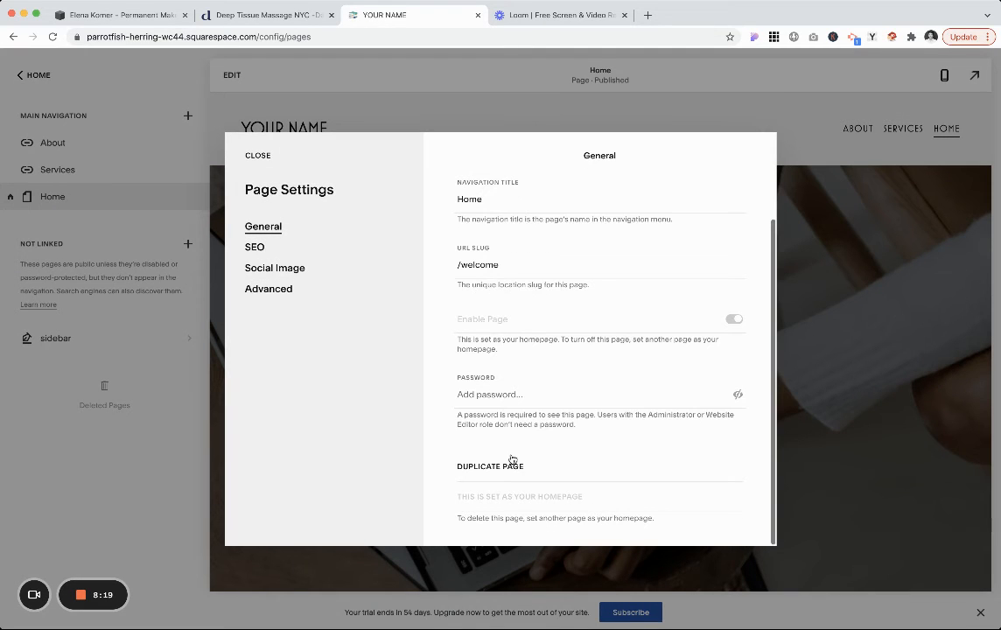
double_click(478, 264)
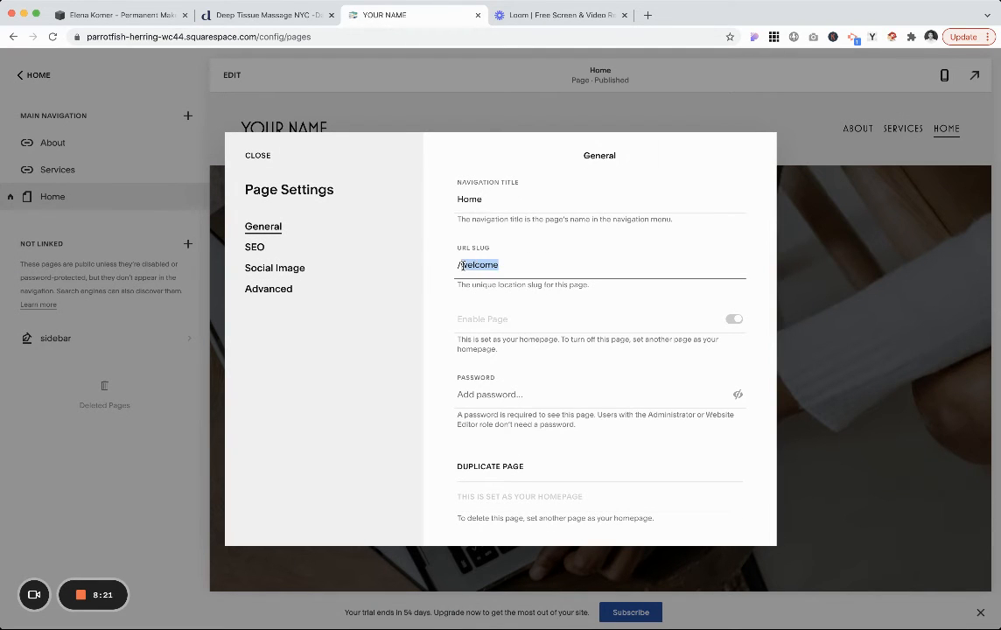
text(/home)
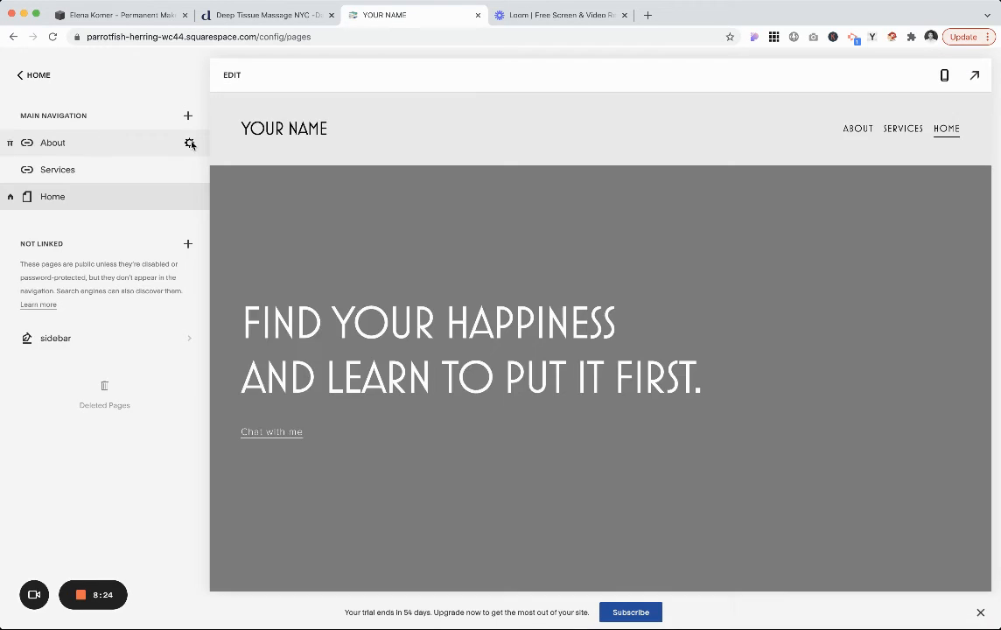
Repoint the About link to /home#about and save, then start editing the Services link address.
click(189, 143)
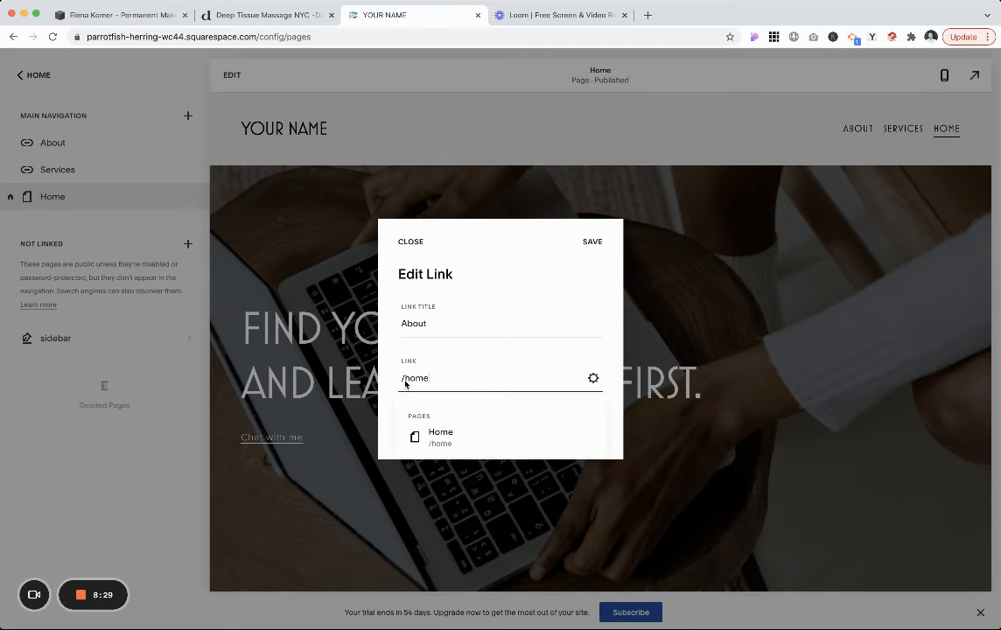
text(#about)
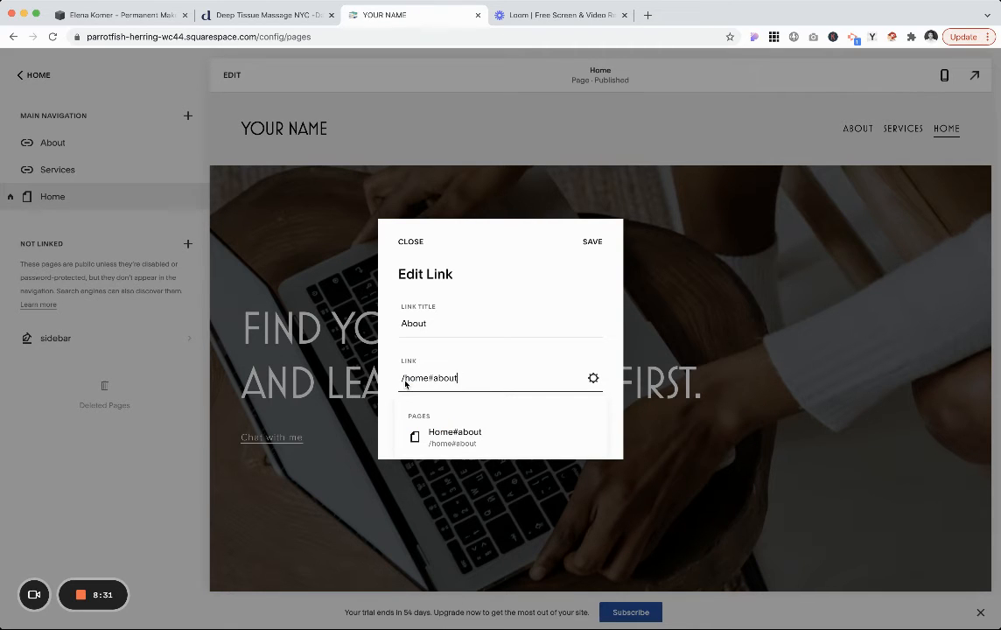
click(409, 242)
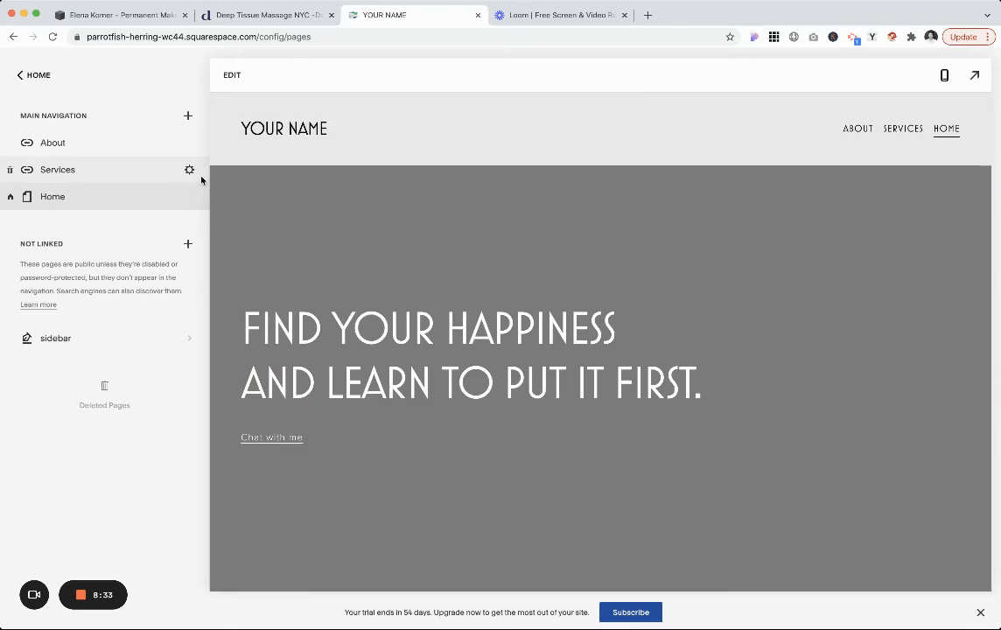
click(188, 170)
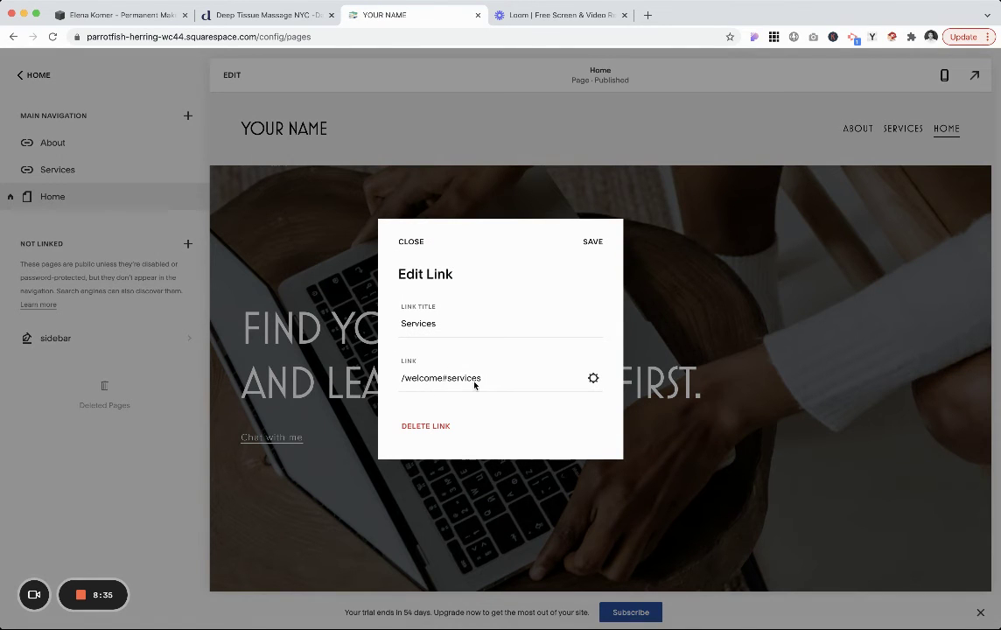
double_click(424, 378)
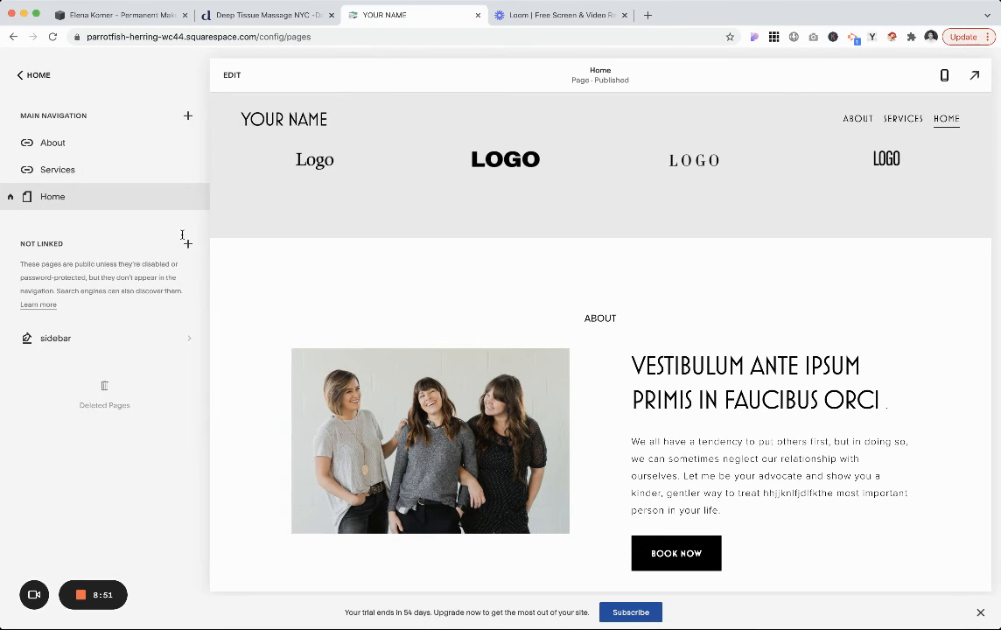
click(187, 244)
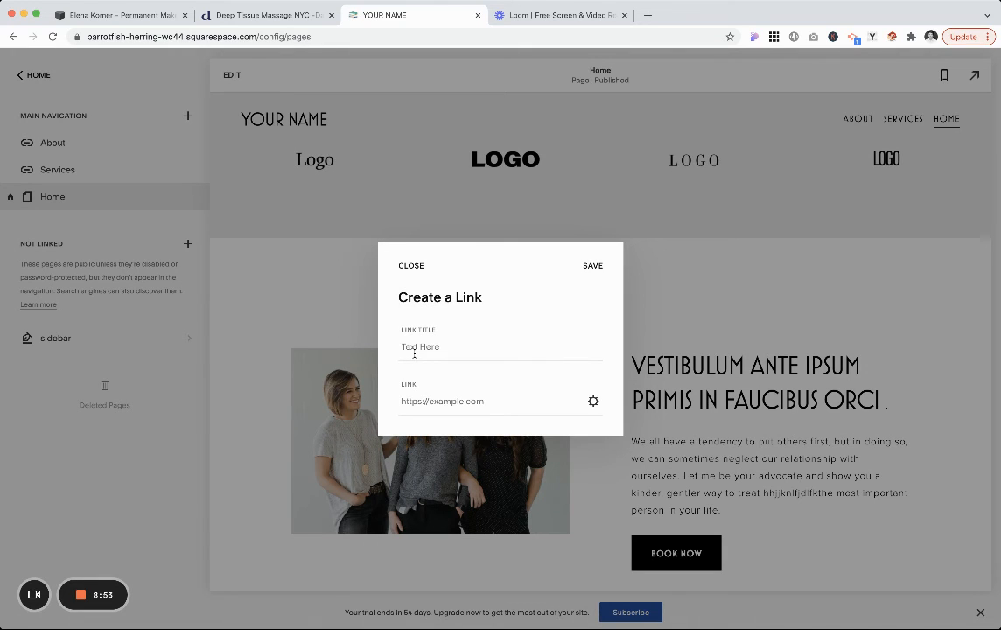
text(FAQ)
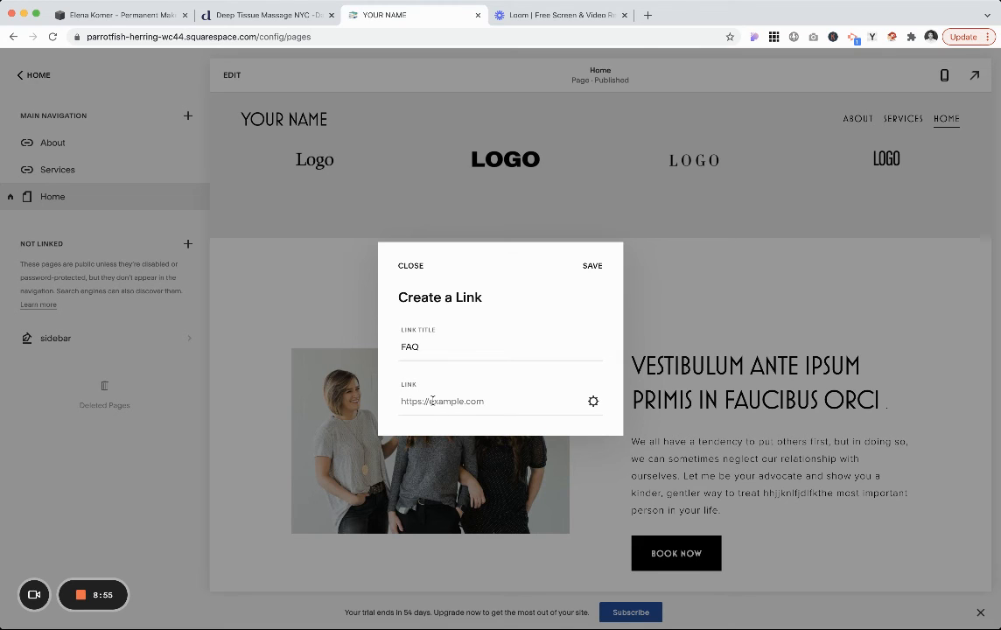
text(/ho)
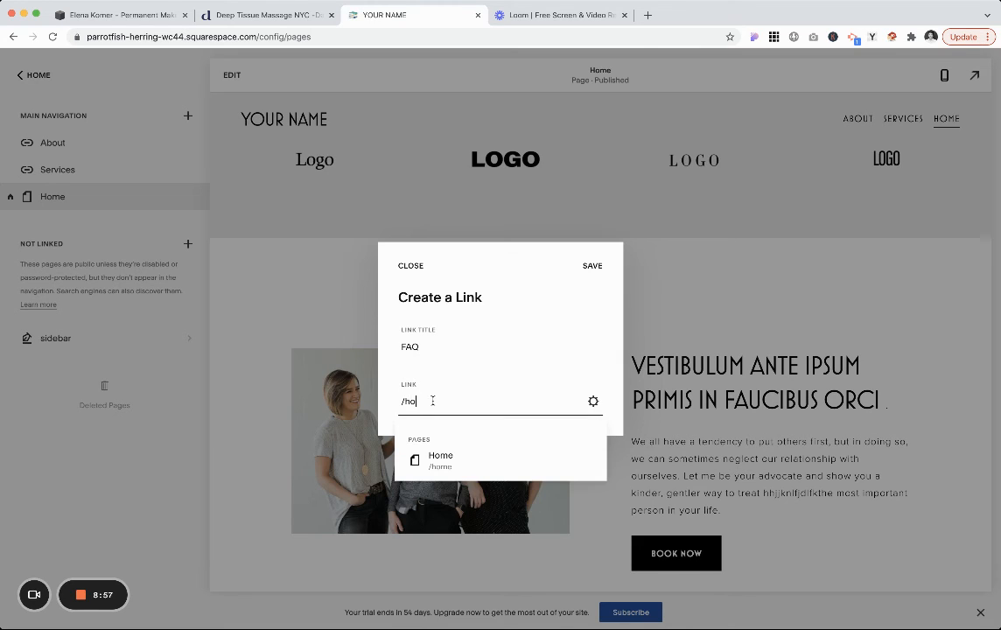
text(me#)
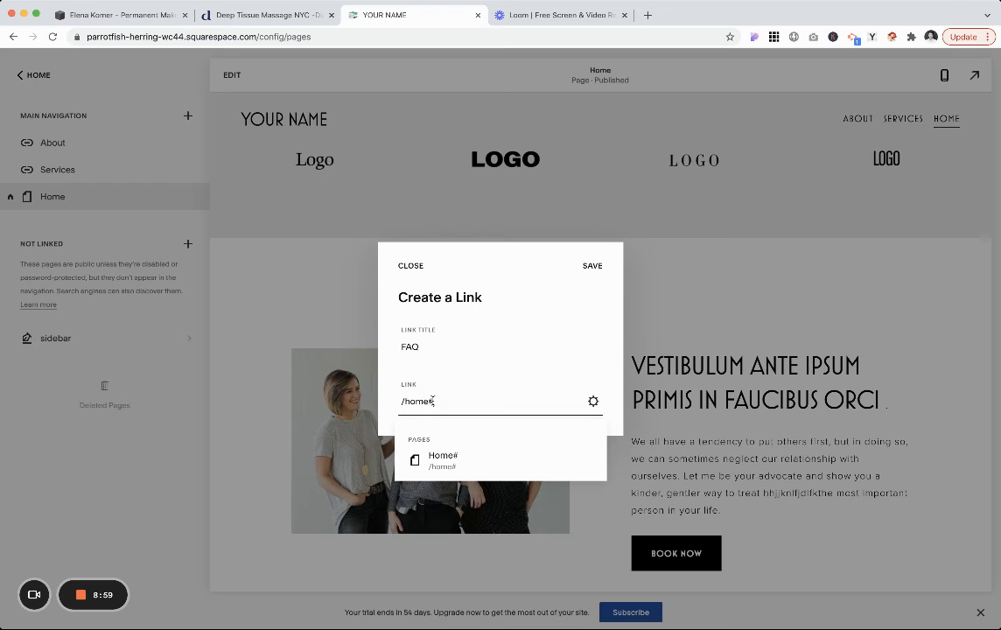
text(FAQ)
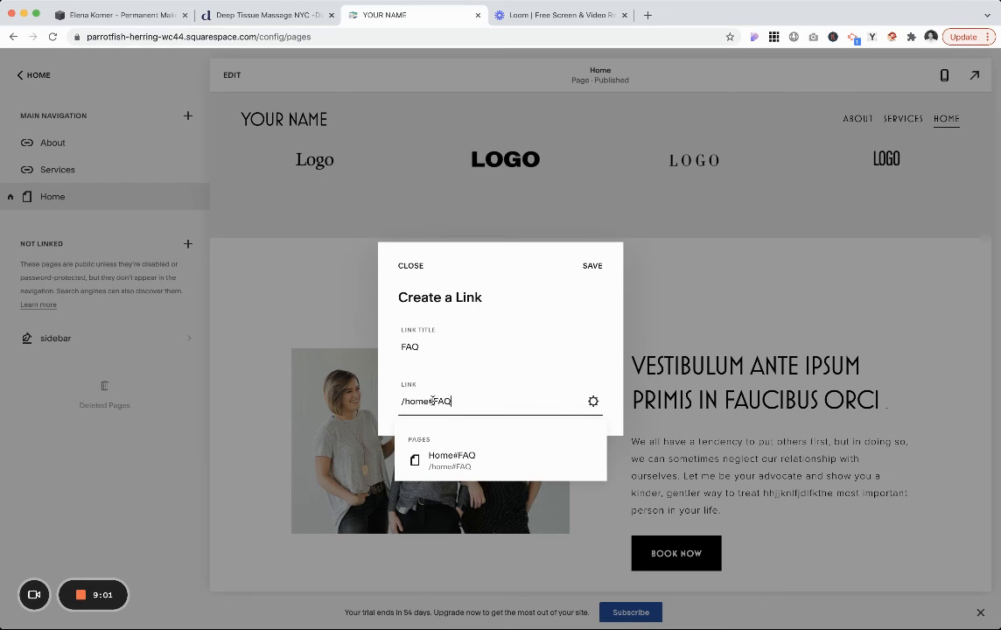
click(591, 266)
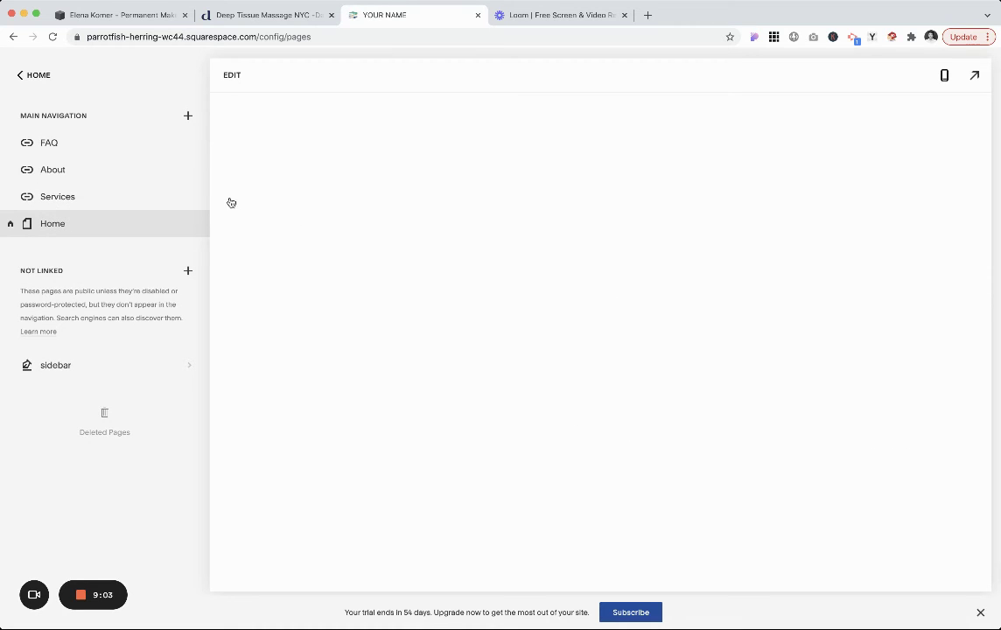
click(53, 224)
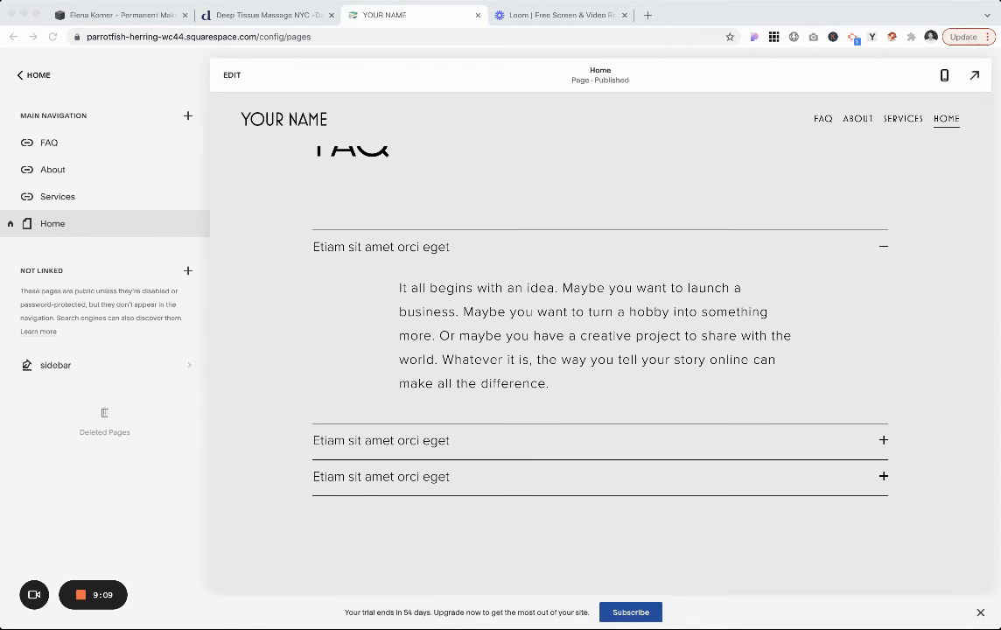
mouse_move(189, 115)
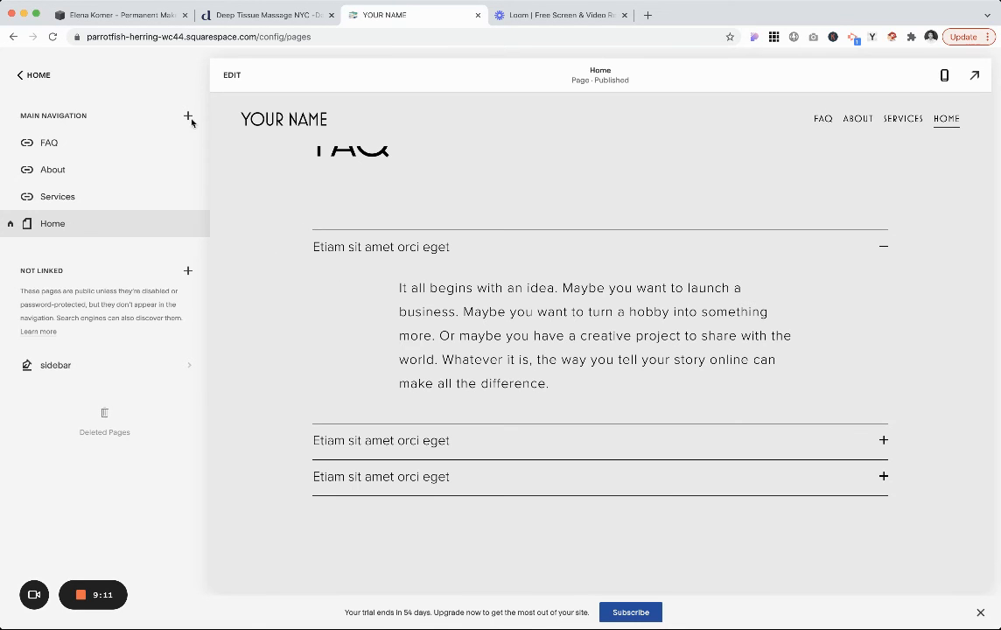
mouse_move(168, 518)
text(T)
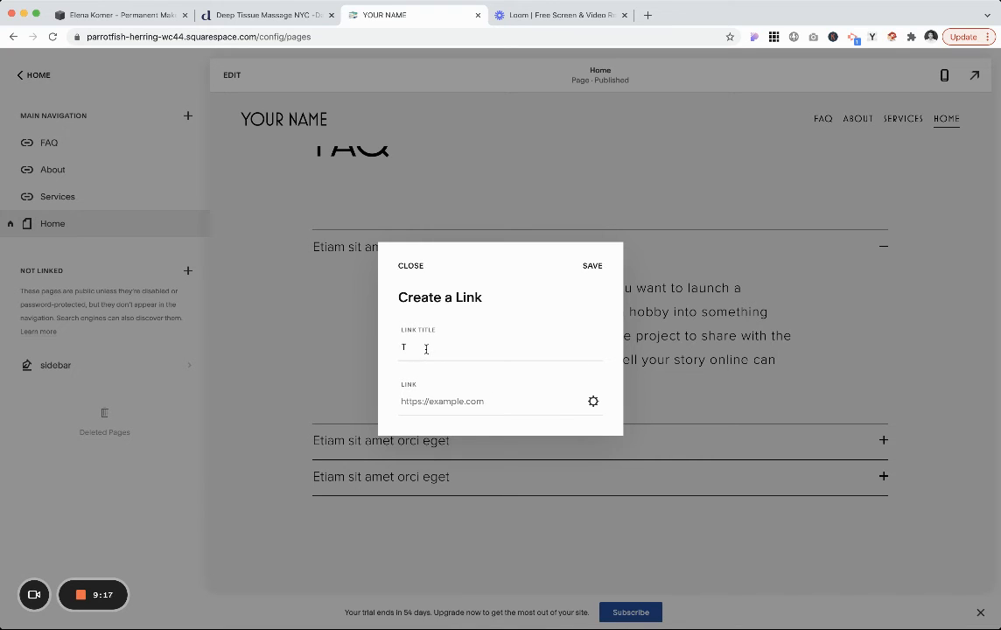
Title the new link Testimonials, point it to /home#Testimonials and save.
text(estimonials)
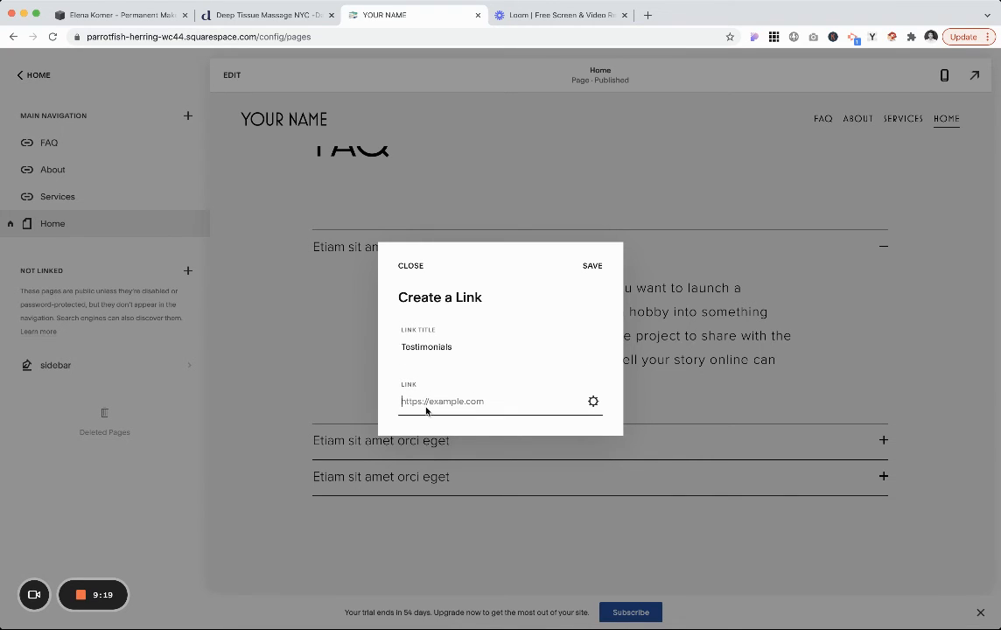
text(/hom)
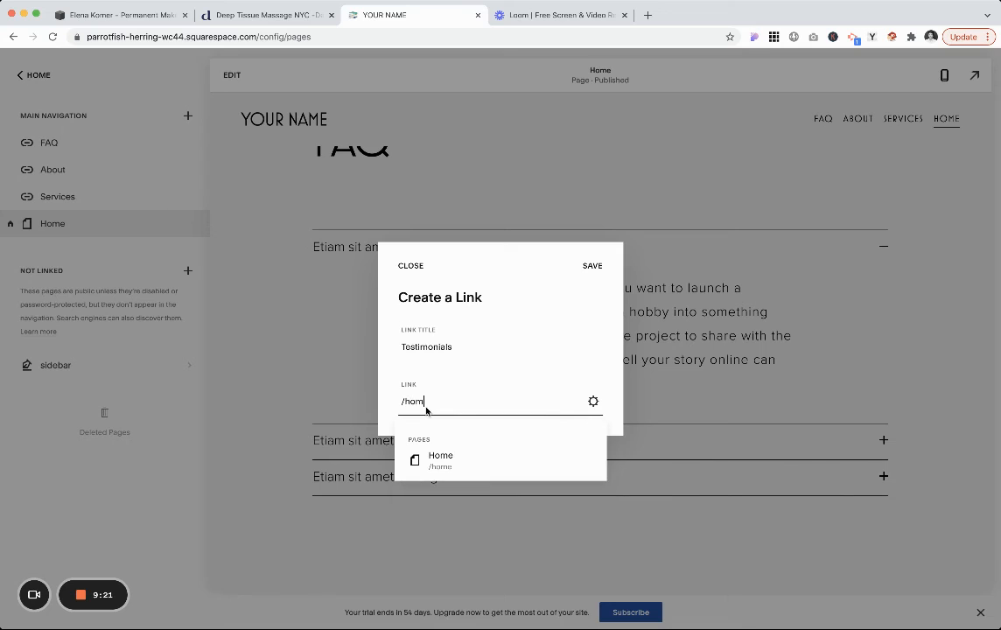
text(e#Testimonials)
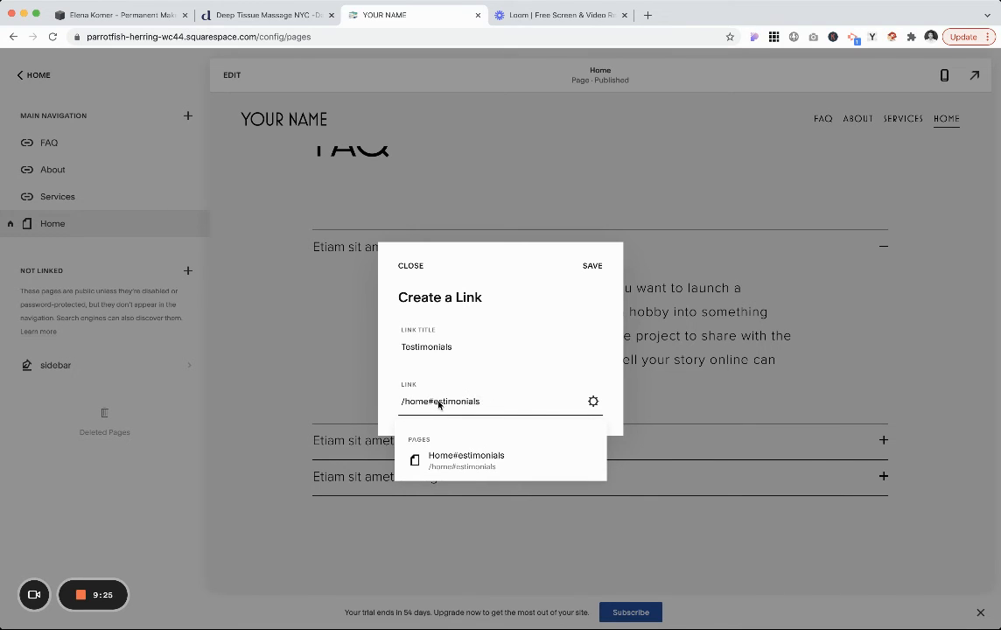
click(591, 266)
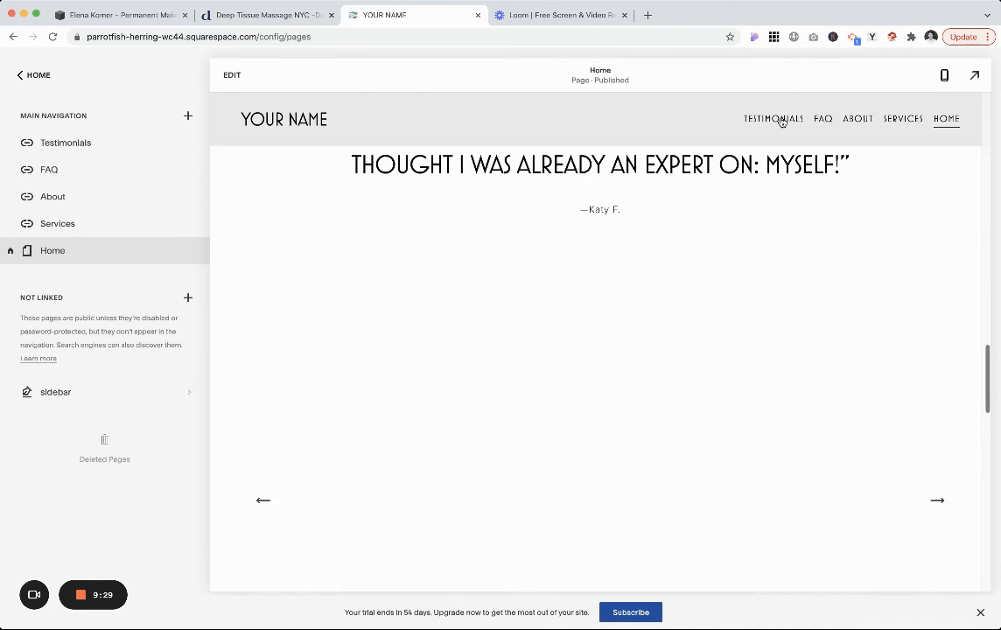
scroll(down, 3)
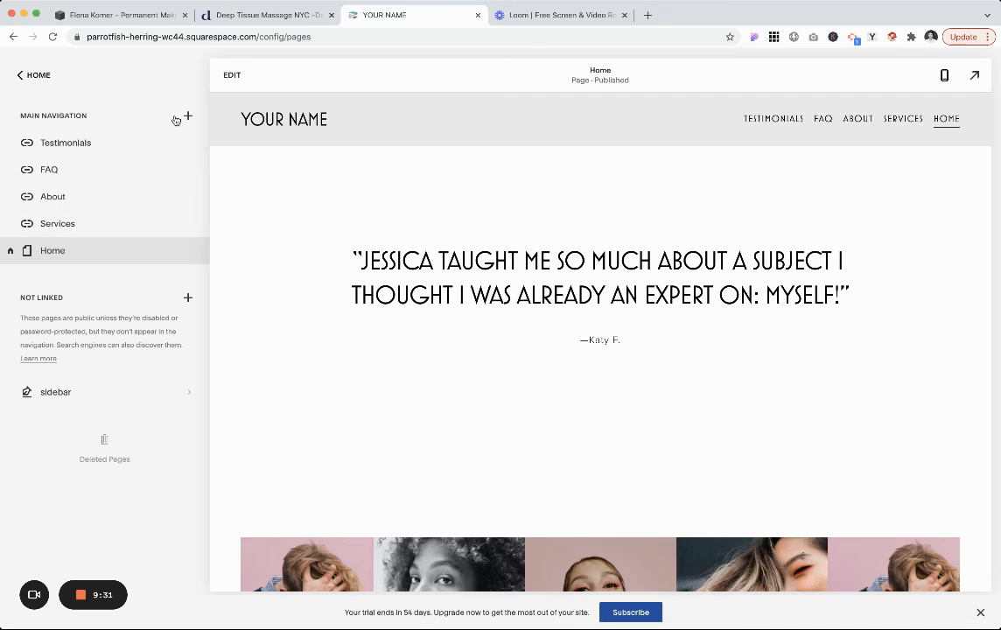
Create a navigation Link titled Gallery pointing to /home#gallery and save it.
click(186, 116)
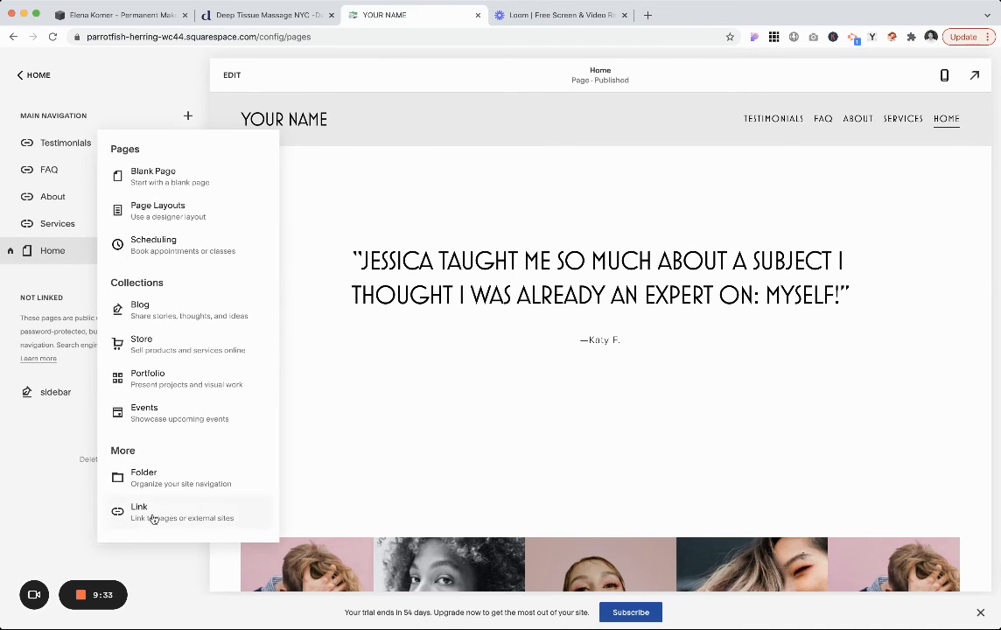
click(140, 511)
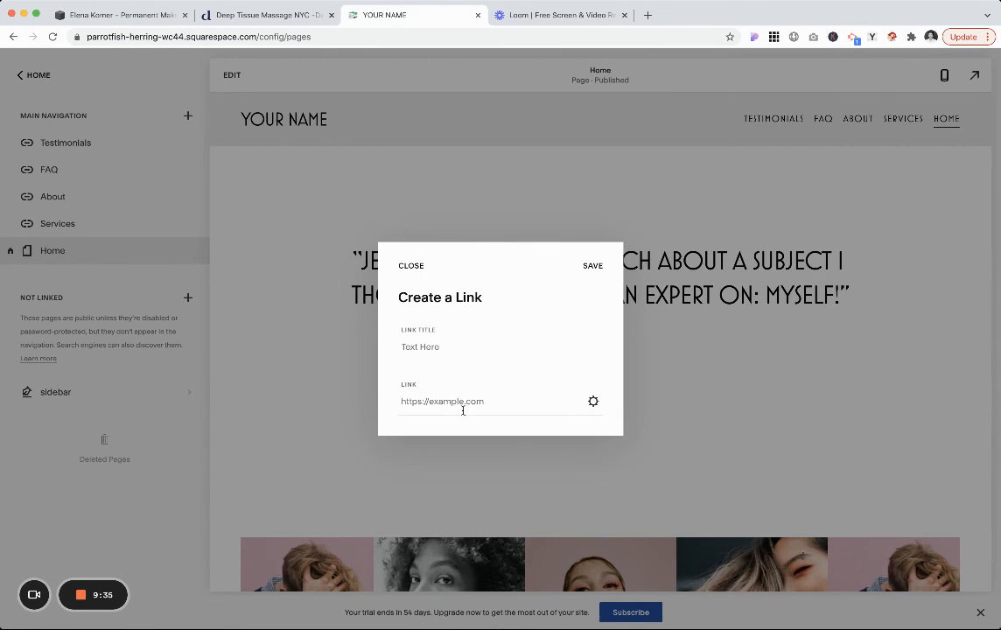
text(Gal)
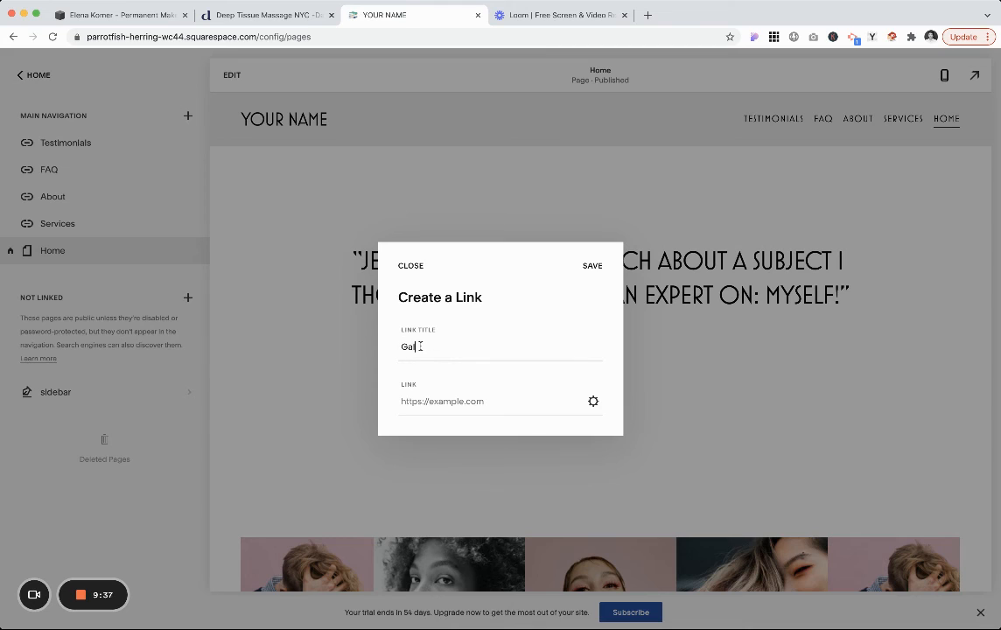
text(lery)
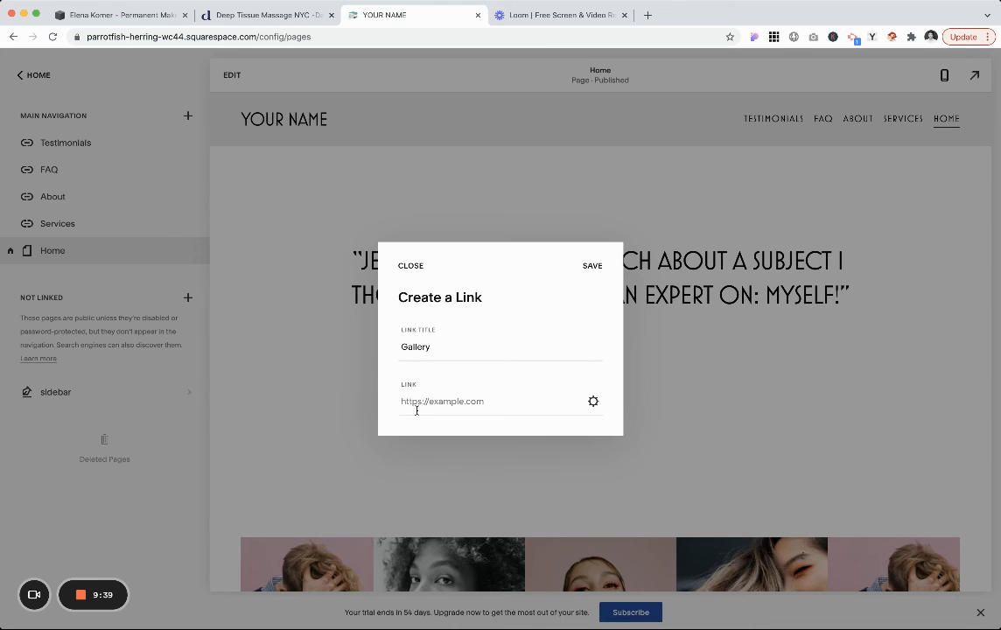
text(/h)
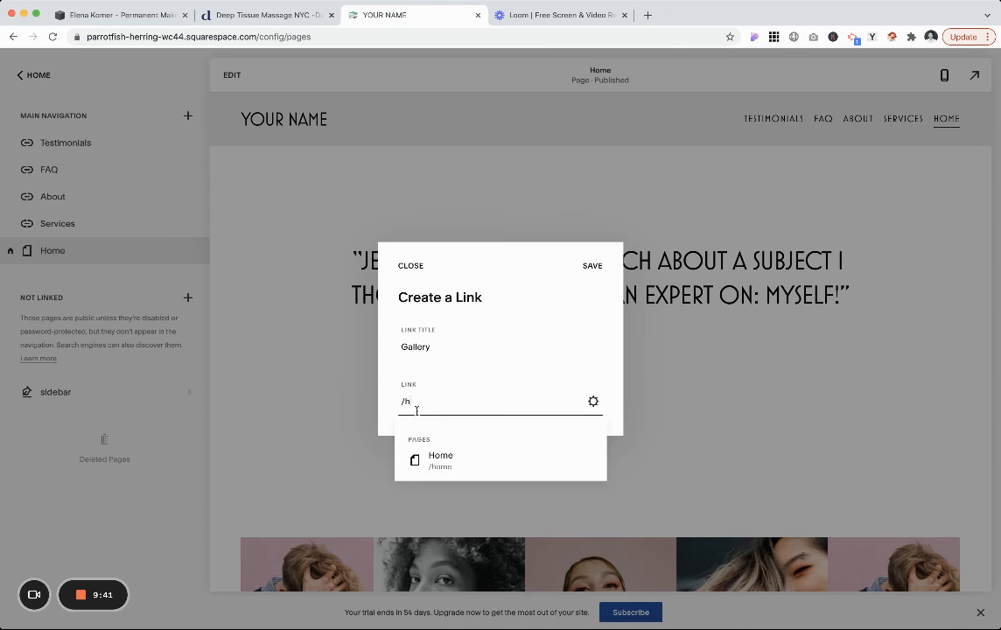
text(ome)
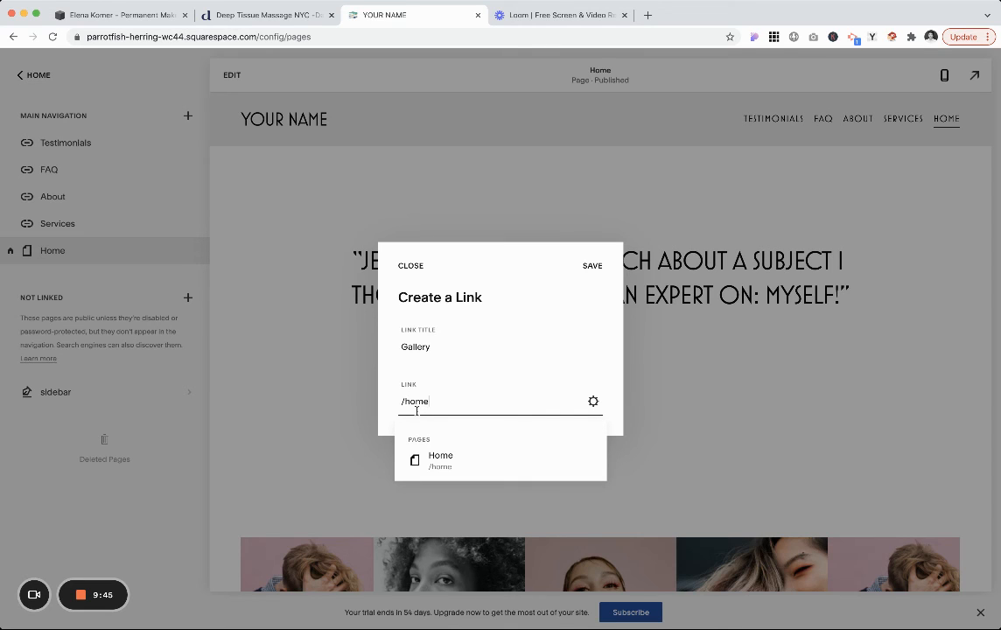
text(#ga)
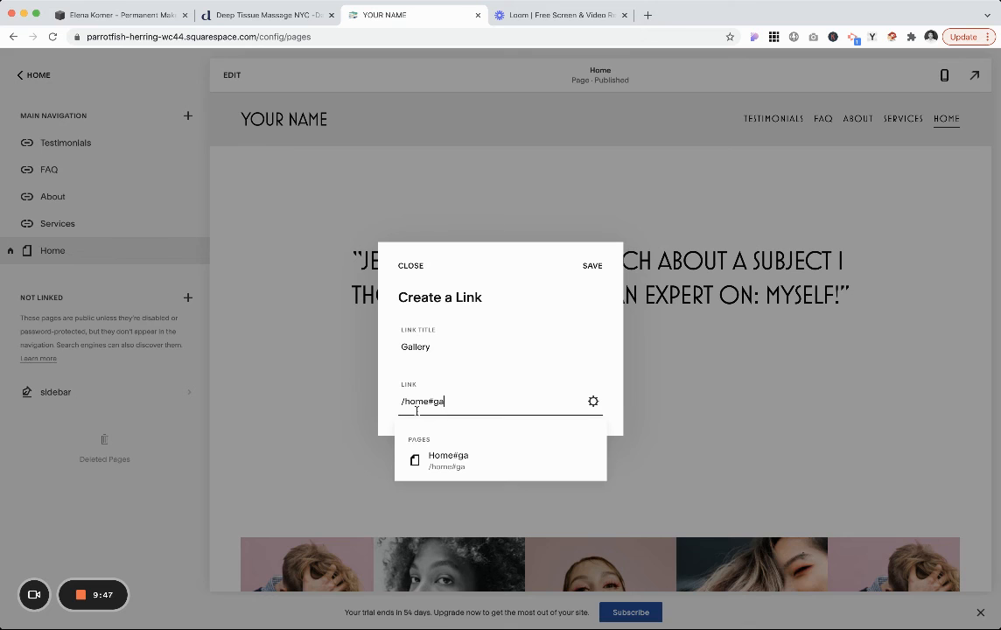
text(ller)
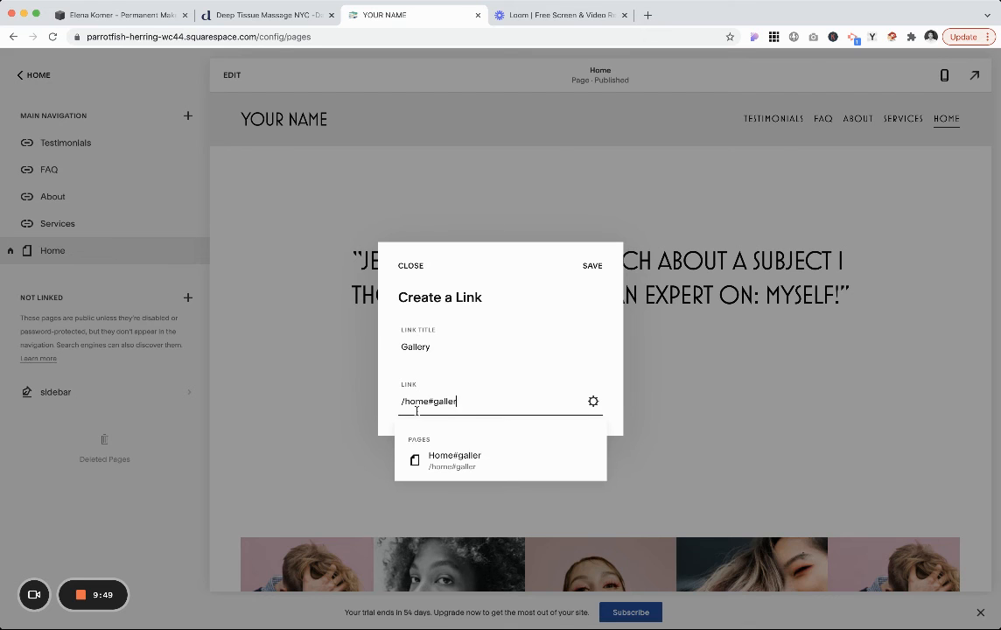
click(591, 266)
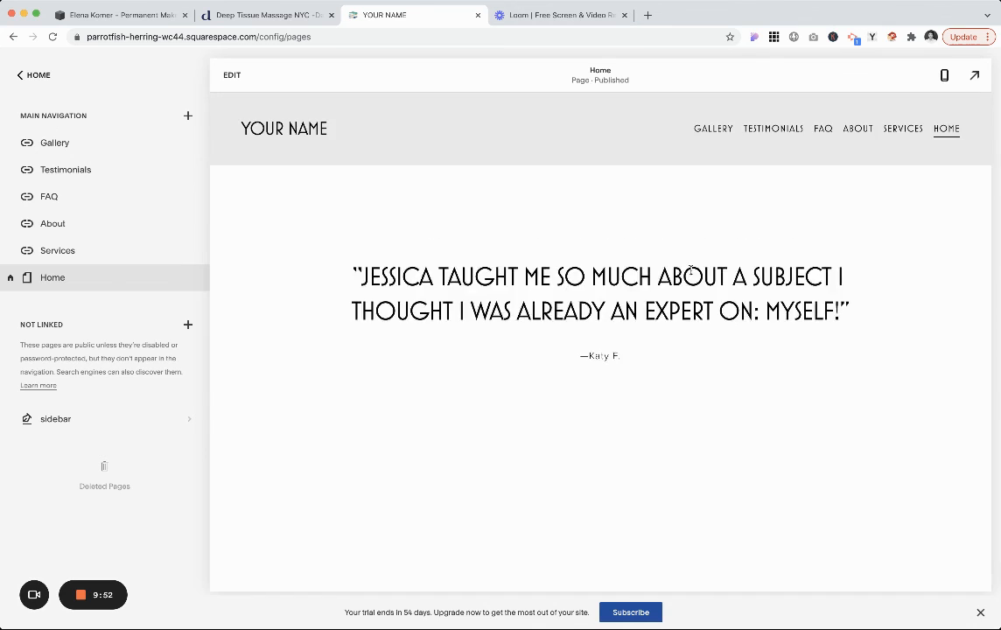
scroll(down, 3)
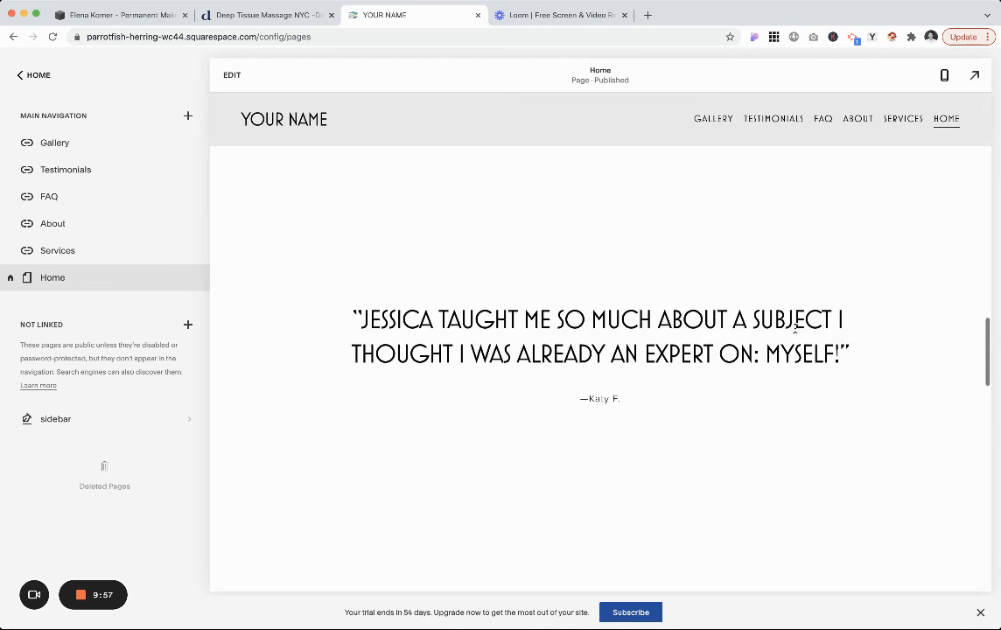
scroll(down, 3)
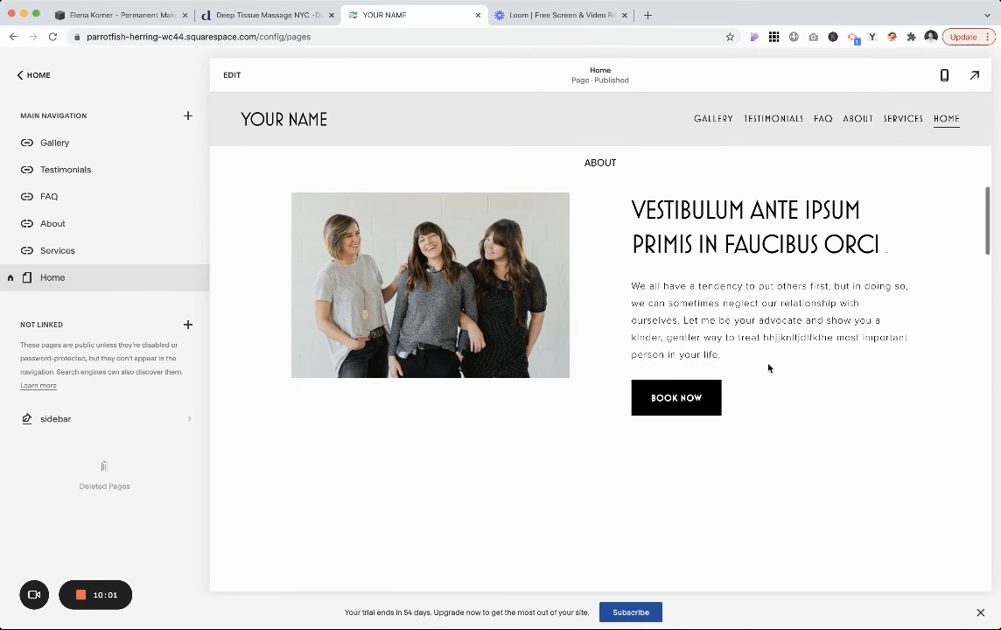
scroll(down, 3)
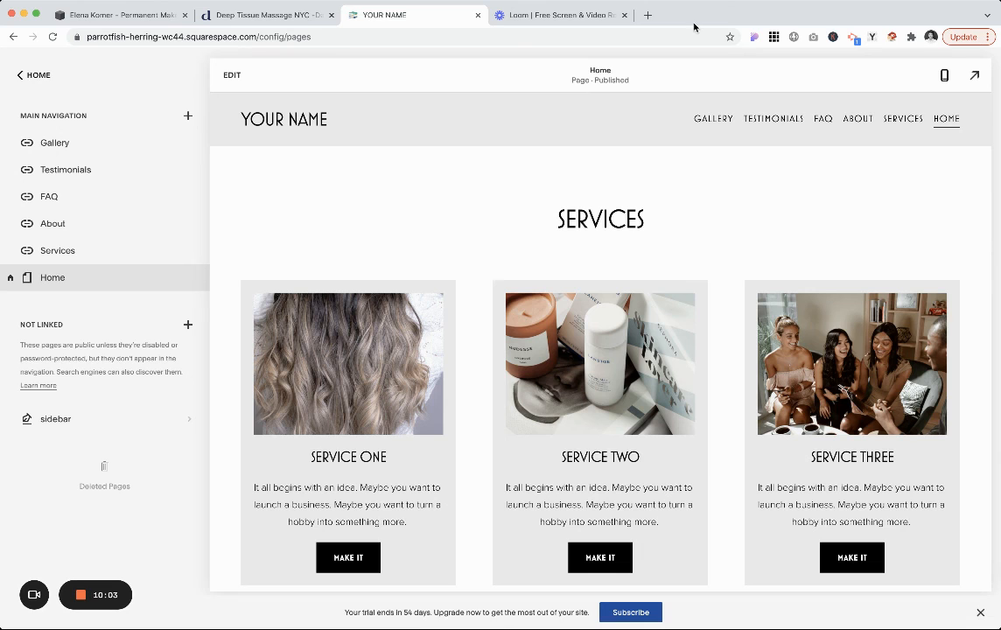
mouse_move(69, 276)
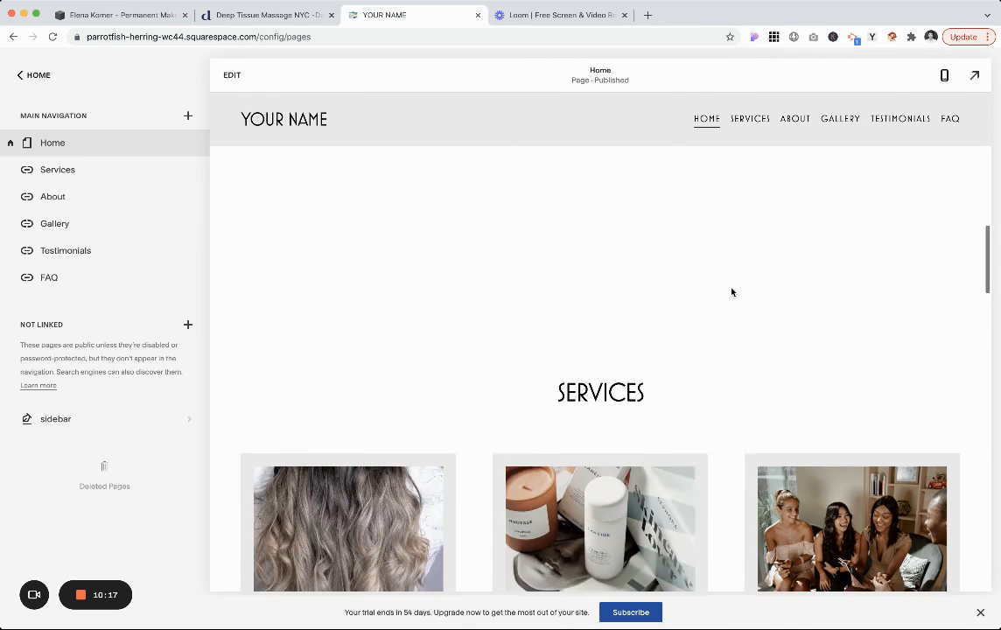
Leave the editor to view the live site with the reordered navigation.
click(973, 75)
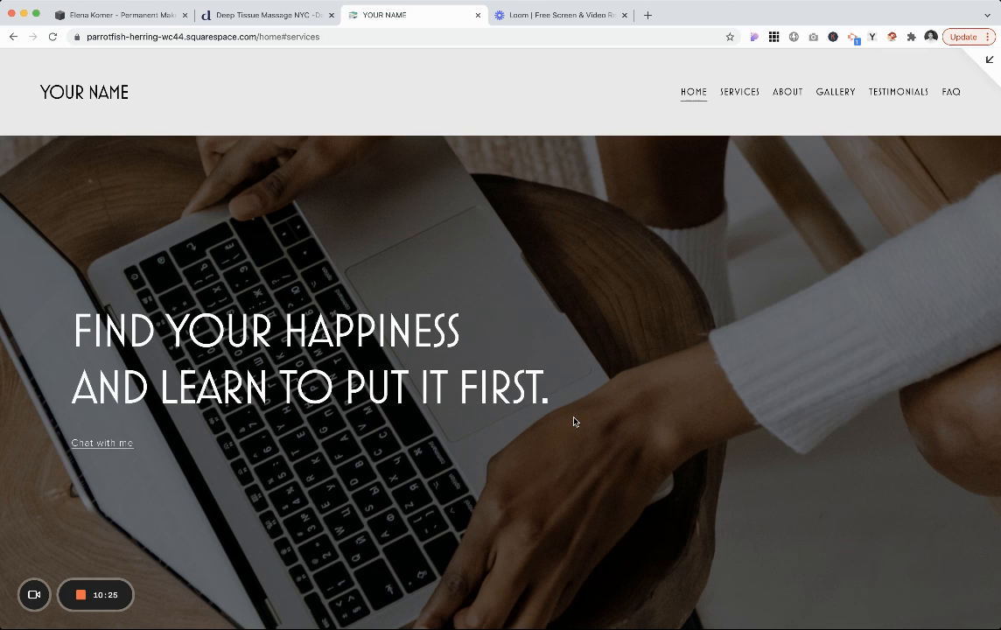
mouse_move(837, 105)
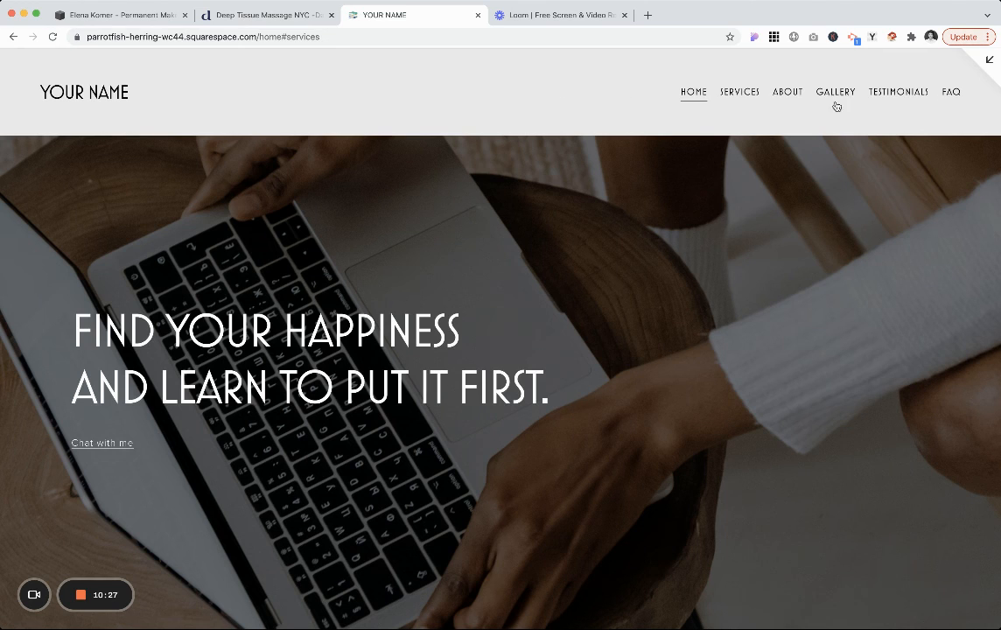
mouse_move(749, 91)
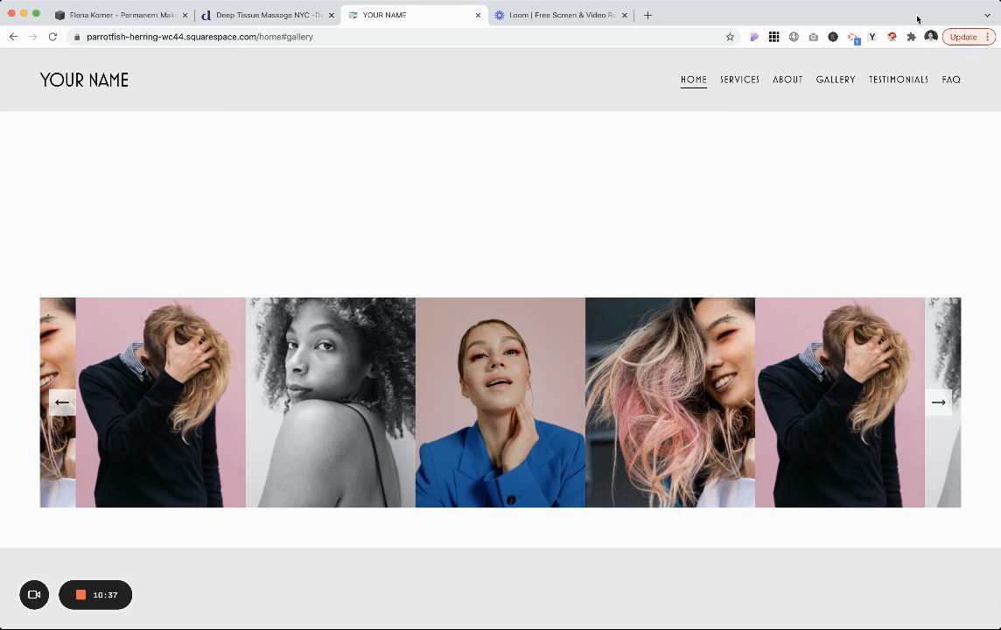
Scroll the live site to confirm the Gallery and Testimonials sections are reached.
scroll(down, 3)
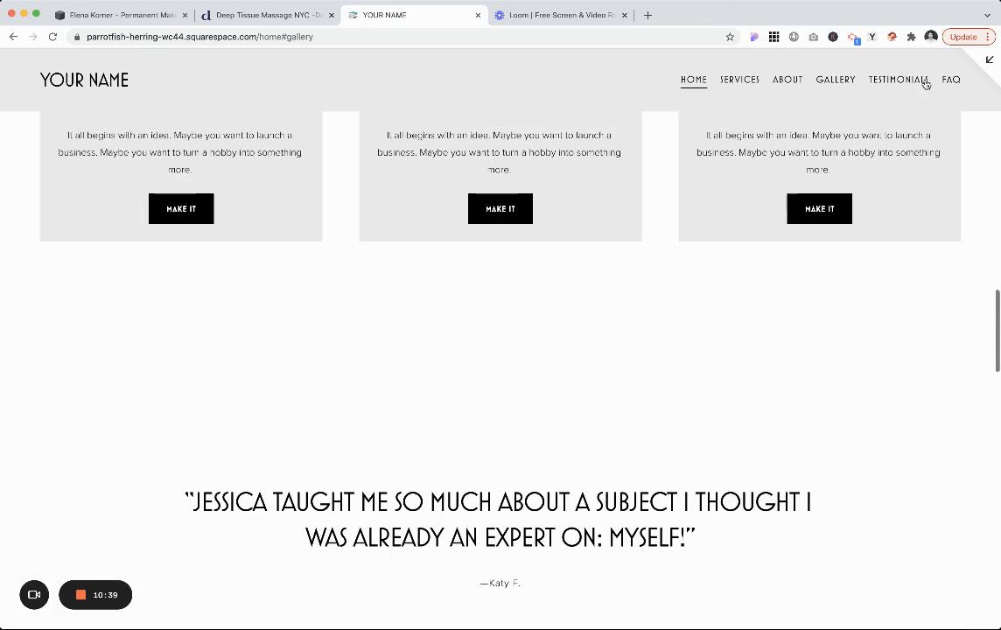
scroll(up, 3)
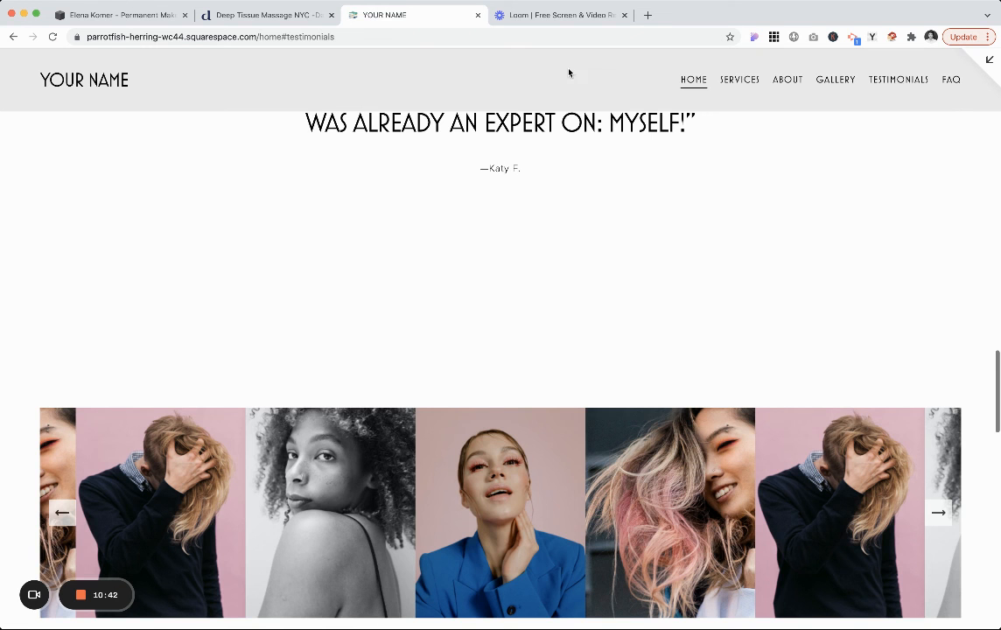
mouse_move(788, 7)
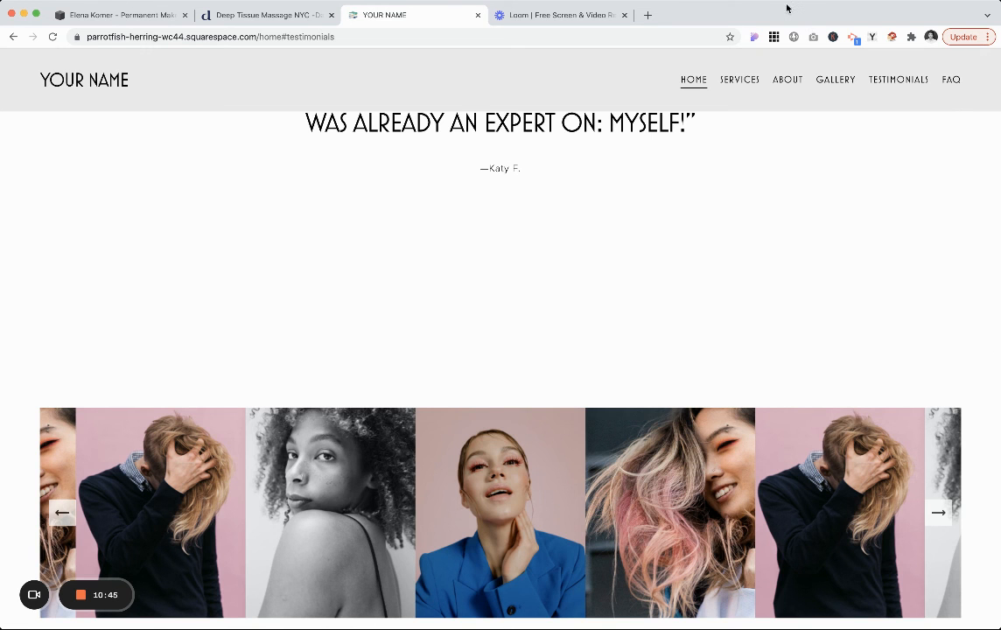